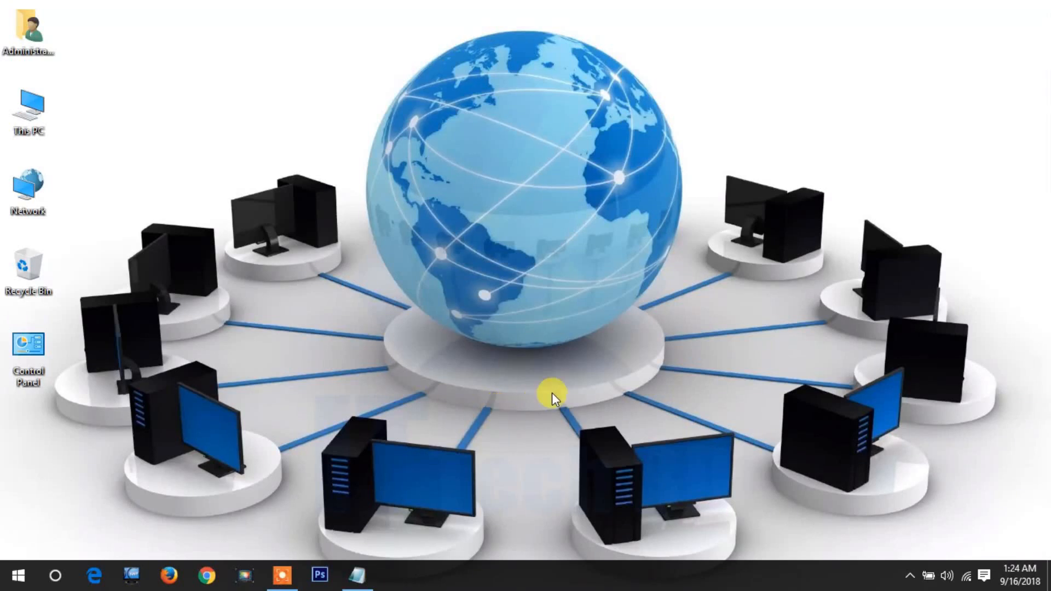
{"action": "mouse_move", "coordinate": [399, 530]}
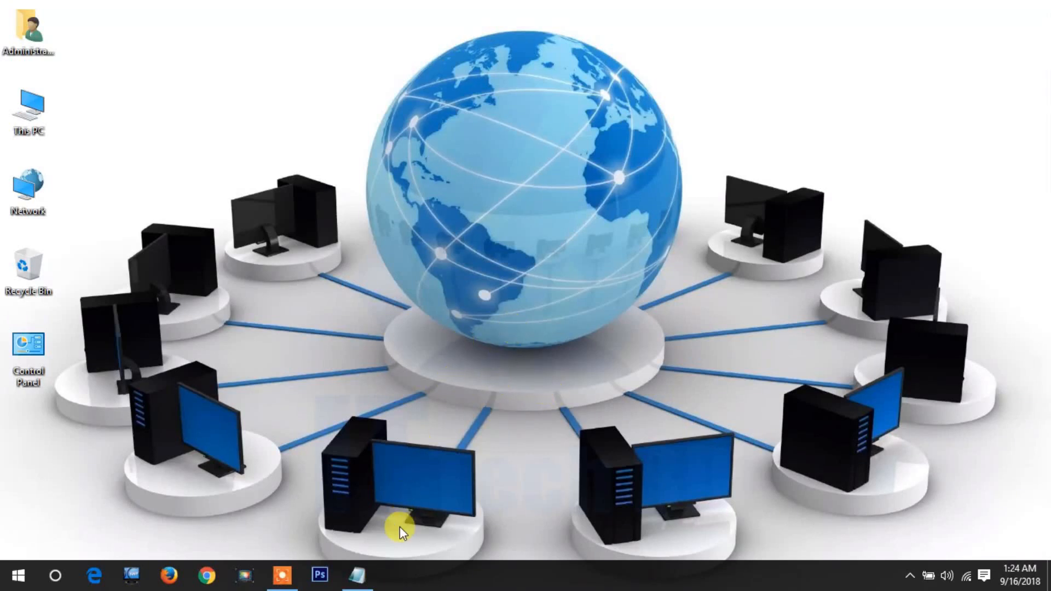
After checking the access control notes, sign in to the router admin page at 192.168.137.100 in Chrome
{"action": "left_click", "coordinate": [359, 576]}
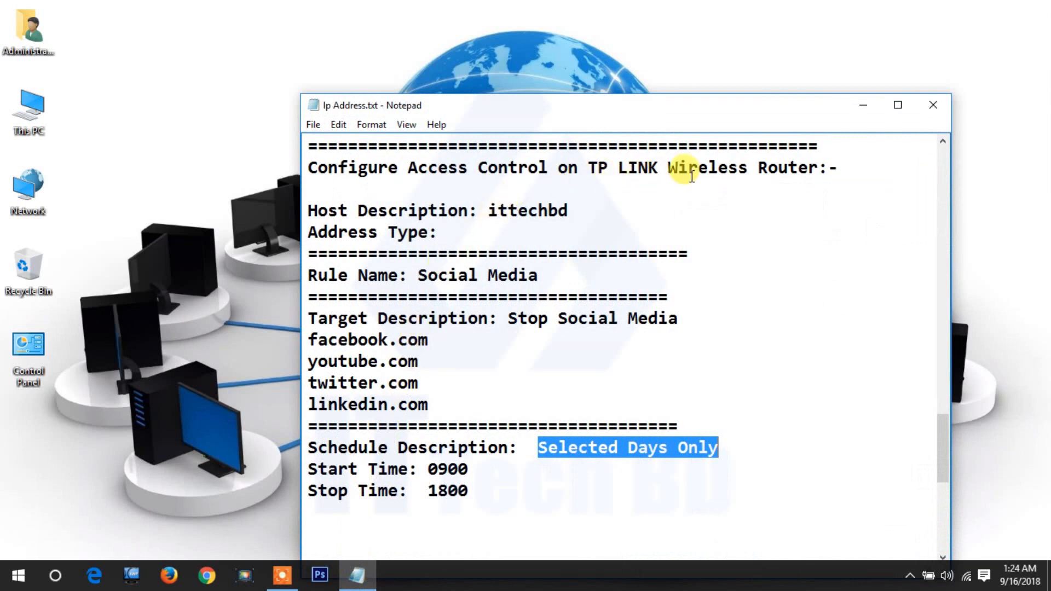
{"action": "mouse_move", "coordinate": [860, 109]}
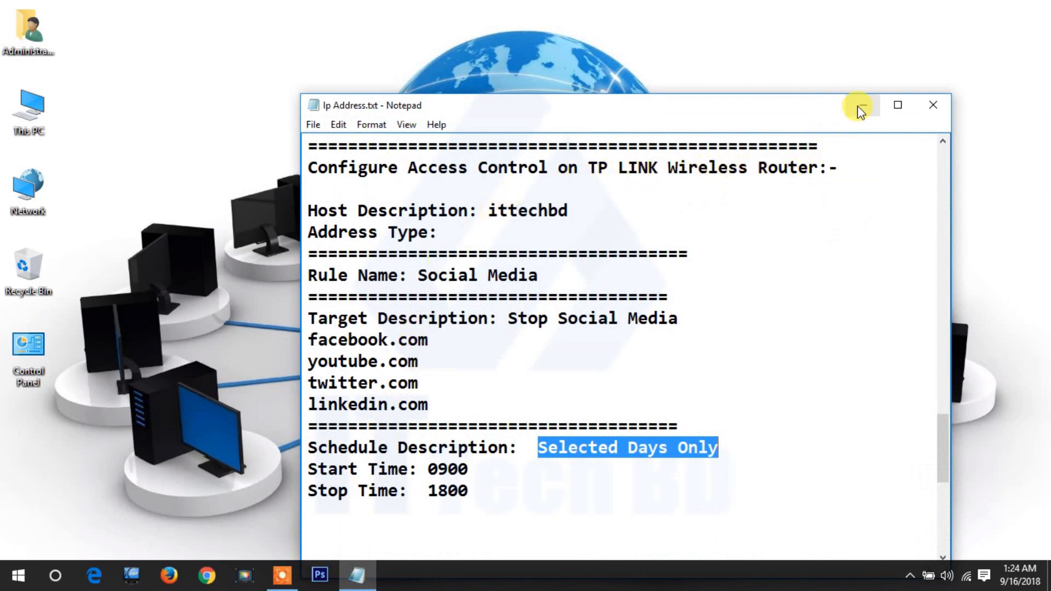
{"action": "left_click", "coordinate": [862, 105]}
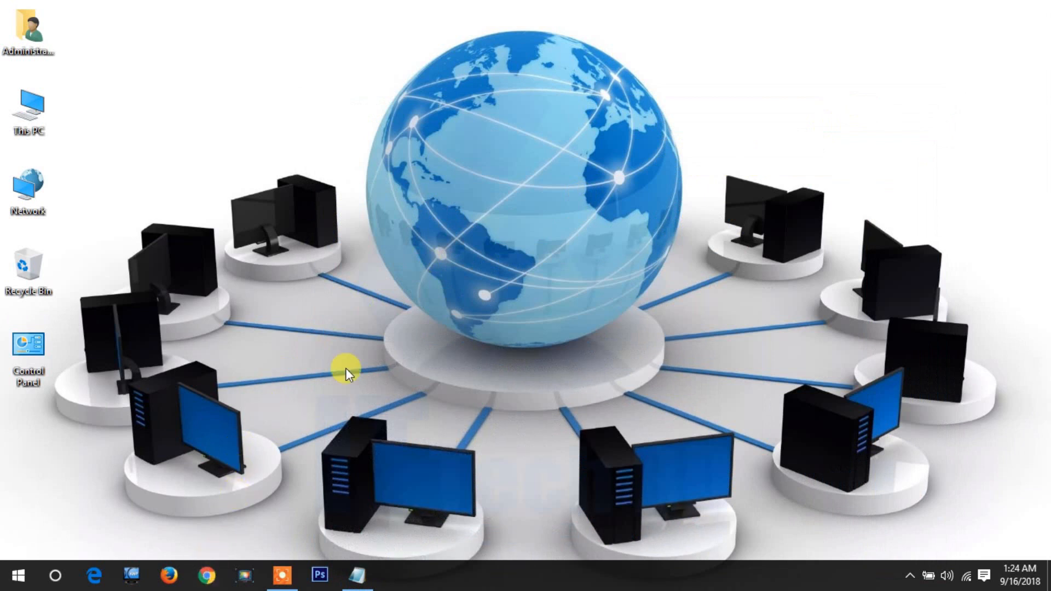
{"action": "left_click", "coordinate": [206, 575]}
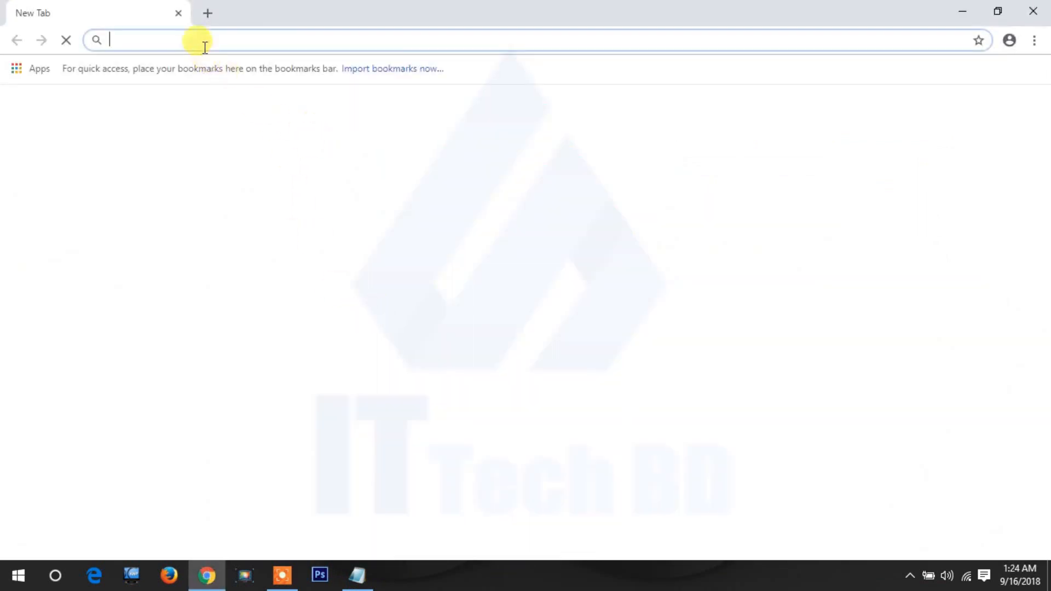
{"action": "type", "text": "192.168.137.100"}
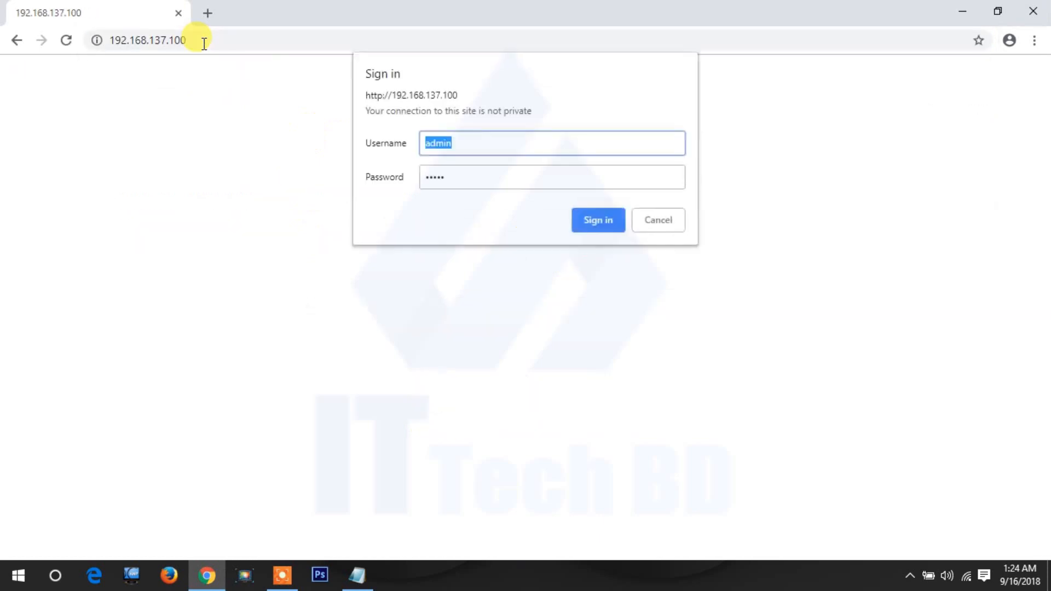
{"action": "left_click", "coordinate": [596, 220]}
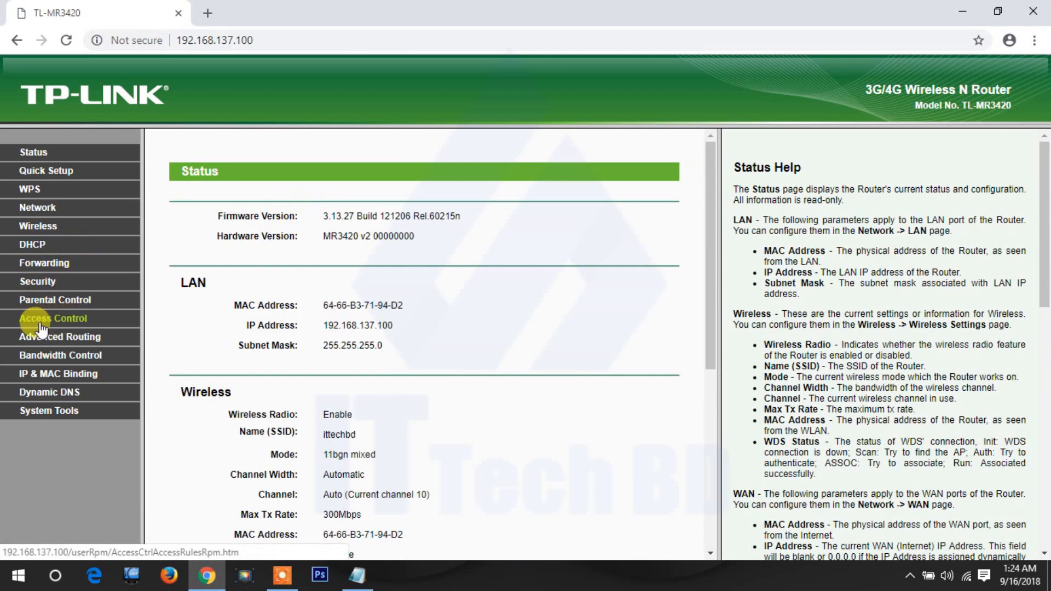
Go to Access Control Rule Management, where access control is enabled with default policy Deny
{"action": "left_click", "coordinate": [54, 318]}
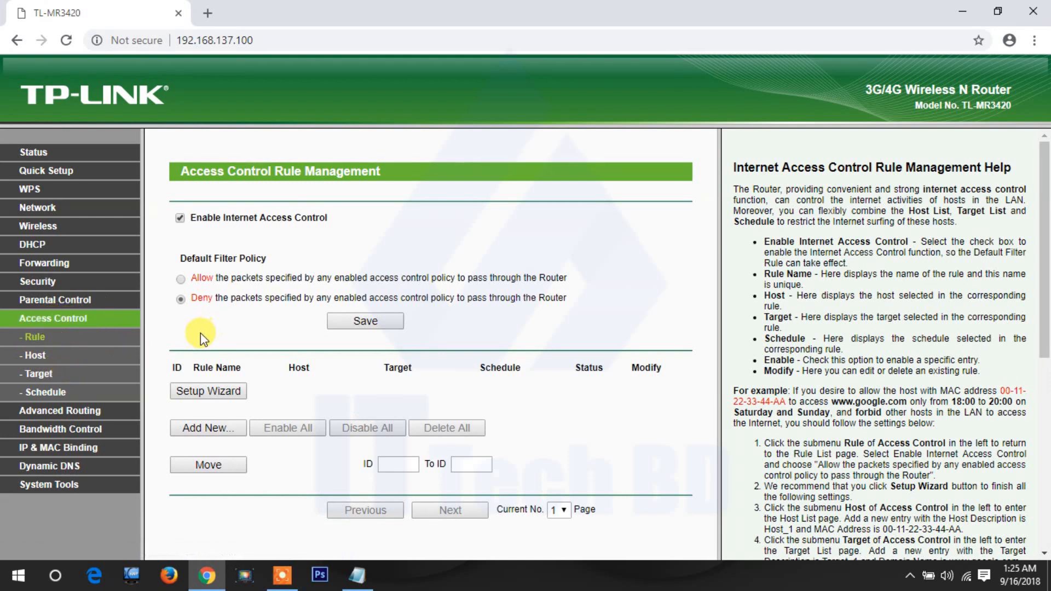
{"action": "mouse_move", "coordinate": [210, 322]}
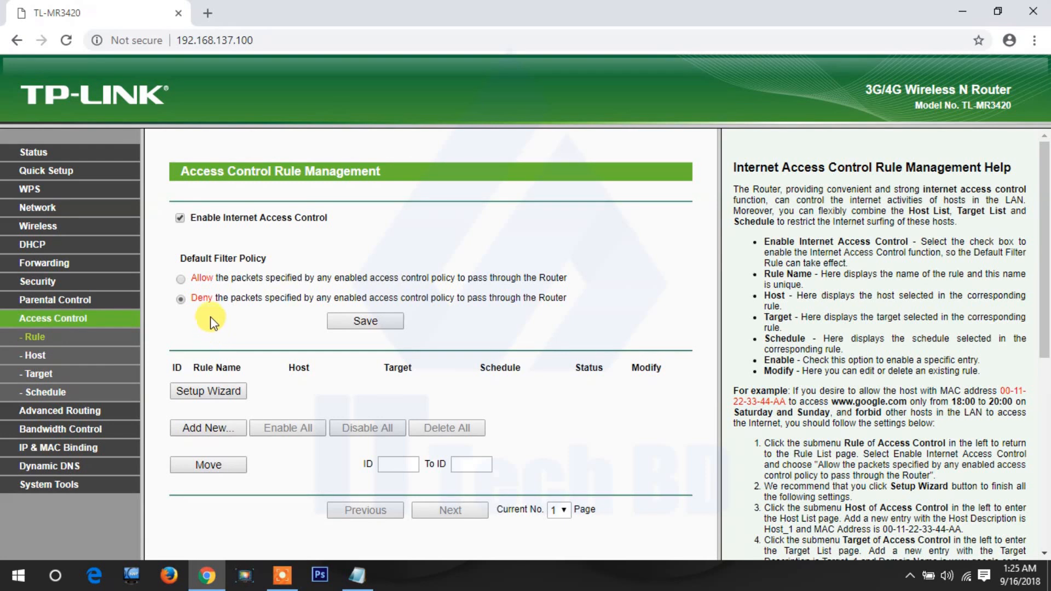
{"action": "mouse_move", "coordinate": [248, 328]}
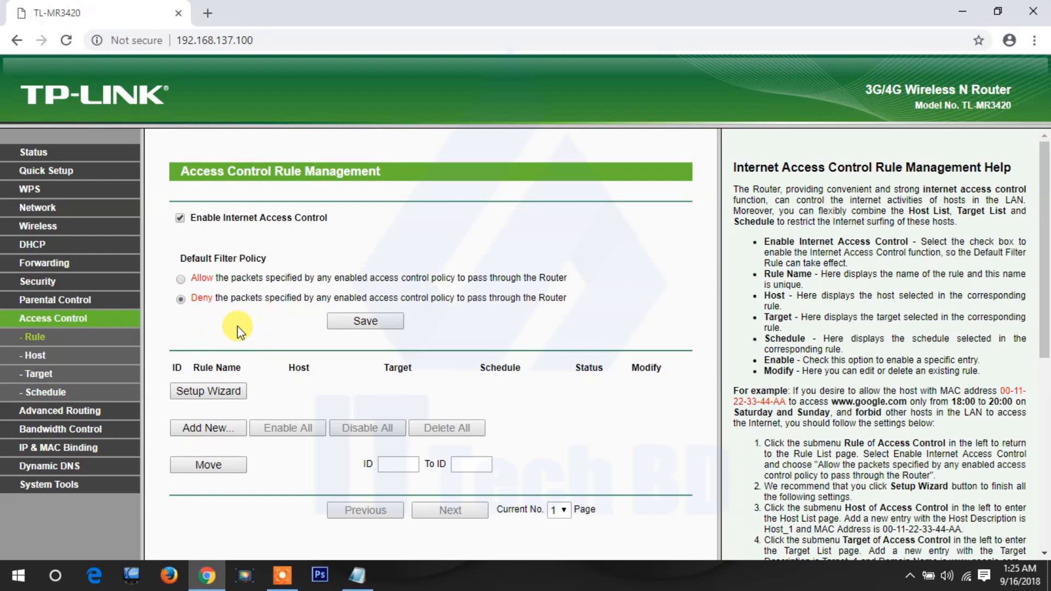
{"action": "mouse_move", "coordinate": [213, 335]}
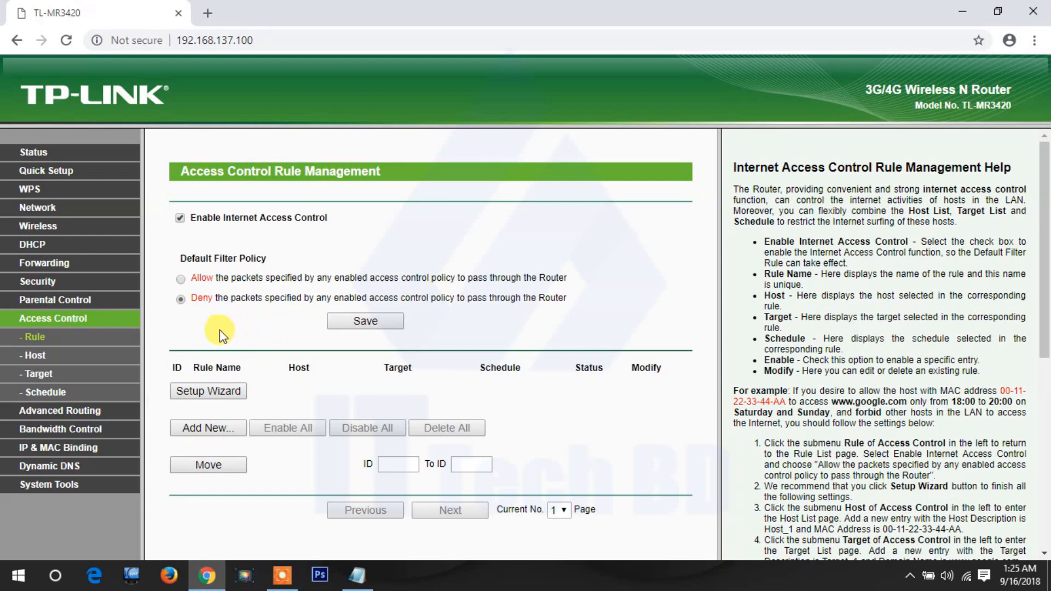
{"action": "mouse_move", "coordinate": [246, 325]}
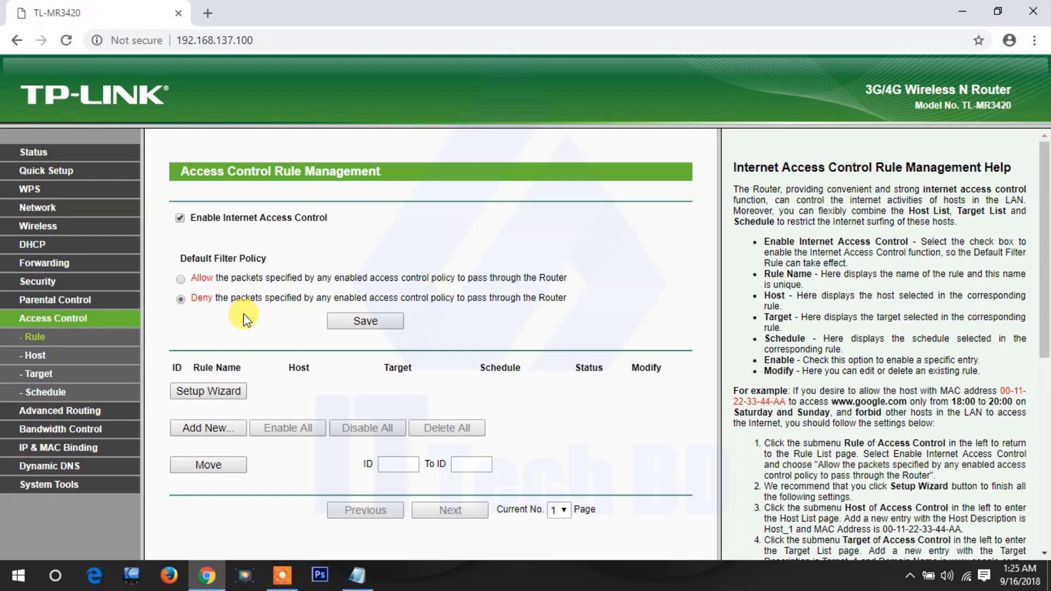
{"action": "mouse_move", "coordinate": [274, 316]}
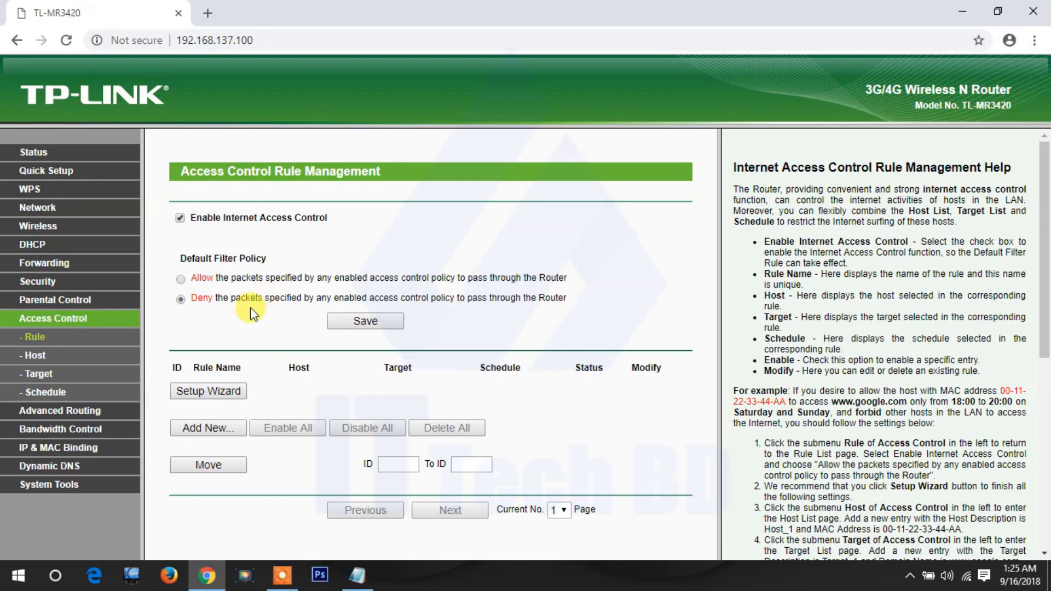
{"action": "mouse_move", "coordinate": [229, 321]}
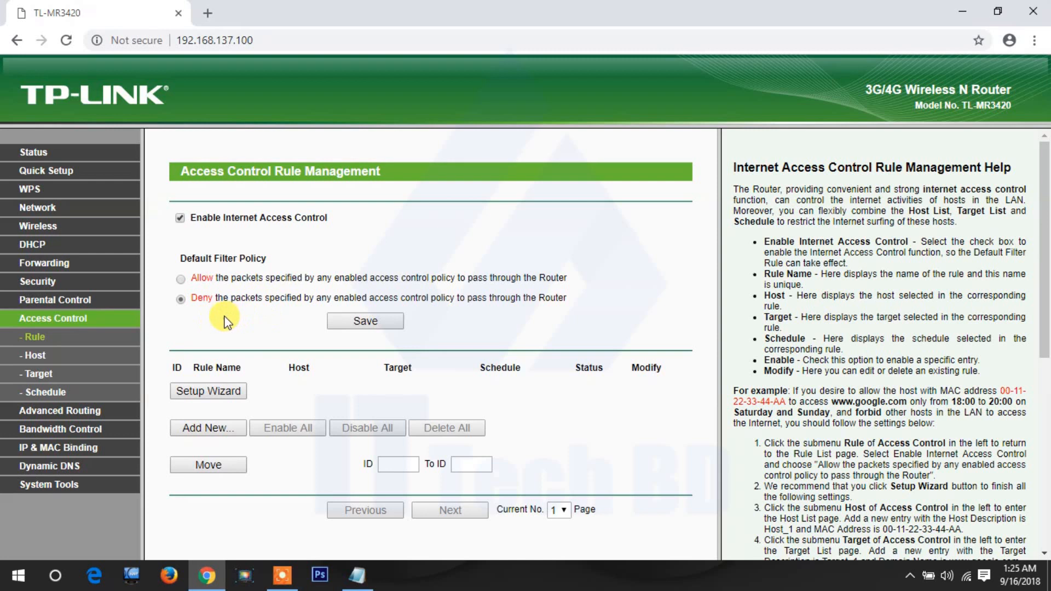
{"action": "mouse_move", "coordinate": [215, 322]}
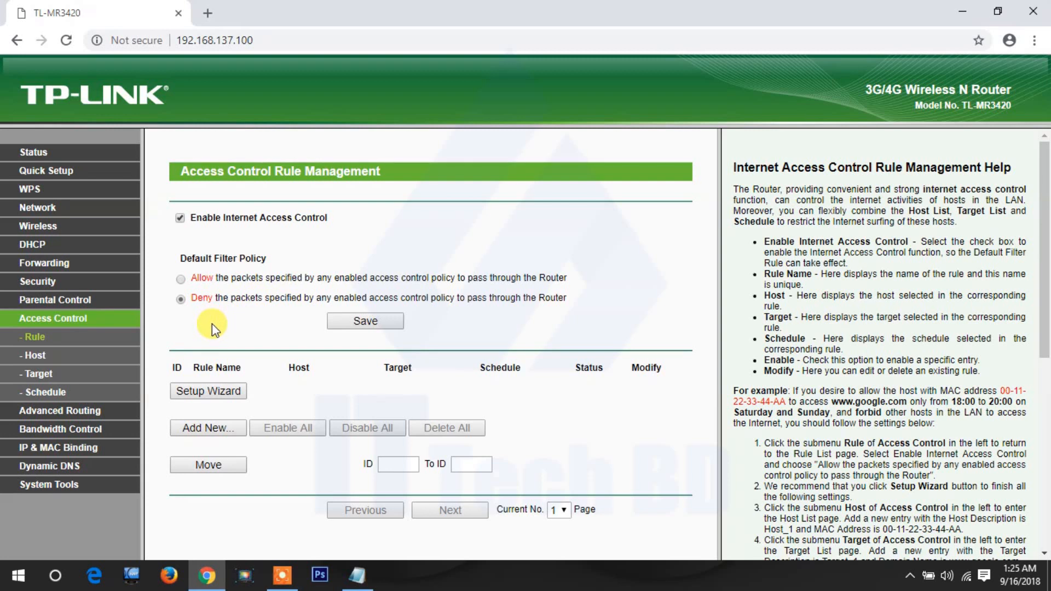
{"action": "mouse_move", "coordinate": [211, 328]}
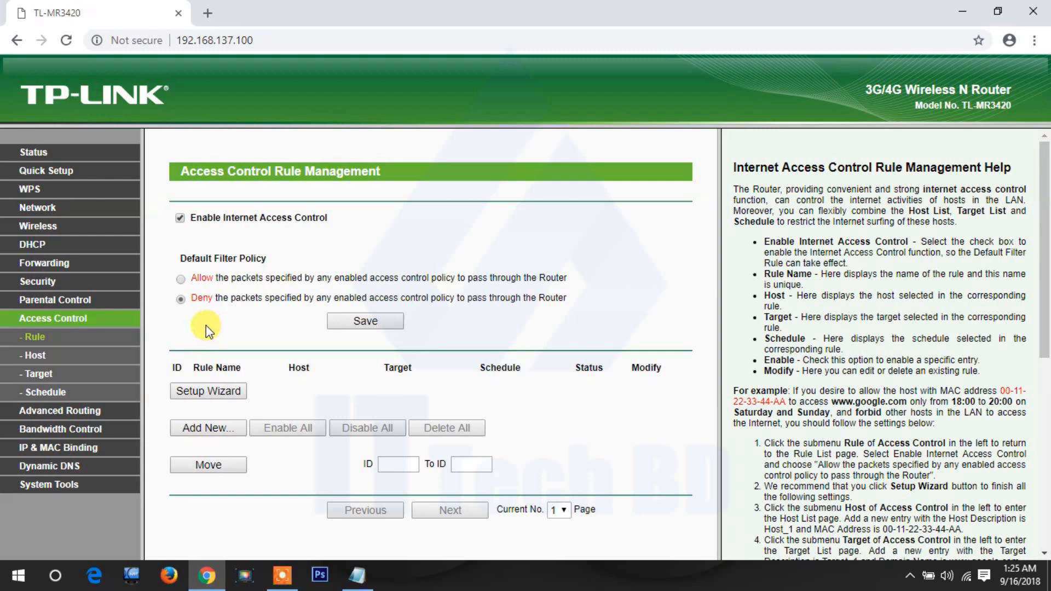
{"action": "mouse_move", "coordinate": [138, 357]}
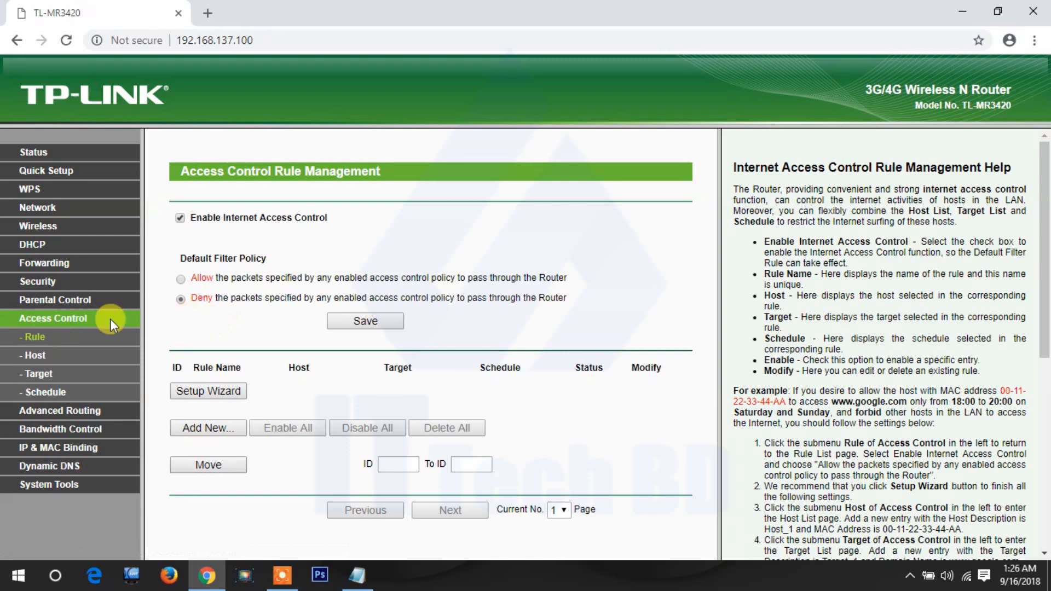
{"action": "mouse_move", "coordinate": [234, 324]}
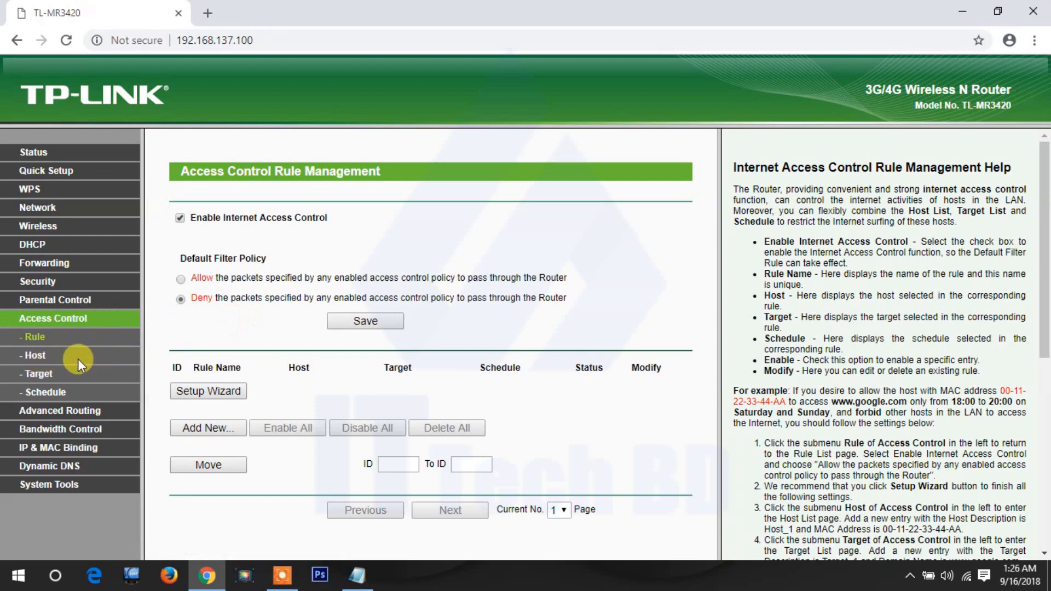
{"action": "left_click", "coordinate": [34, 355]}
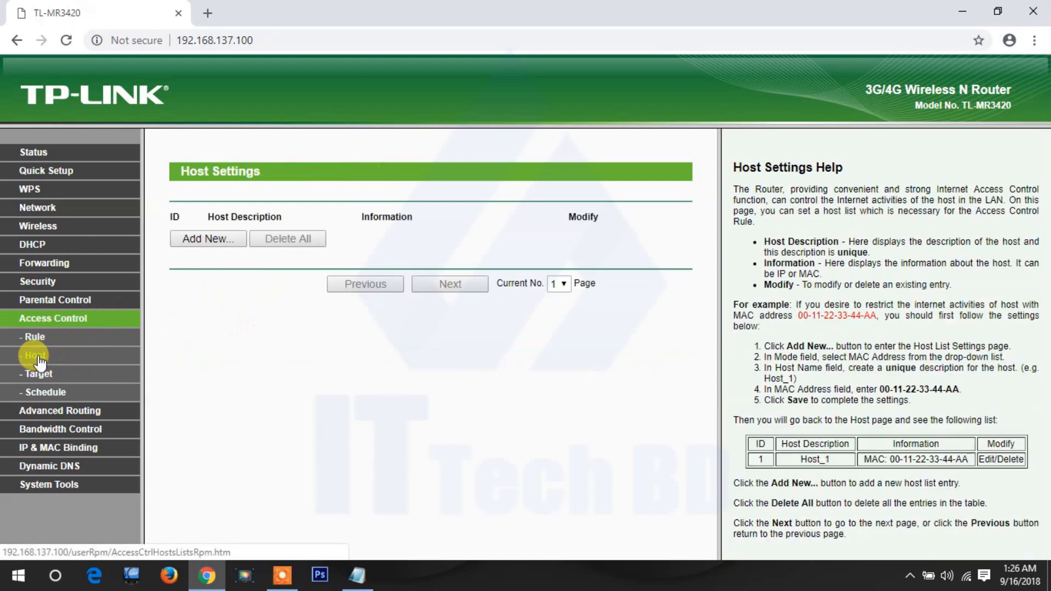
{"action": "mouse_move", "coordinate": [70, 336]}
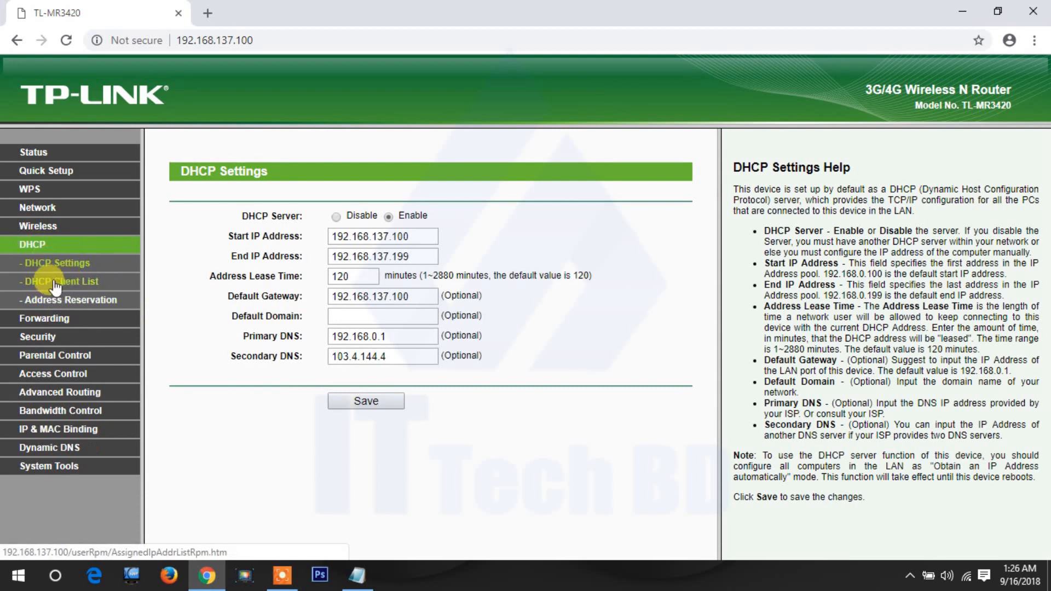
{"action": "left_click", "coordinate": [61, 282]}
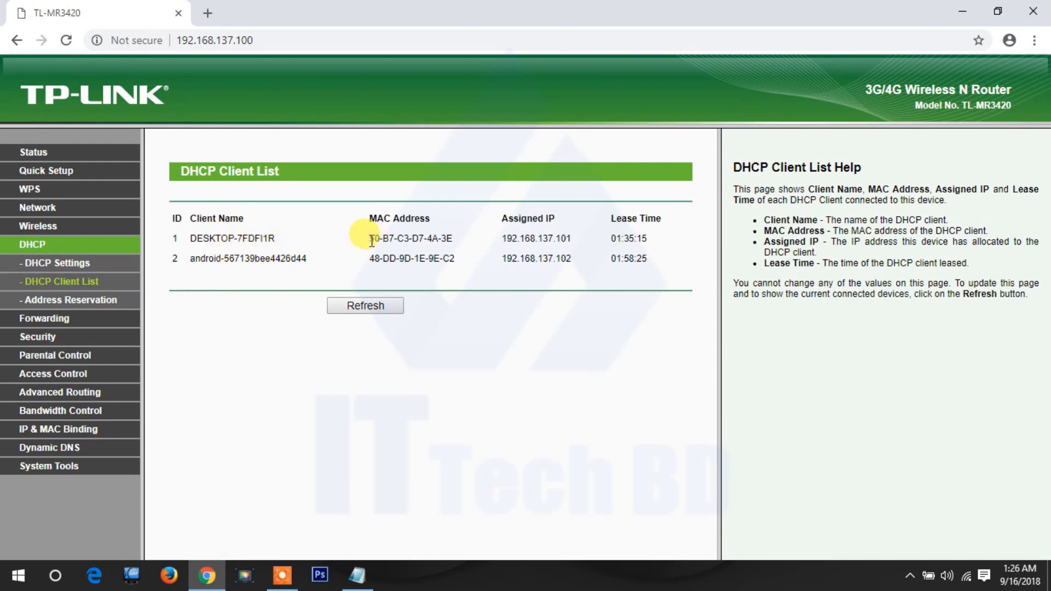
{"action": "left_click_drag", "start_coordinate": [372, 239], "coordinate": [453, 239]}
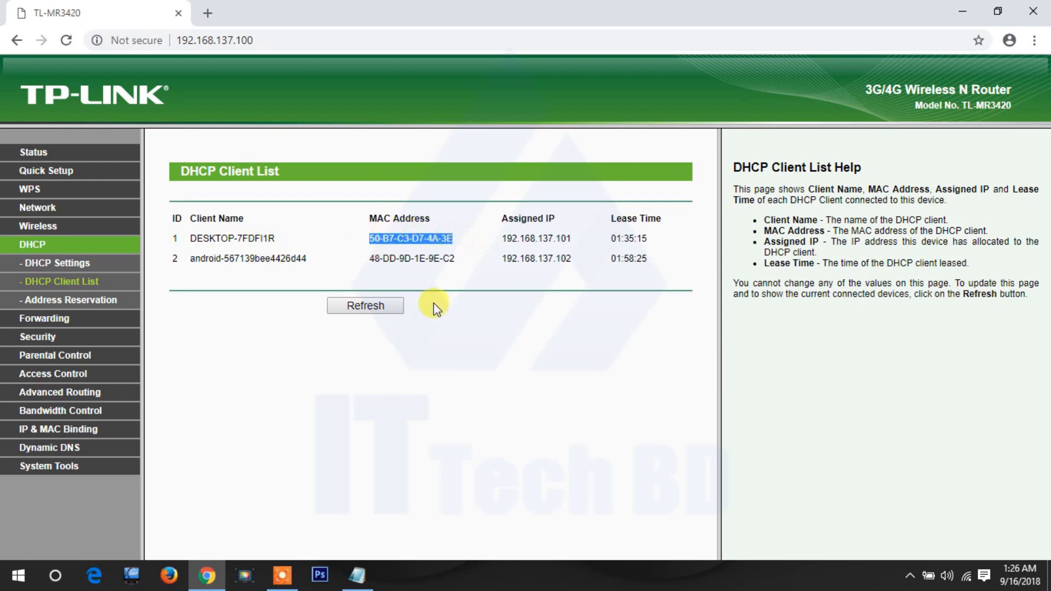
{"action": "mouse_move", "coordinate": [428, 302]}
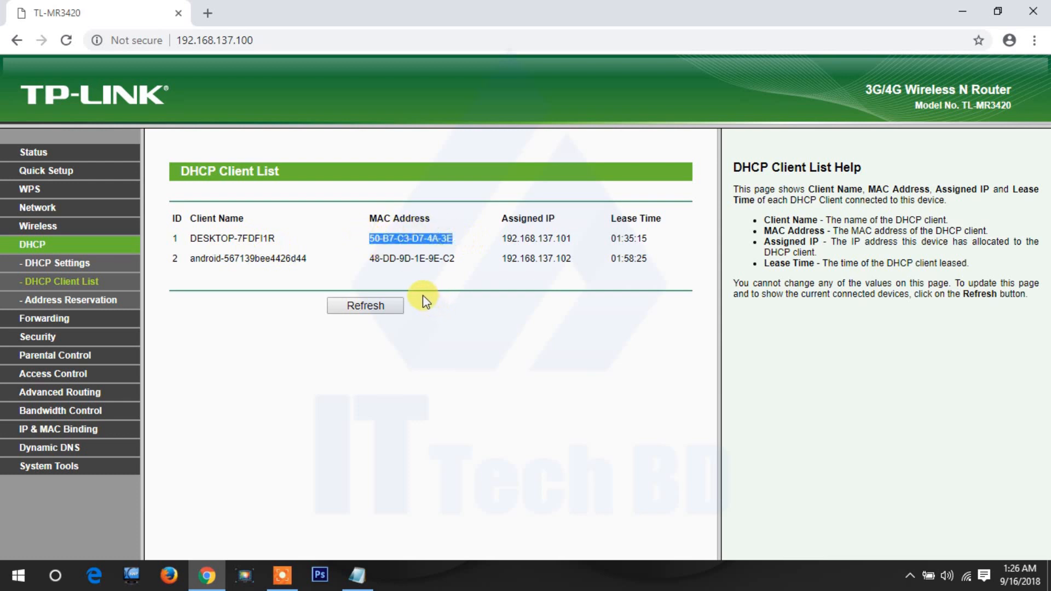
{"action": "mouse_move", "coordinate": [55, 354]}
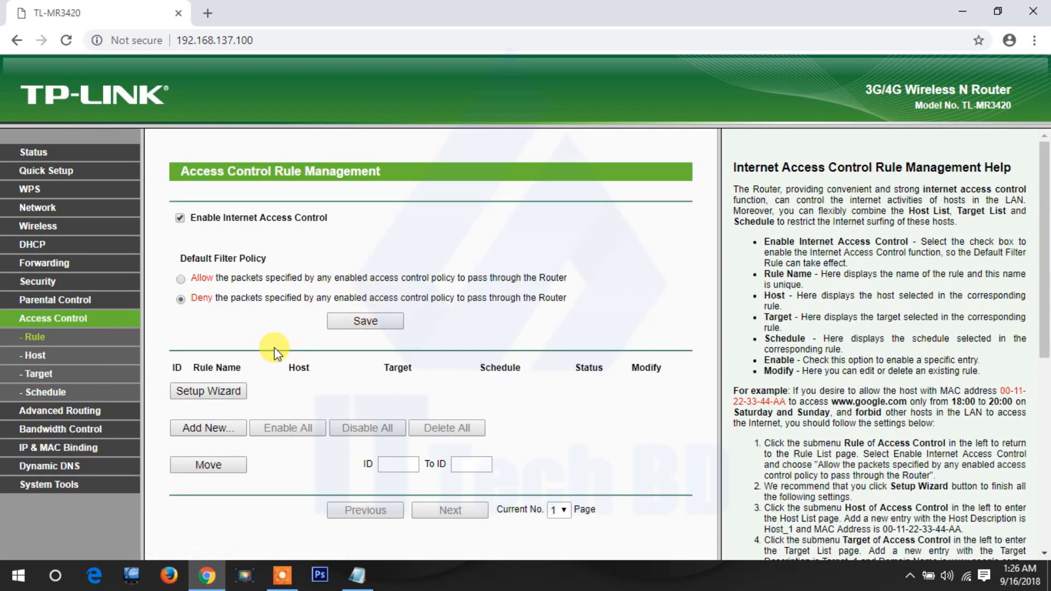
Add a host entry 'ittechbd' with MAC 50-B7-C3-D7-4A-3E from autofill and save it
{"action": "left_click", "coordinate": [34, 355]}
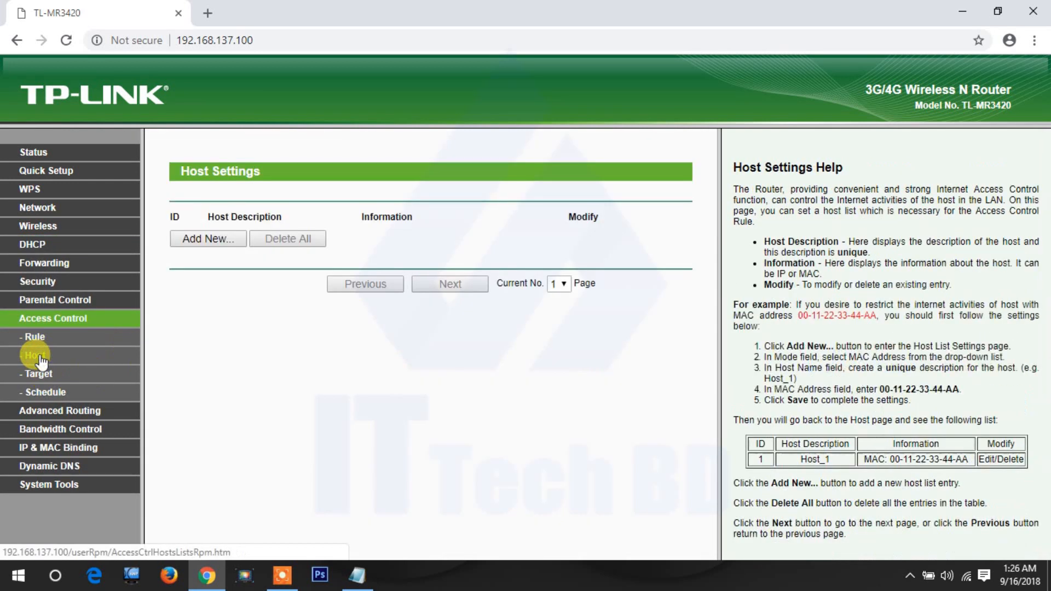
{"action": "left_click", "coordinate": [208, 238]}
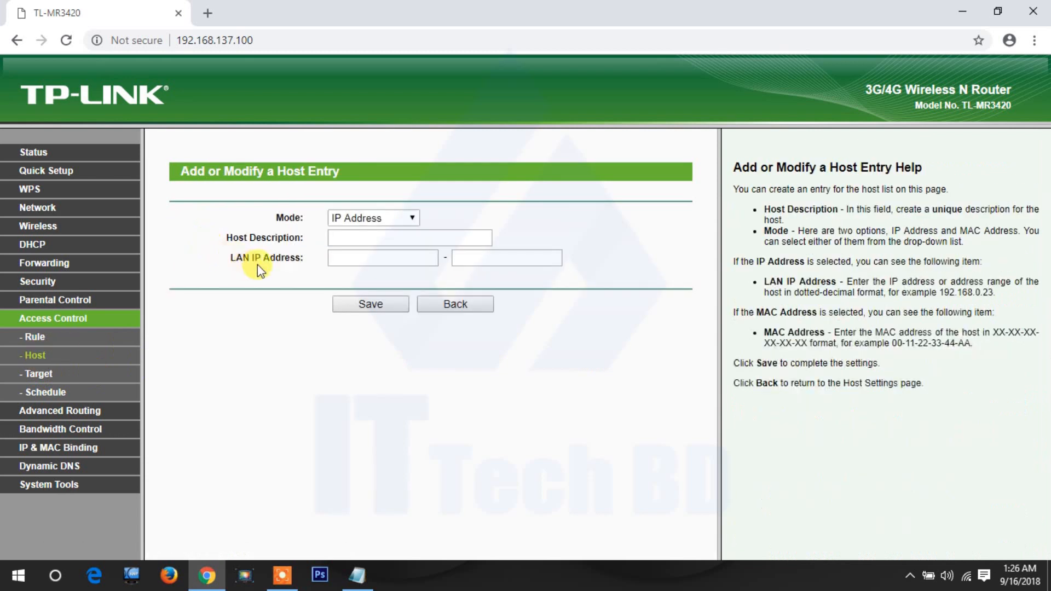
{"action": "left_click", "coordinate": [372, 218]}
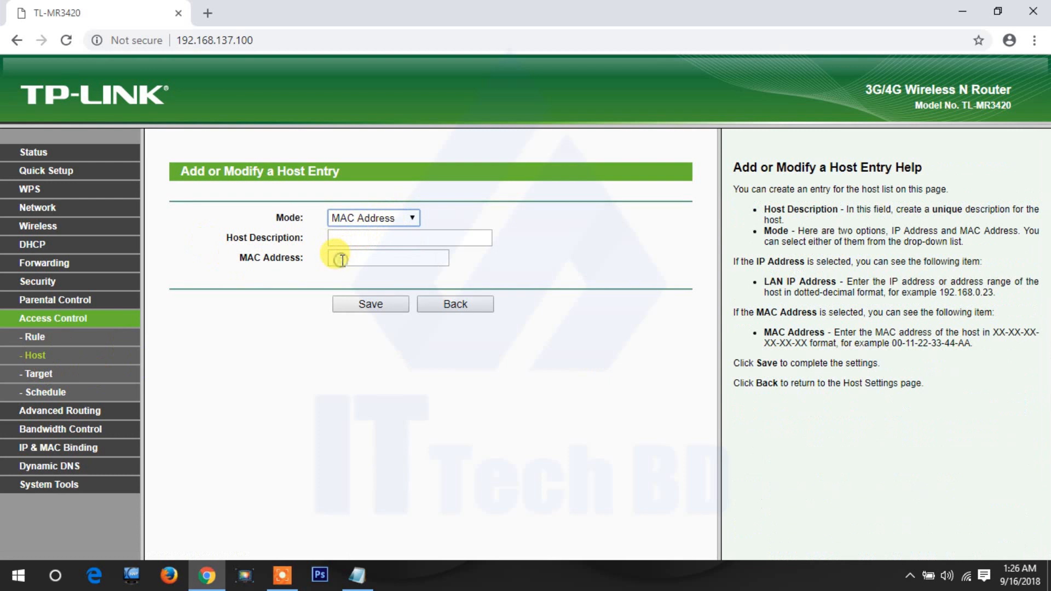
{"action": "left_click", "coordinate": [388, 258]}
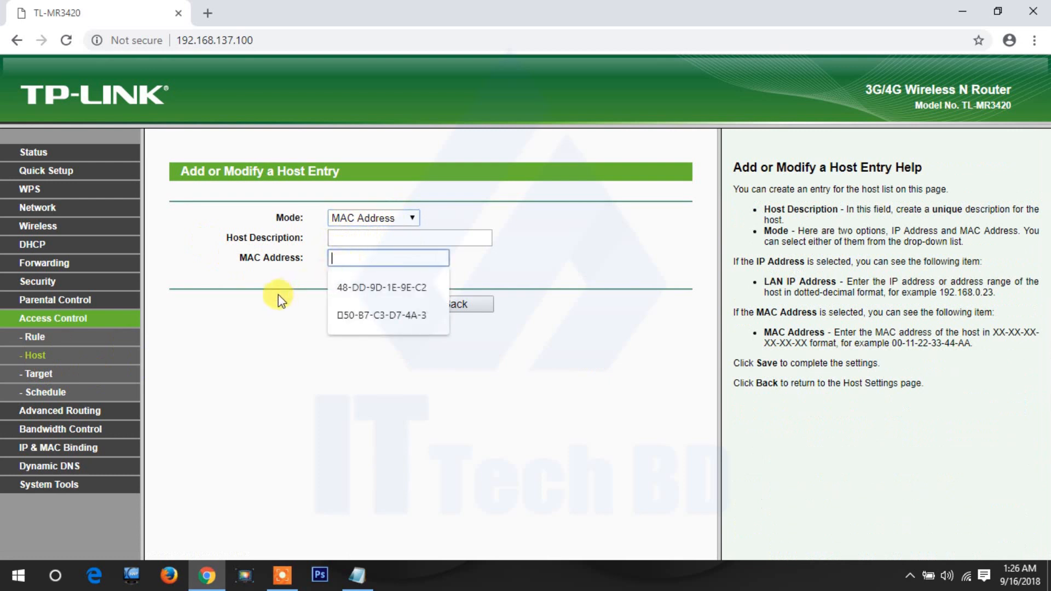
{"action": "mouse_move", "coordinate": [273, 296]}
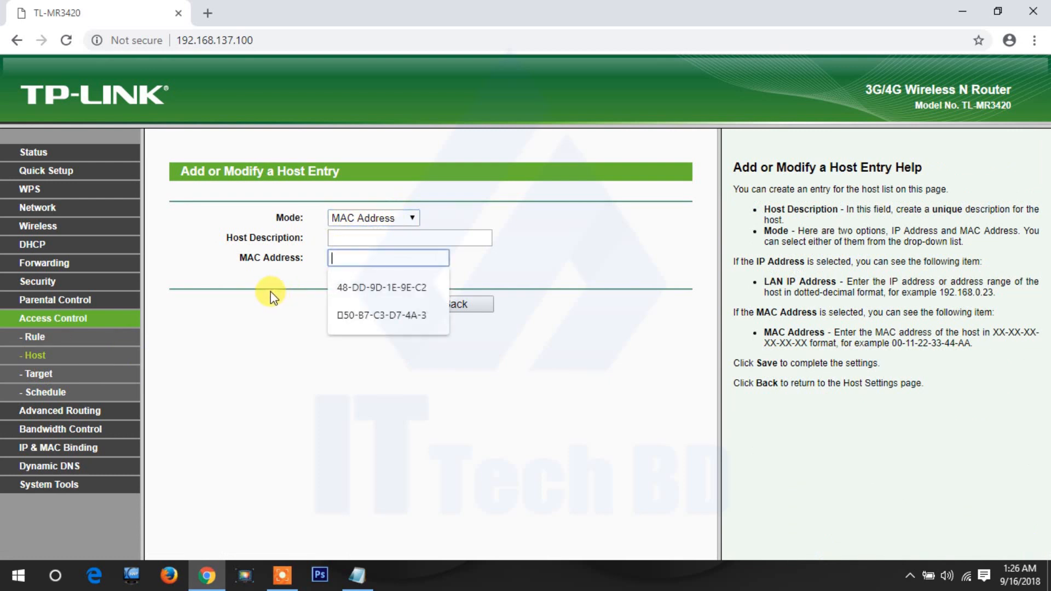
{"action": "left_click", "coordinate": [381, 315]}
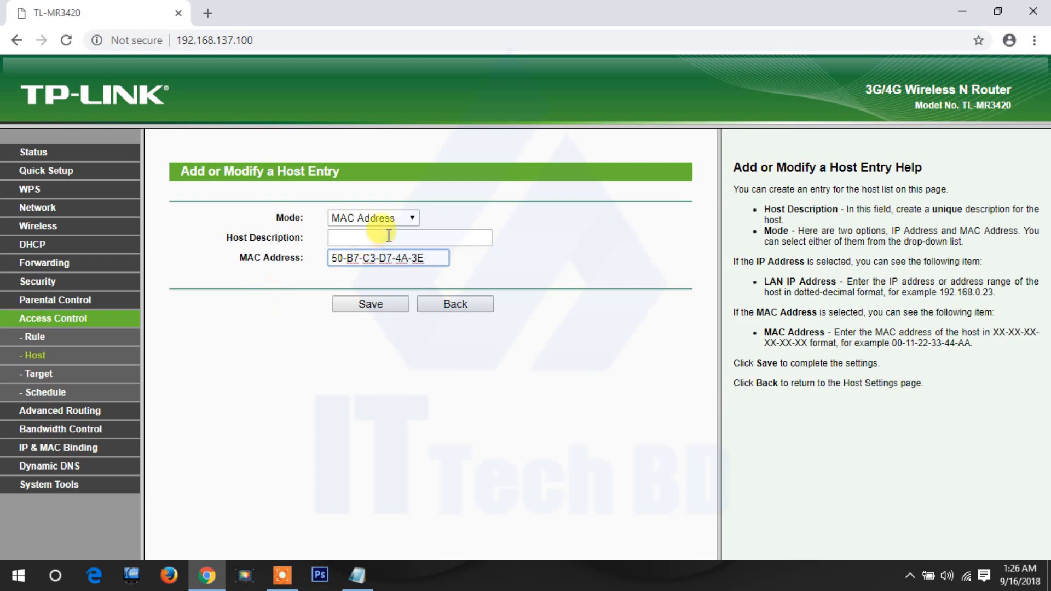
{"action": "left_click", "coordinate": [409, 237]}
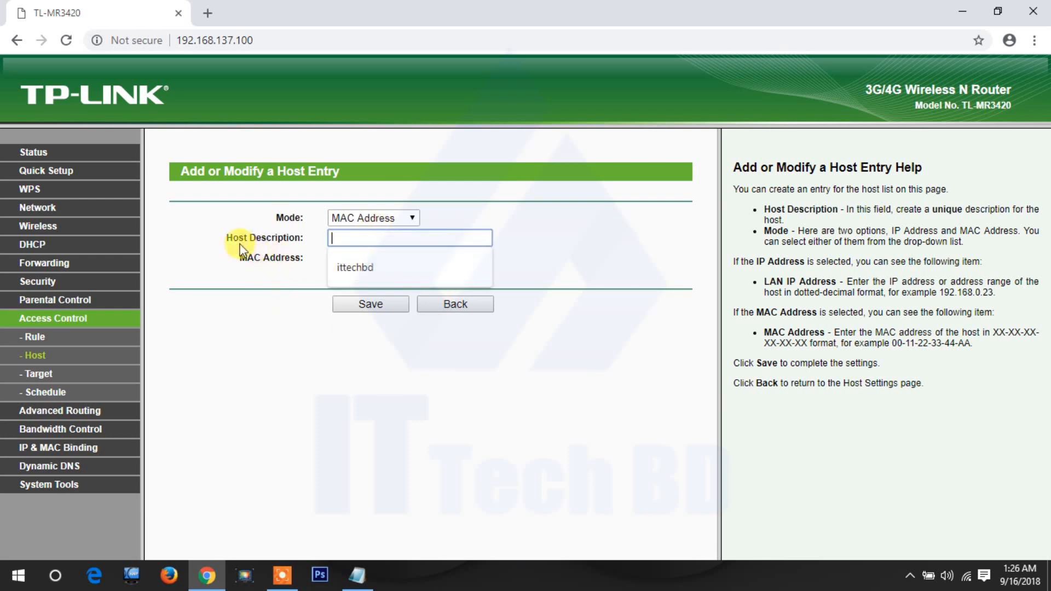
{"action": "left_click", "coordinate": [355, 267]}
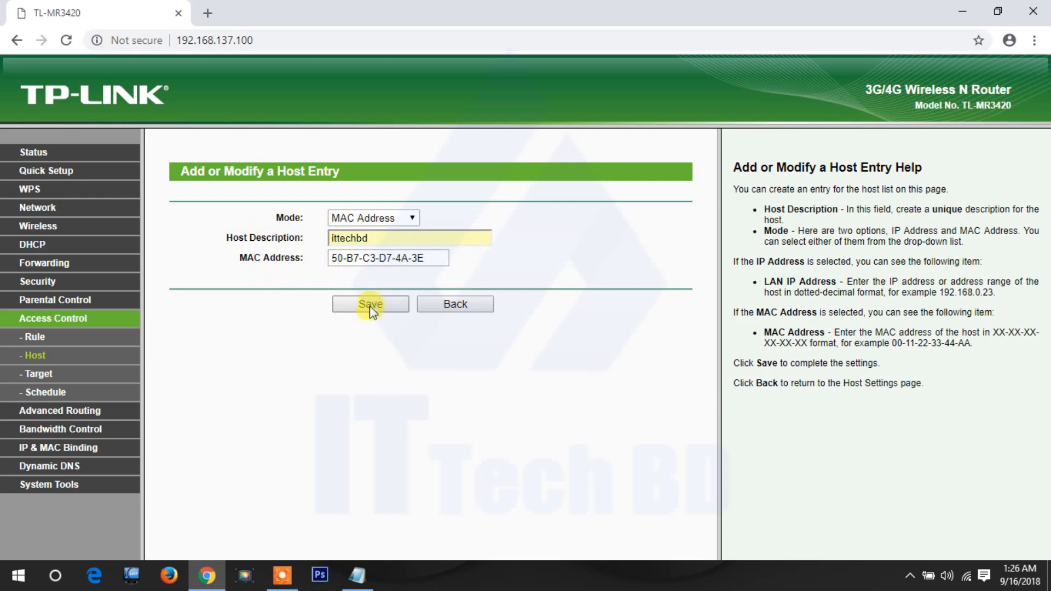
{"action": "left_click", "coordinate": [370, 303]}
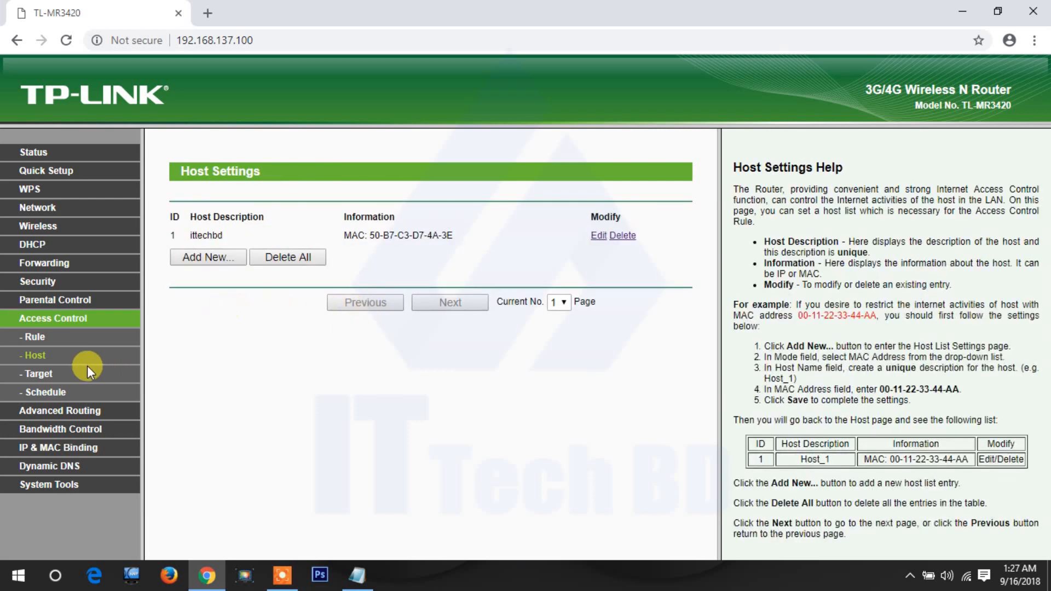
Start a new access target and settle its mode on Domain Name after briefly trying IP Address
{"action": "left_click", "coordinate": [36, 375]}
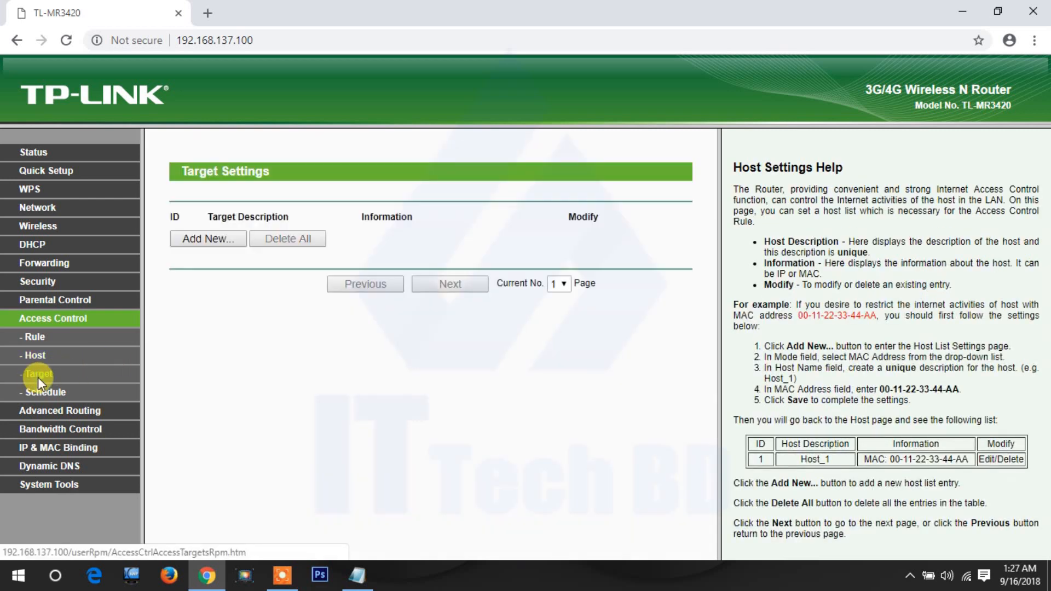
{"action": "left_click", "coordinate": [37, 373]}
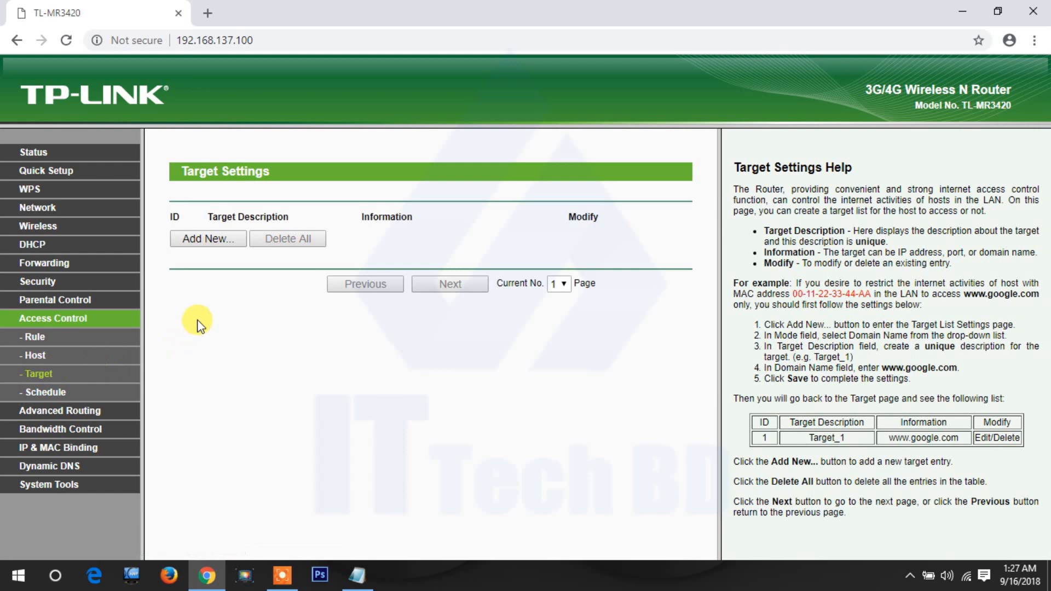
{"action": "mouse_move", "coordinate": [285, 310]}
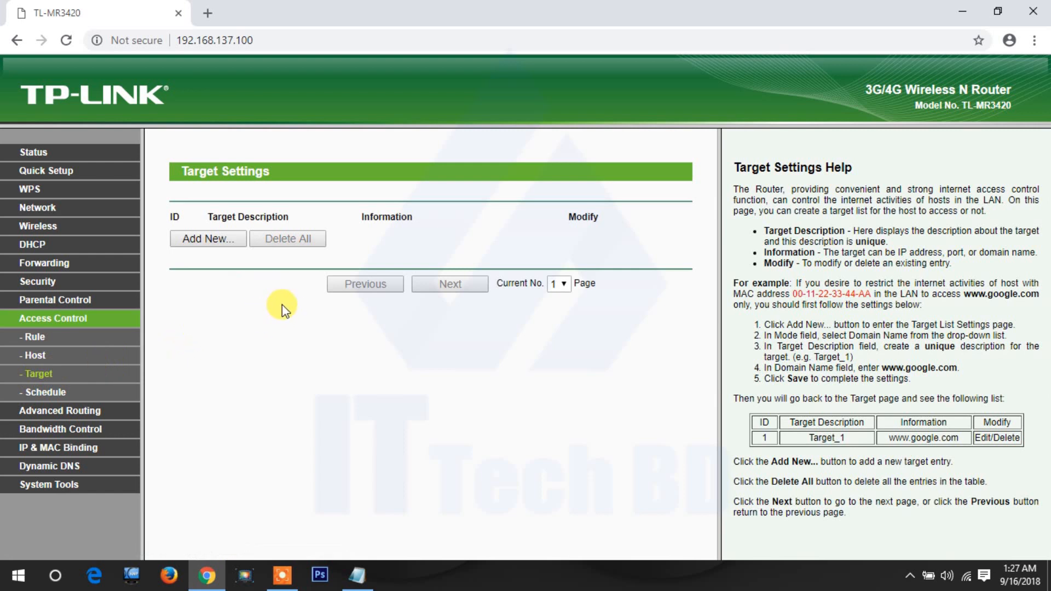
{"action": "mouse_move", "coordinate": [282, 315]}
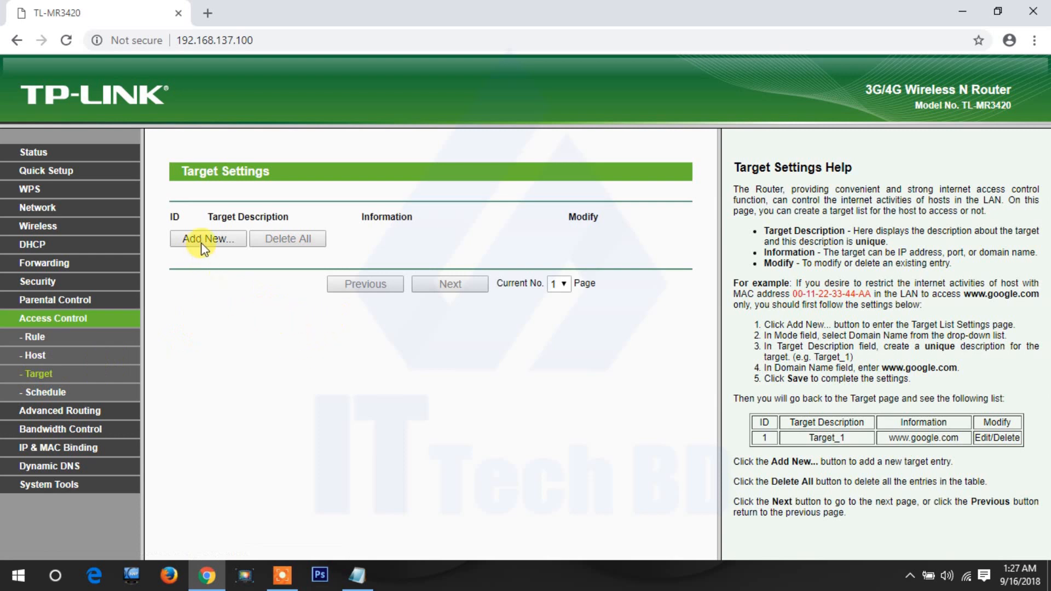
{"action": "left_click", "coordinate": [208, 238]}
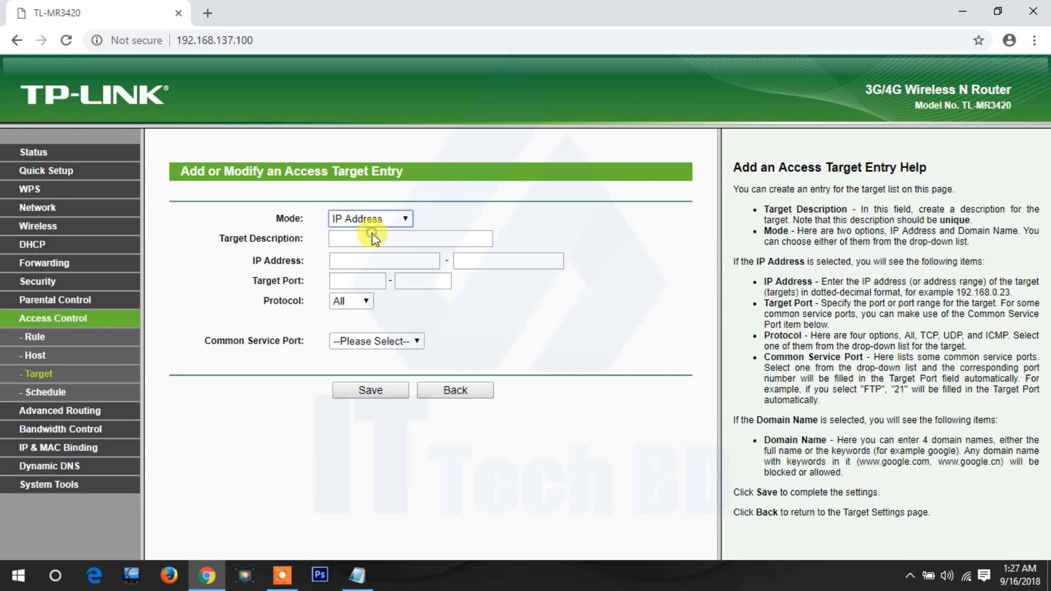
{"action": "left_click", "coordinate": [369, 219]}
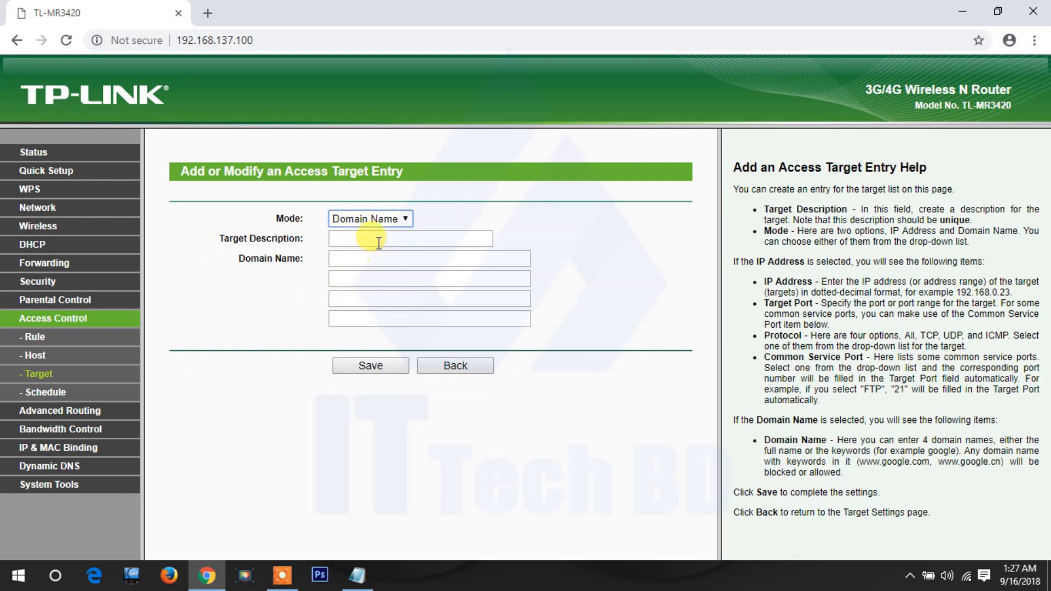
{"action": "mouse_move", "coordinate": [361, 334]}
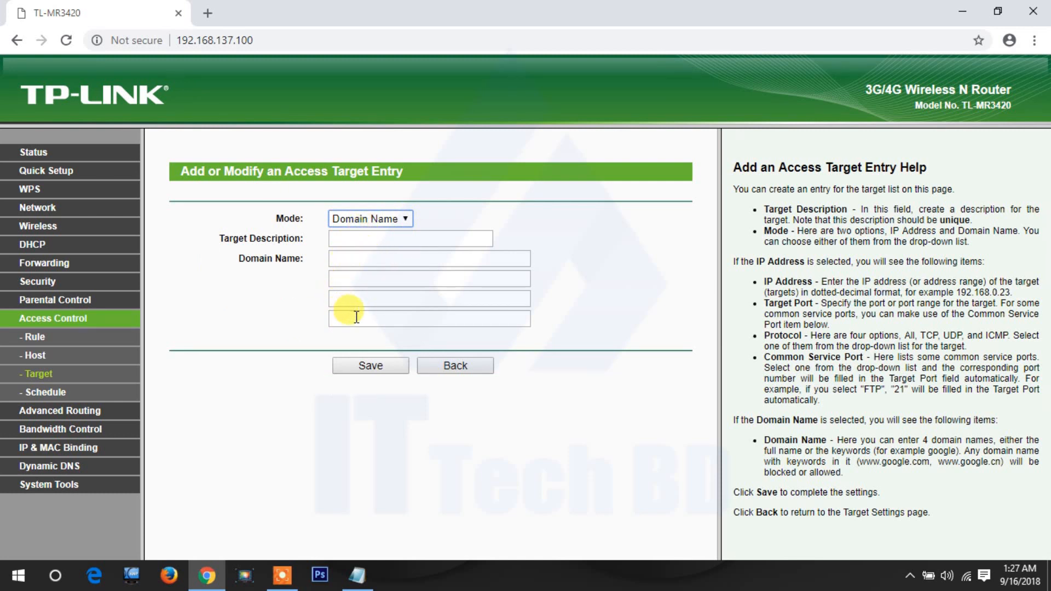
{"action": "left_click", "coordinate": [369, 219]}
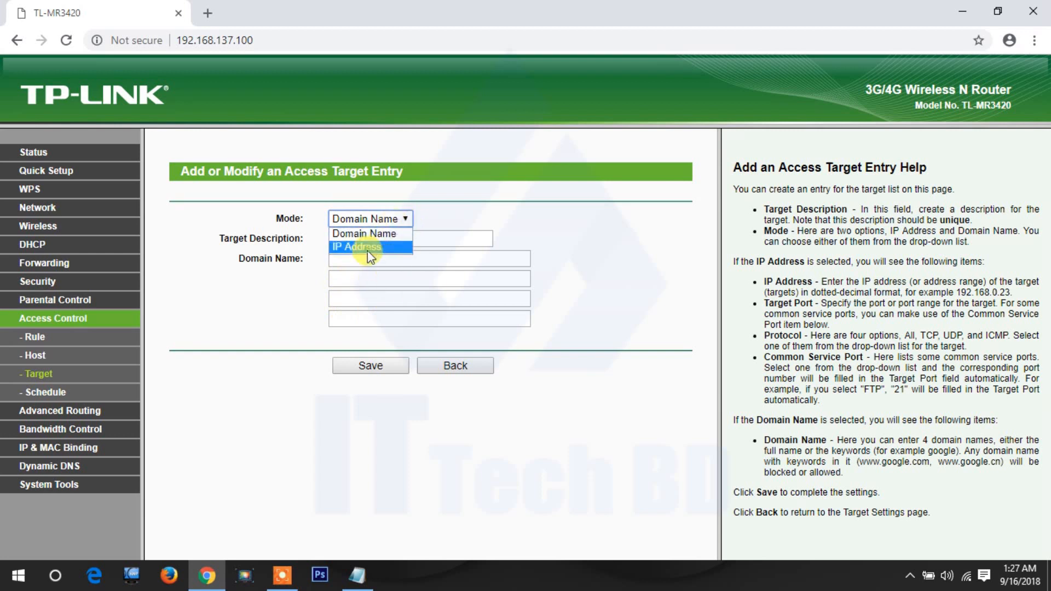
{"action": "left_click", "coordinate": [357, 247]}
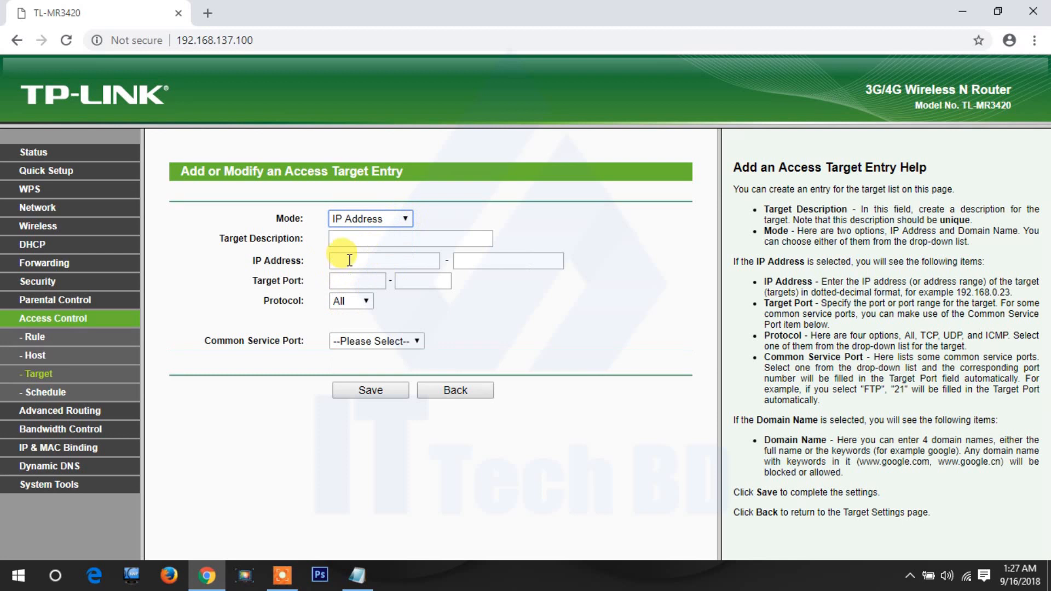
{"action": "left_click", "coordinate": [384, 260]}
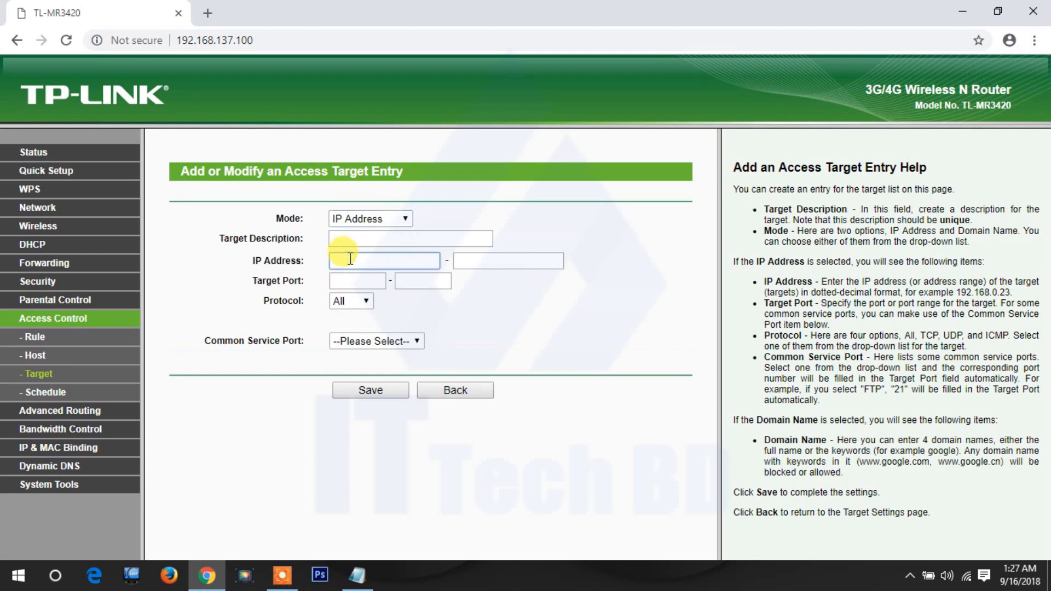
{"action": "left_click", "coordinate": [384, 260]}
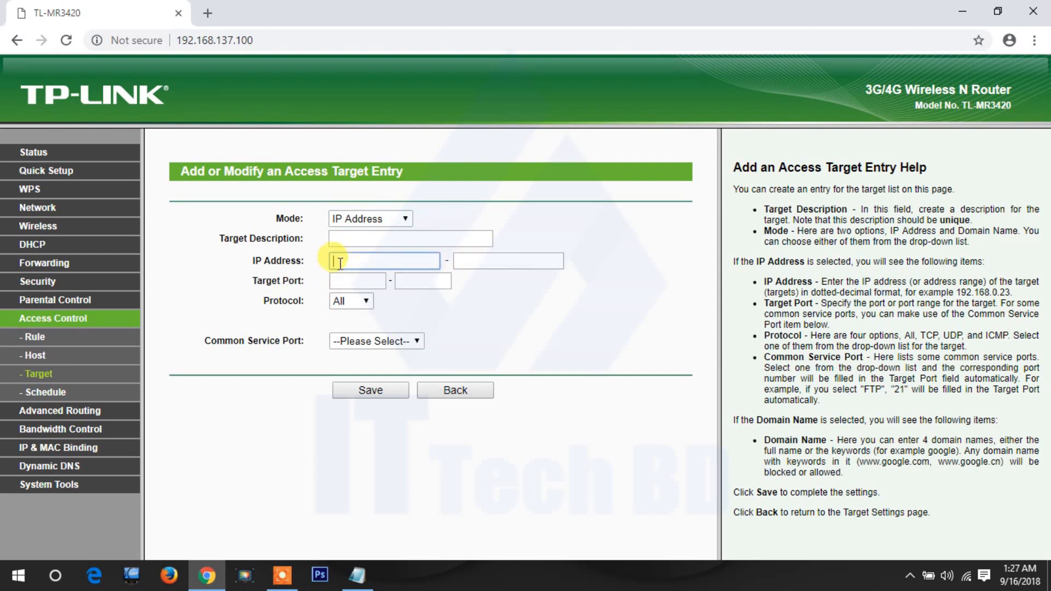
{"action": "mouse_move", "coordinate": [516, 260]}
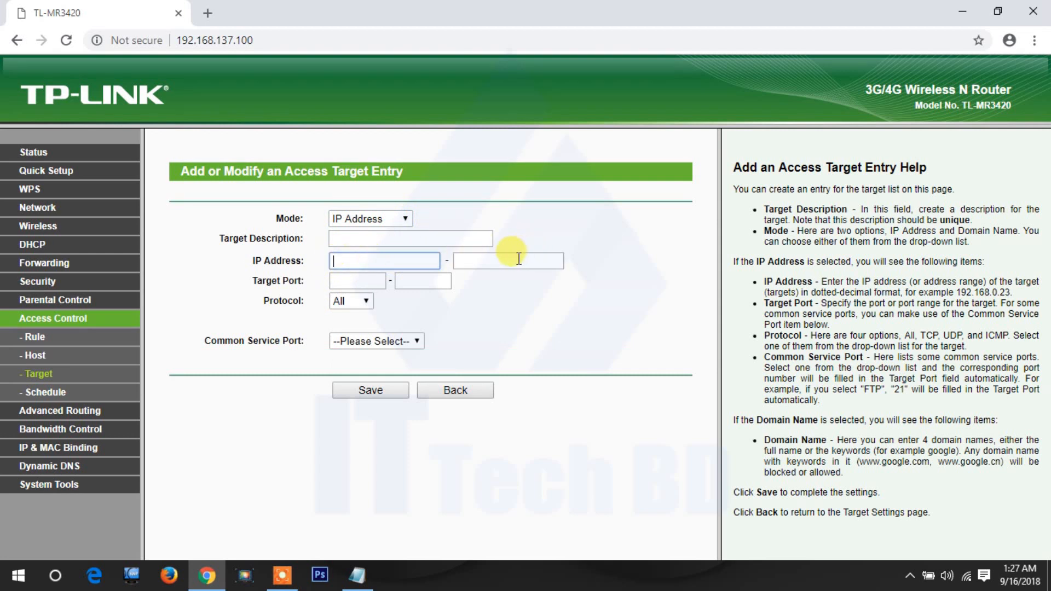
{"action": "left_click", "coordinate": [508, 260]}
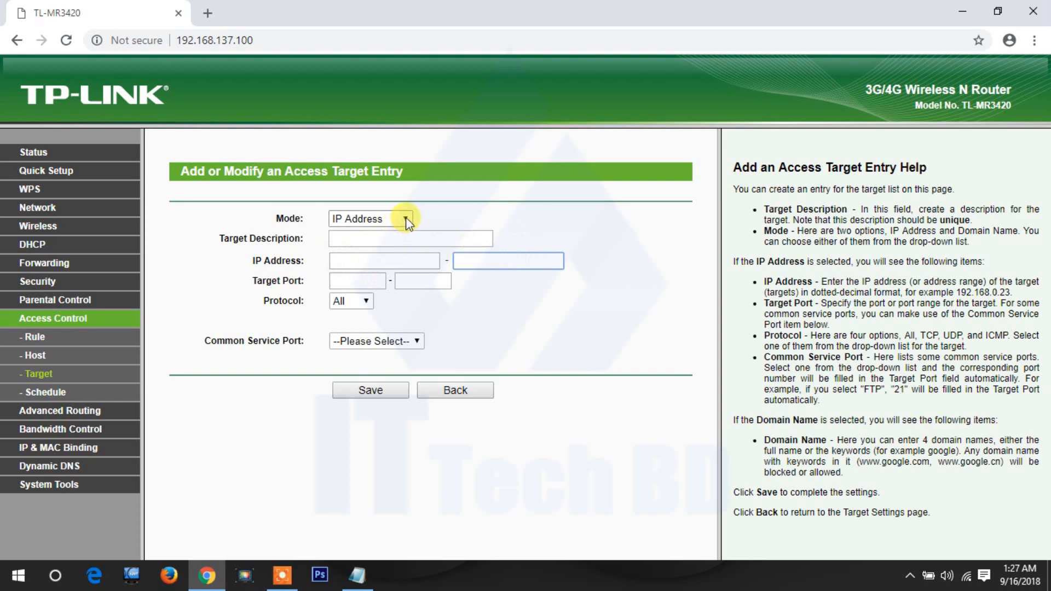
{"action": "left_click", "coordinate": [369, 219]}
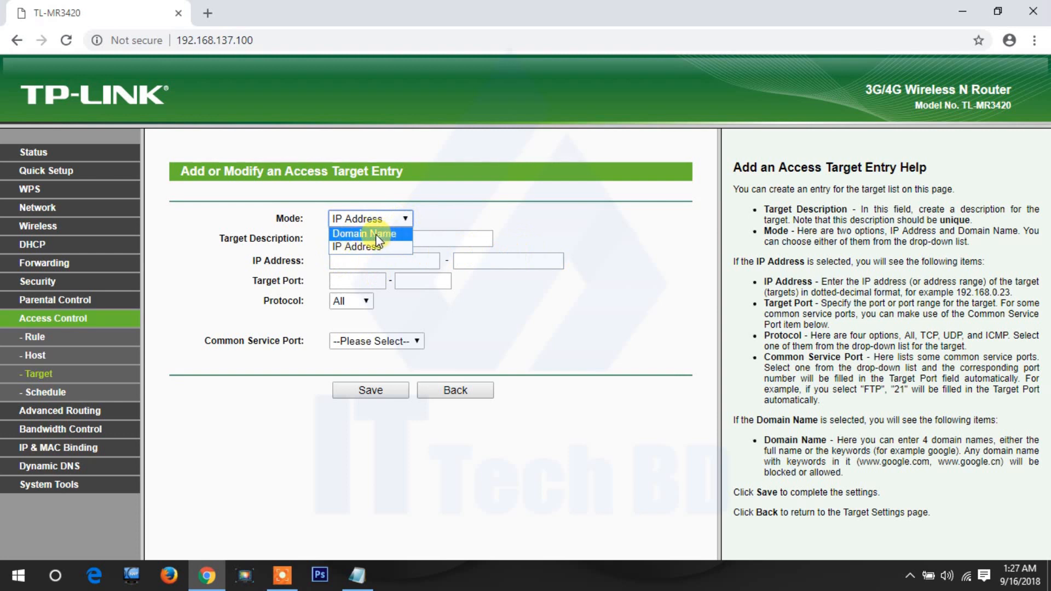
{"action": "left_click", "coordinate": [365, 233]}
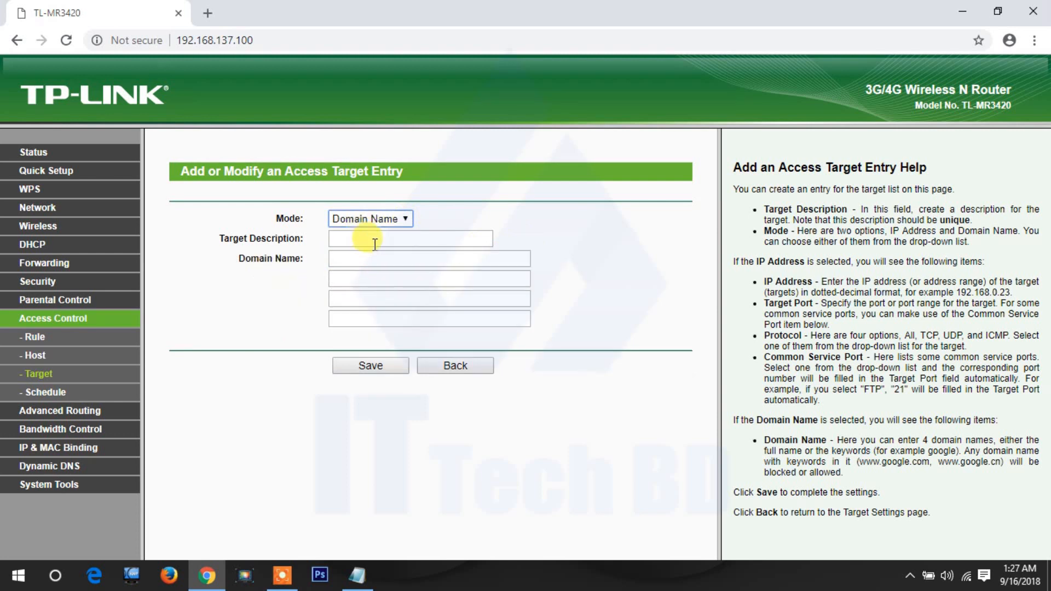
Name the target Stop Social Media with facebook.com, youtube.com, twitter.com, linkedin.com and save
{"action": "type", "text": "Stop Social Media"}
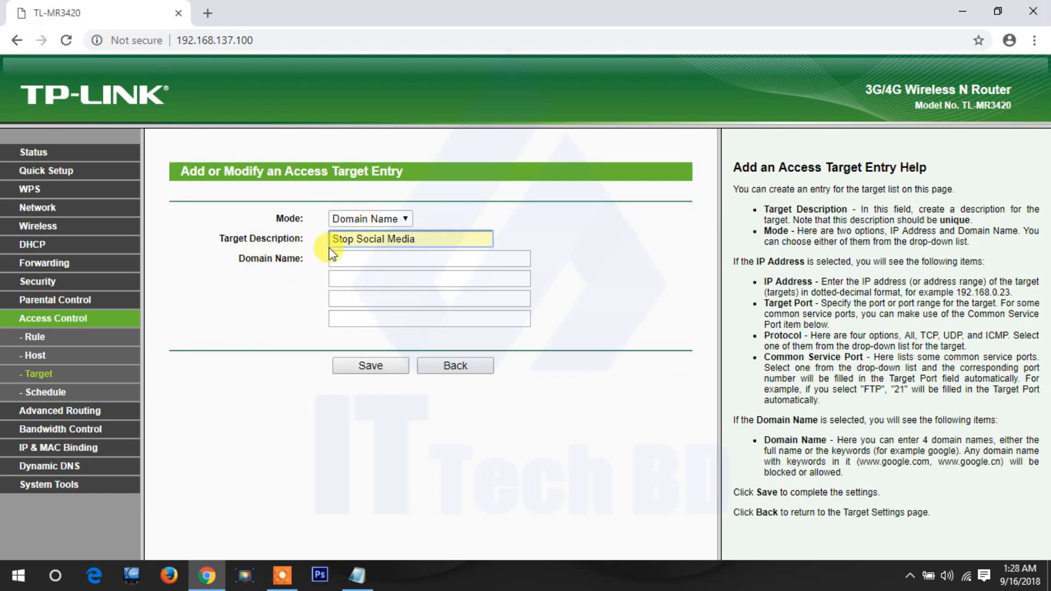
{"action": "mouse_move", "coordinate": [258, 261]}
{"action": "type", "text": "facebook.com"}
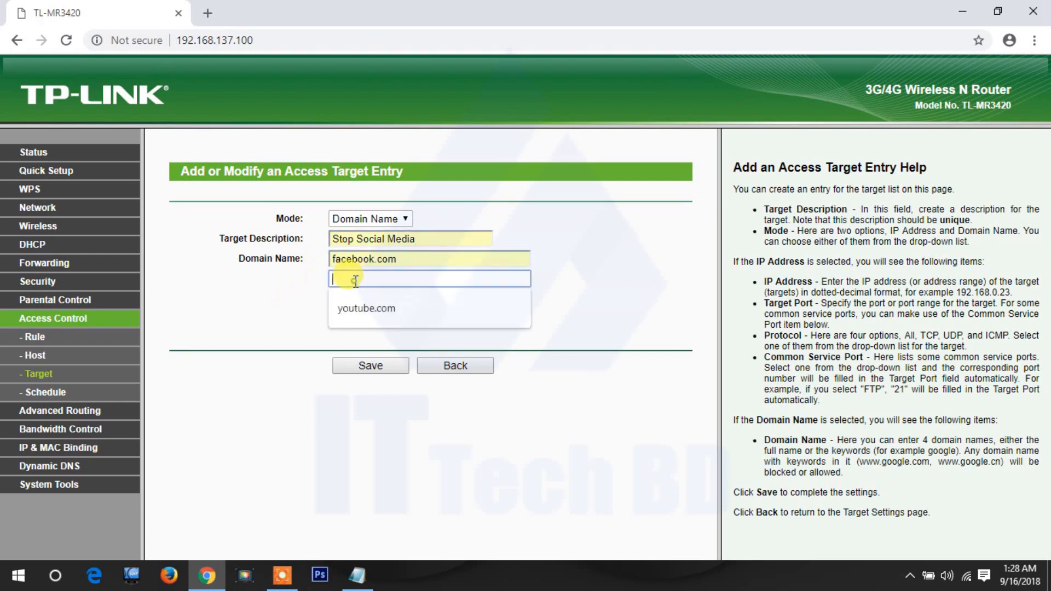
{"action": "type", "text": "twitter.com"}
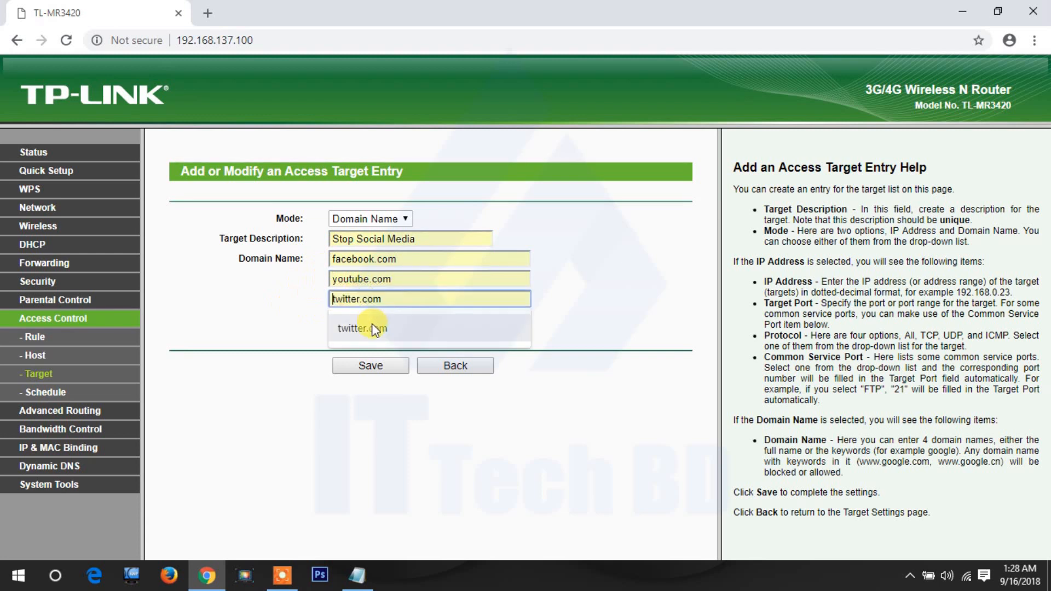
{"action": "type", "text": "linkedin.com"}
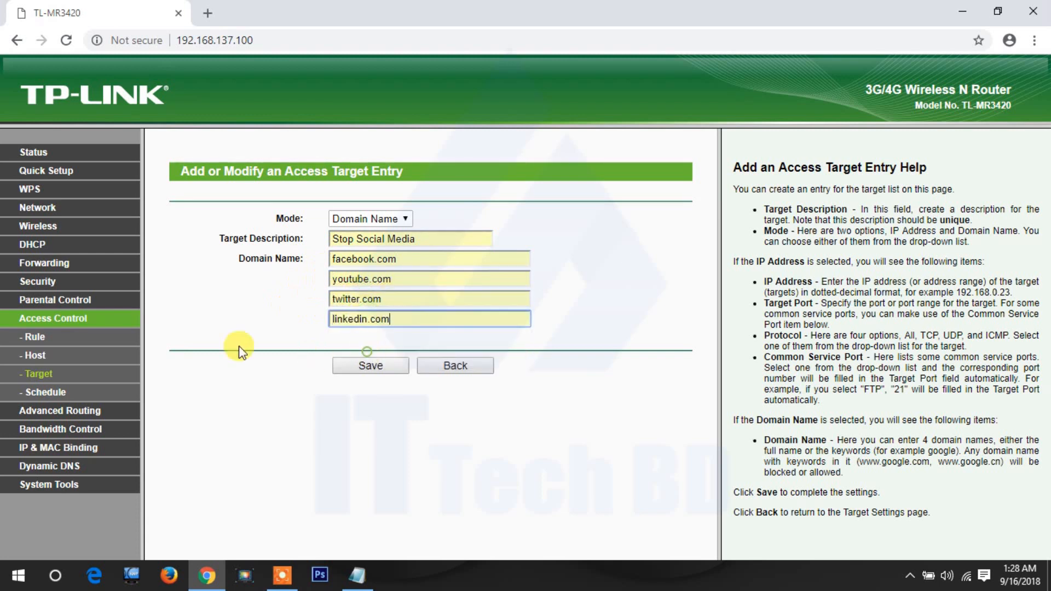
{"action": "mouse_move", "coordinate": [407, 359]}
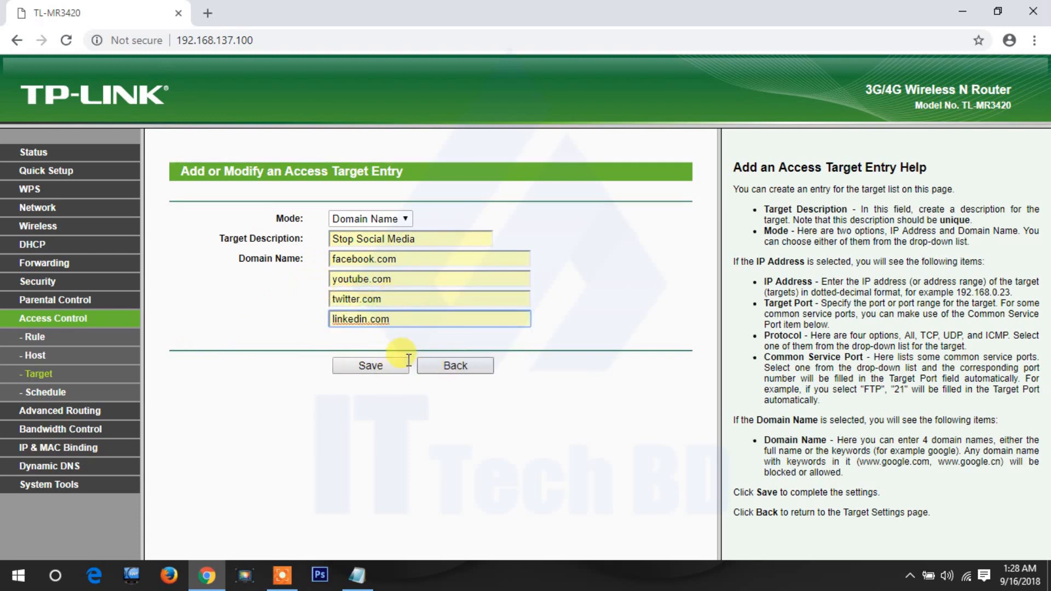
{"action": "left_click", "coordinate": [370, 366]}
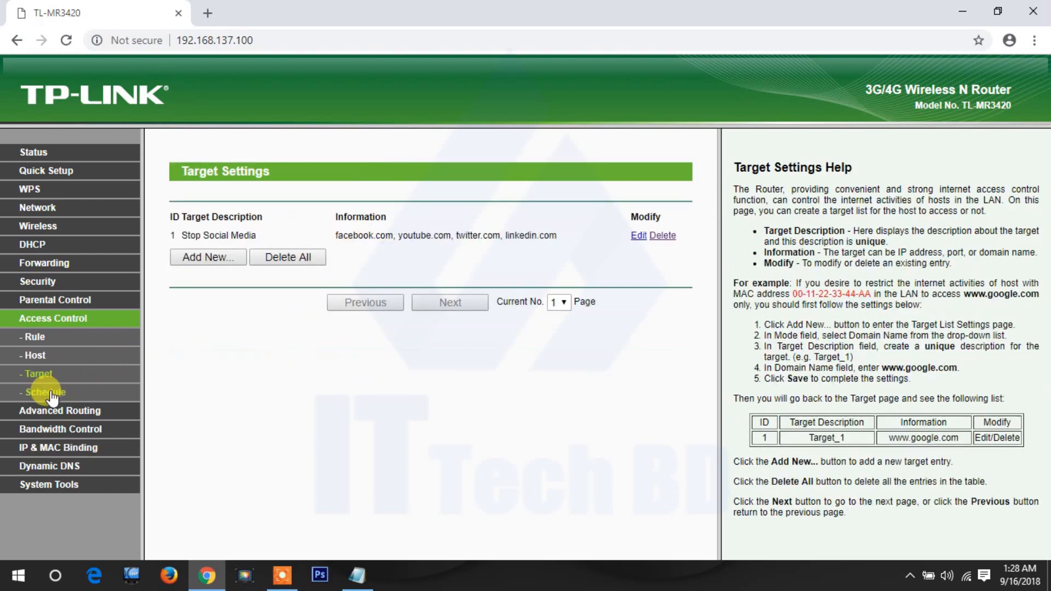
Add a schedule named 'Selected Days Only' covering every day 00:00–24:00 and save it
{"action": "left_click", "coordinate": [42, 392]}
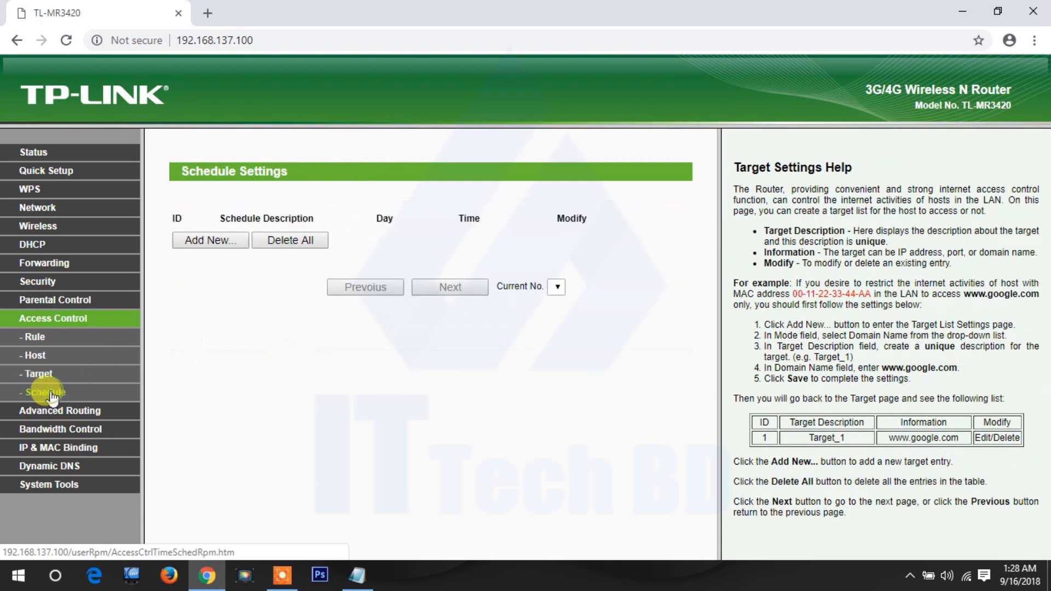
{"action": "left_click", "coordinate": [44, 392]}
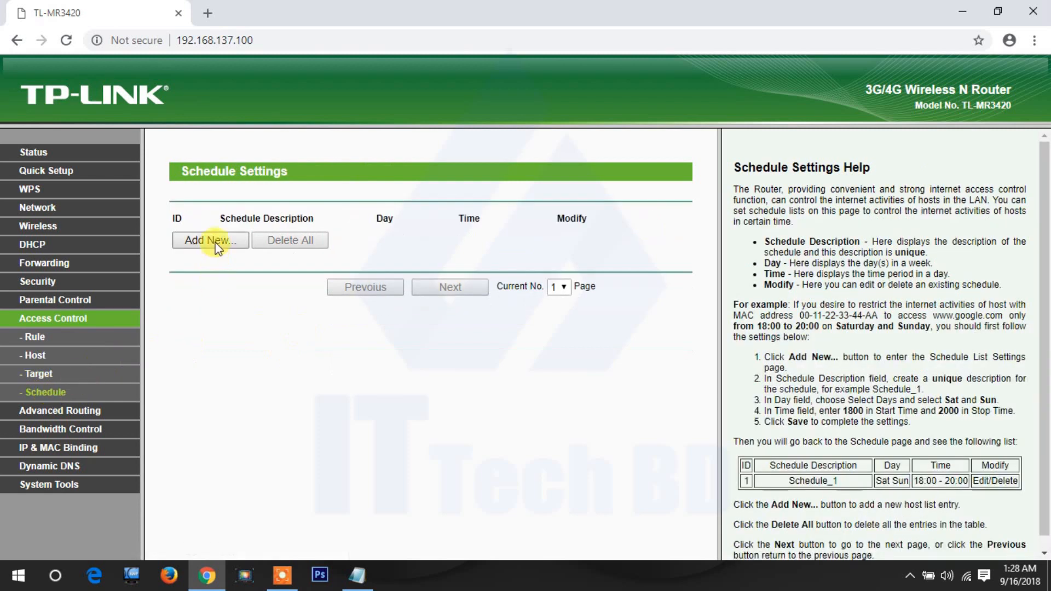
{"action": "left_click", "coordinate": [210, 240]}
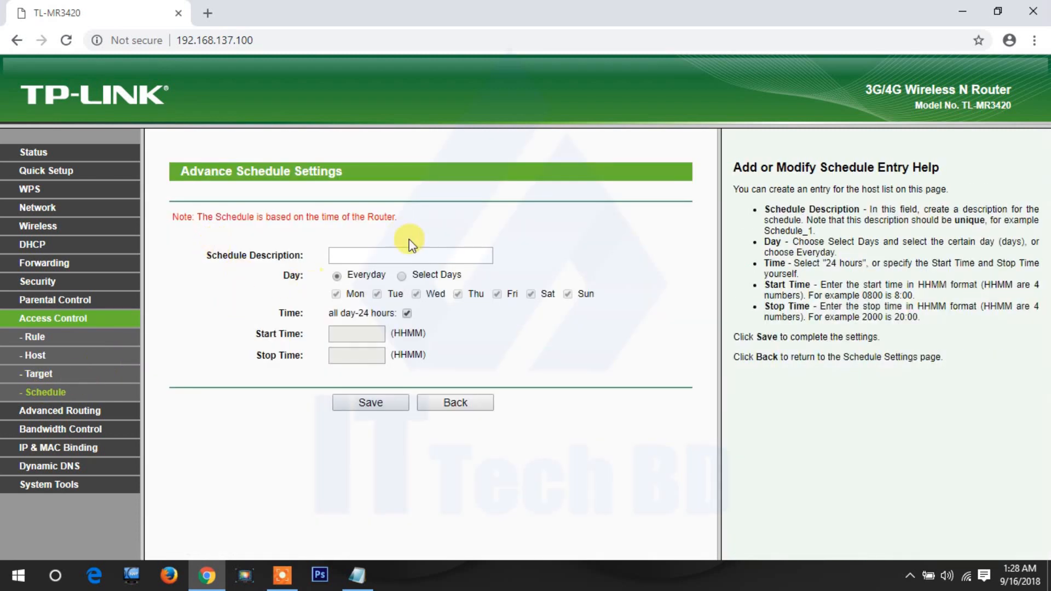
{"action": "type", "text": "Selected Days Only"}
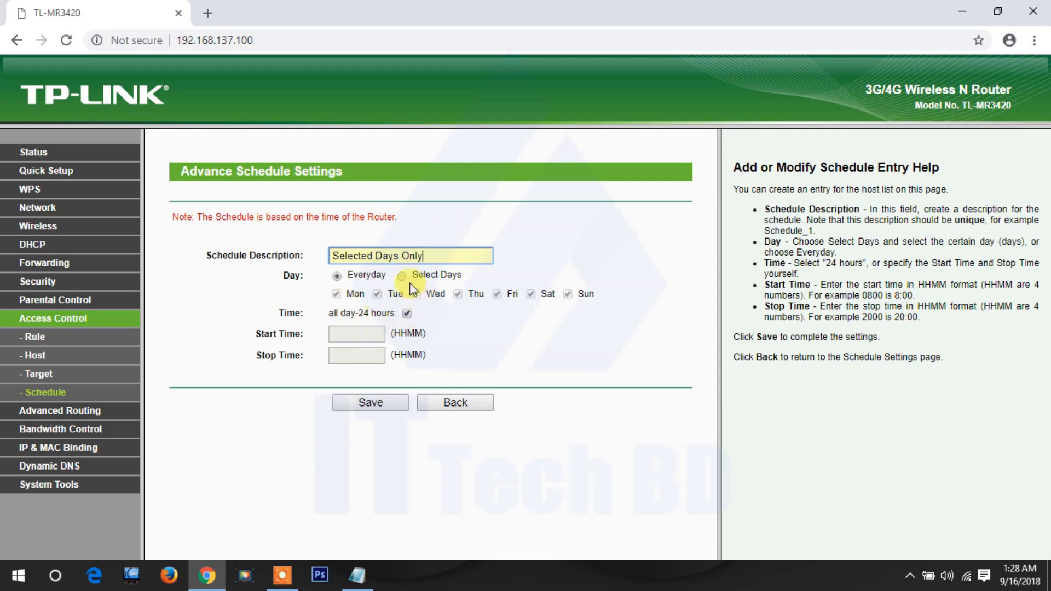
{"action": "mouse_move", "coordinate": [380, 328]}
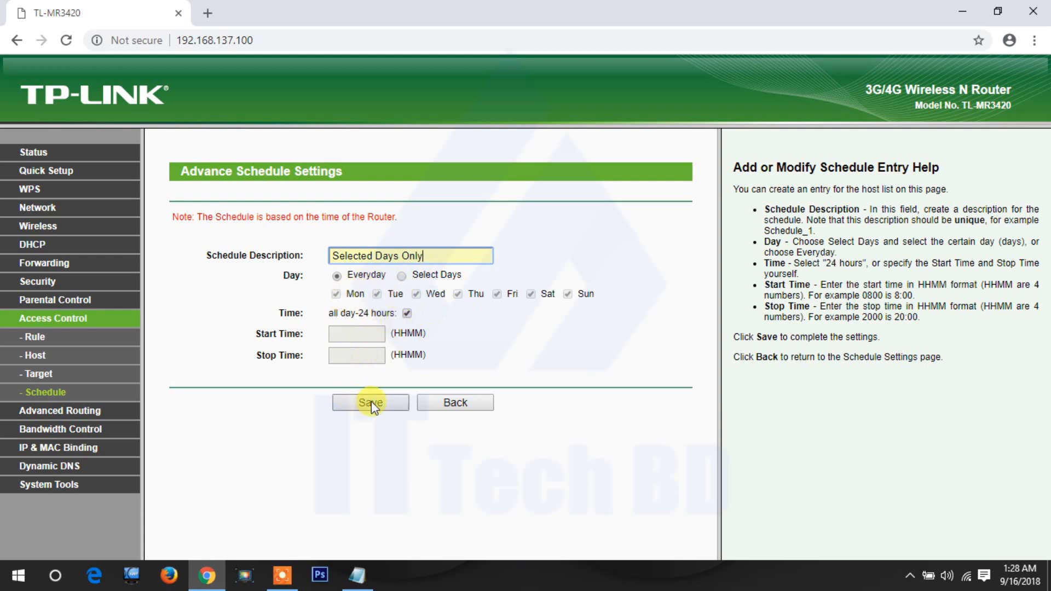
{"action": "left_click", "coordinate": [369, 402]}
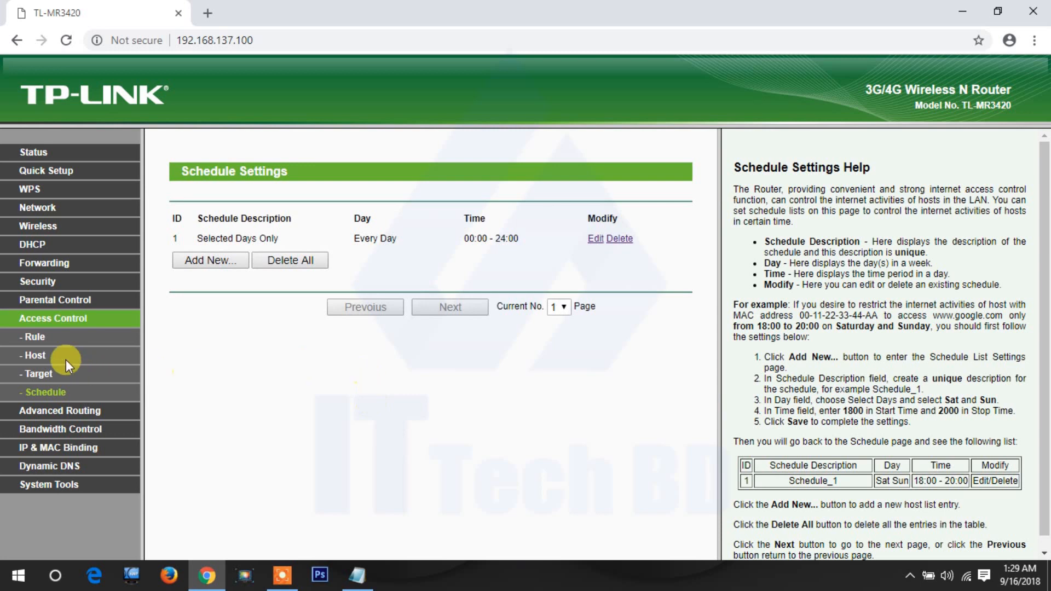
Add rule ABCD for host ittechbd with target Stop Social Media, schedule Anytime, and save
{"action": "left_click", "coordinate": [33, 337]}
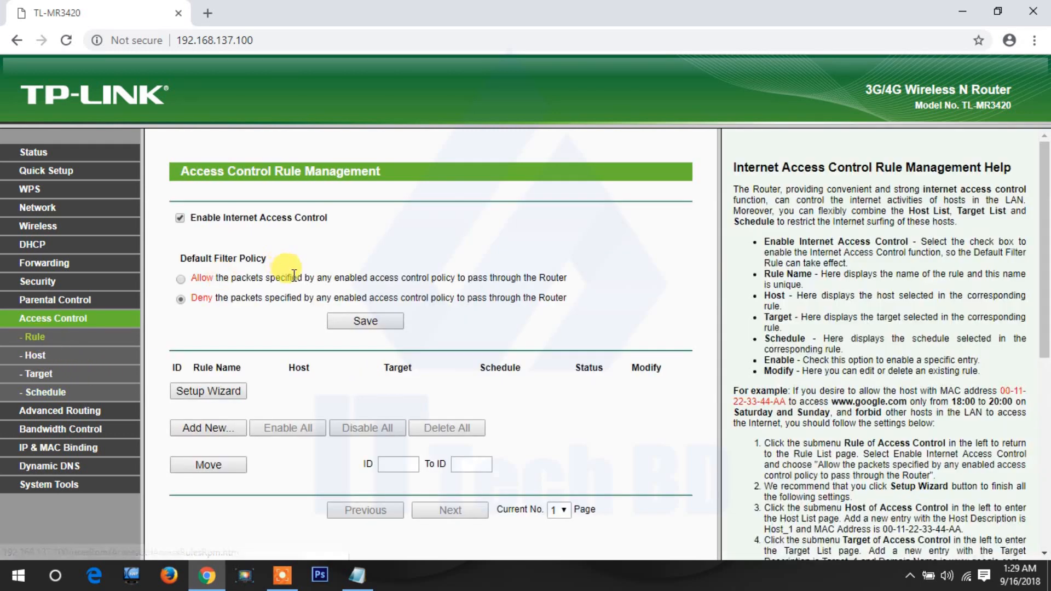
{"action": "left_click", "coordinate": [208, 428]}
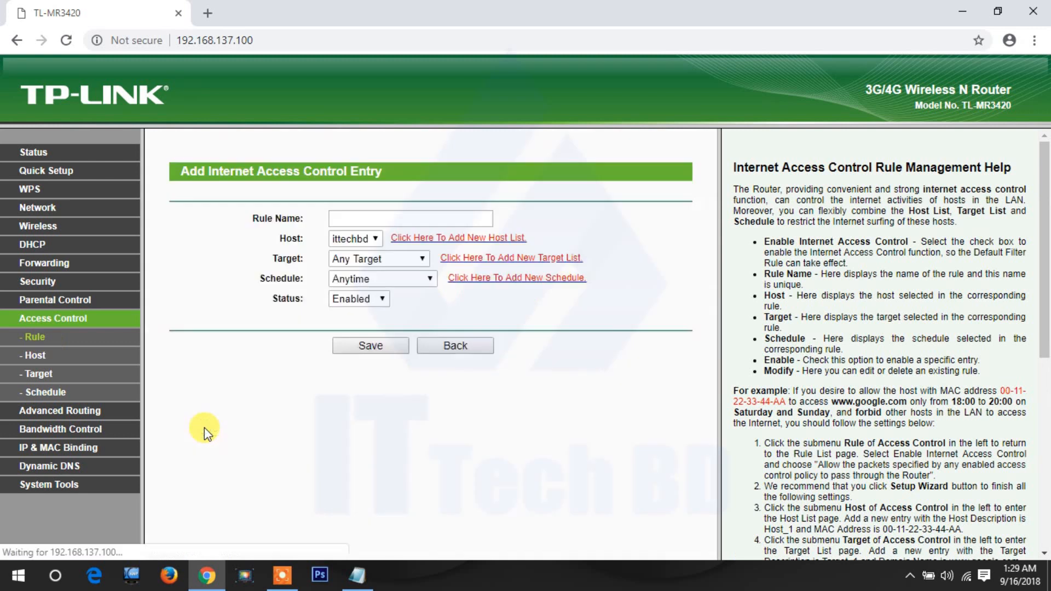
{"action": "left_click", "coordinate": [410, 218]}
{"action": "type", "text": "ABCD"}
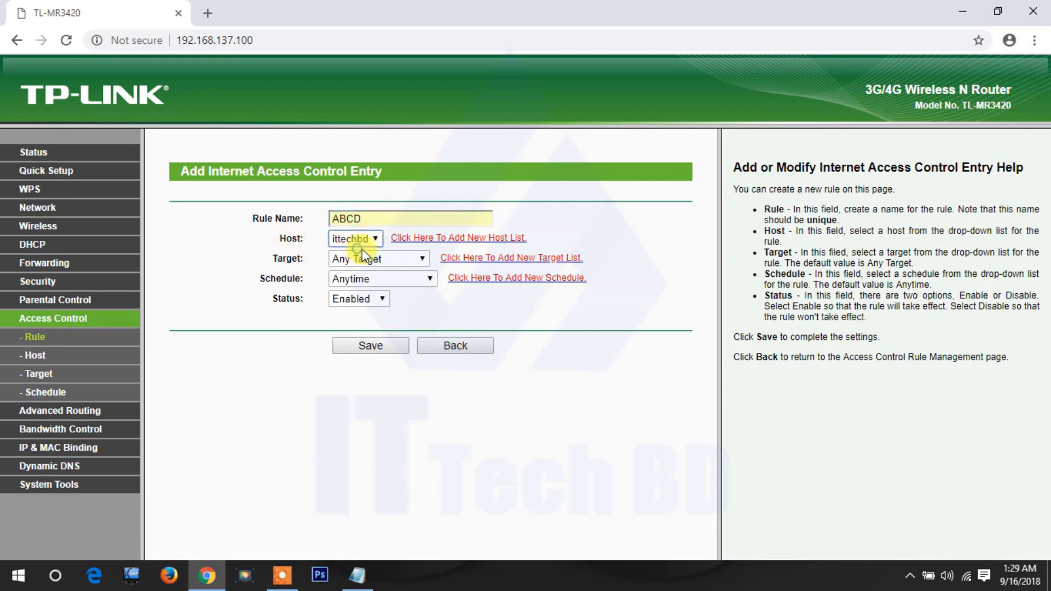
{"action": "left_click", "coordinate": [378, 258]}
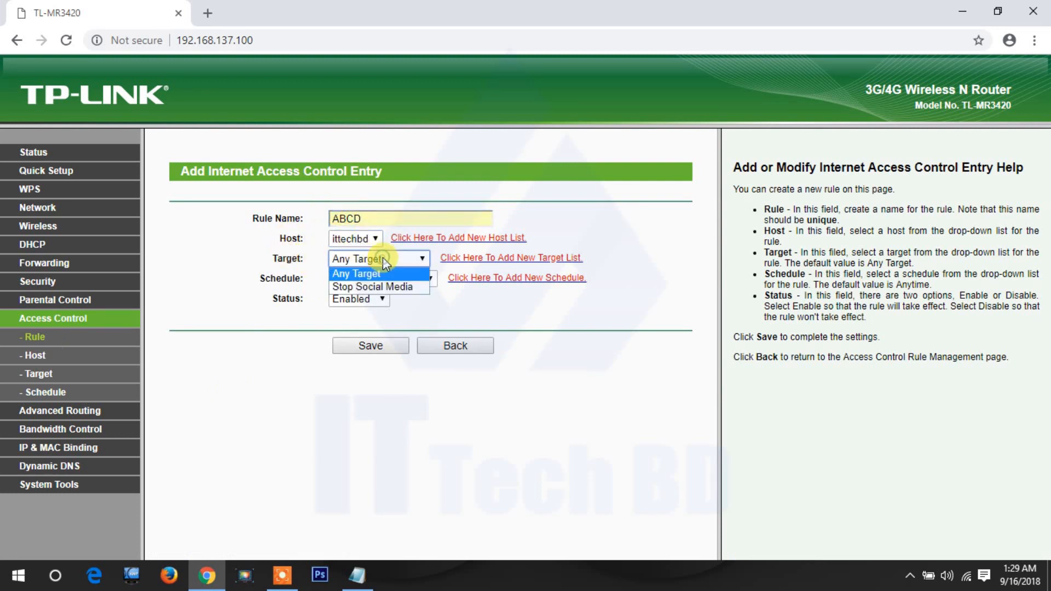
{"action": "left_click", "coordinate": [372, 287]}
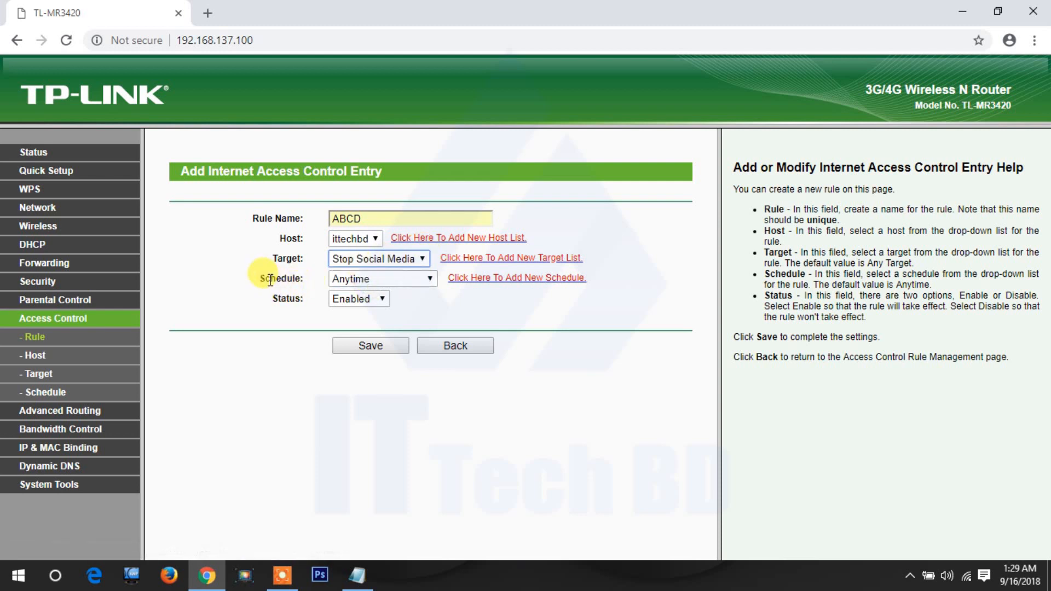
{"action": "left_click", "coordinate": [382, 278]}
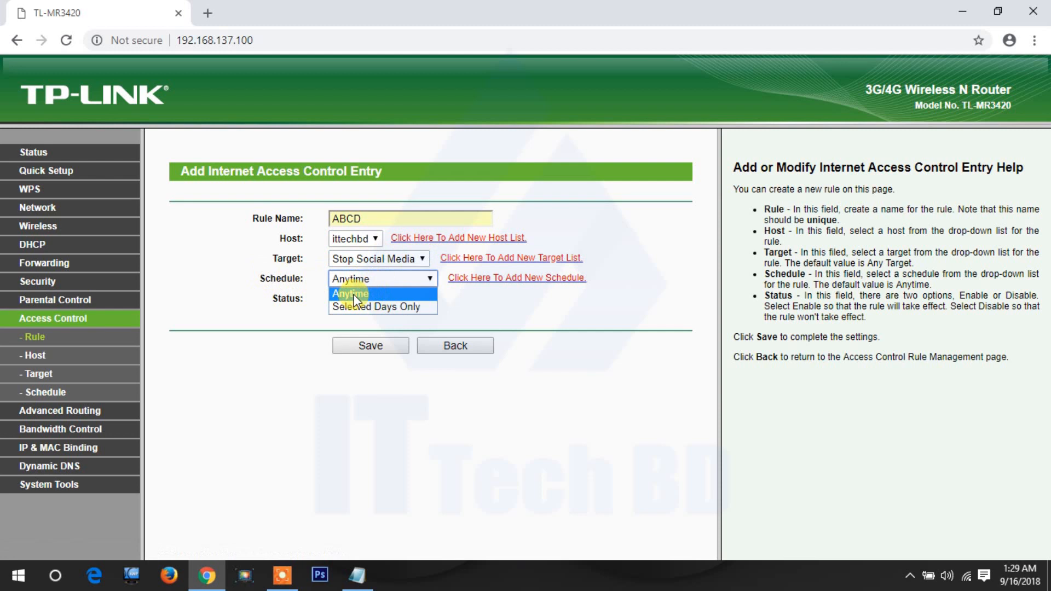
{"action": "left_click", "coordinate": [350, 278]}
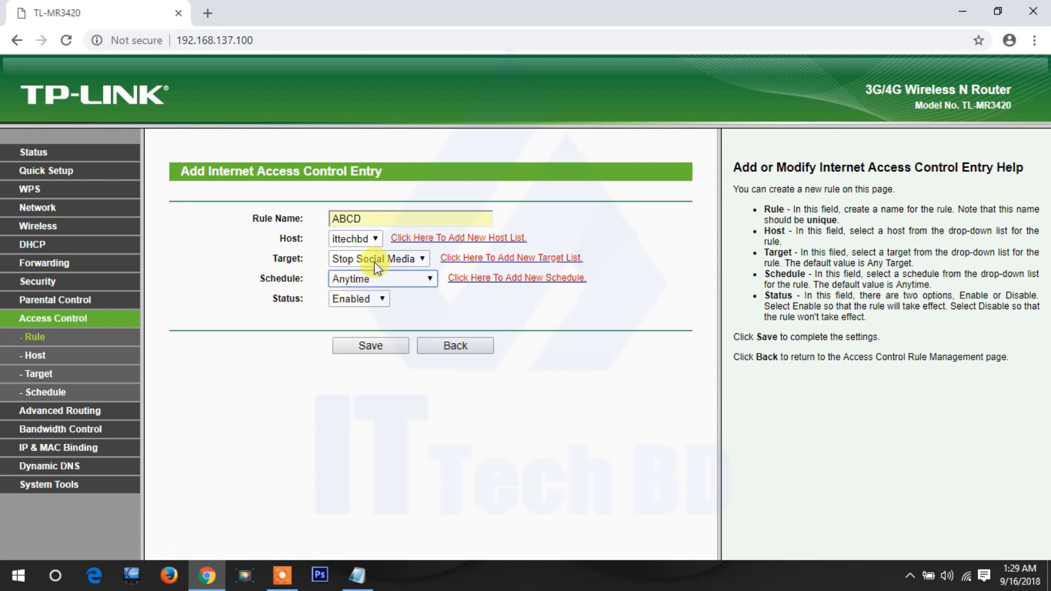
{"action": "left_click", "coordinate": [382, 278]}
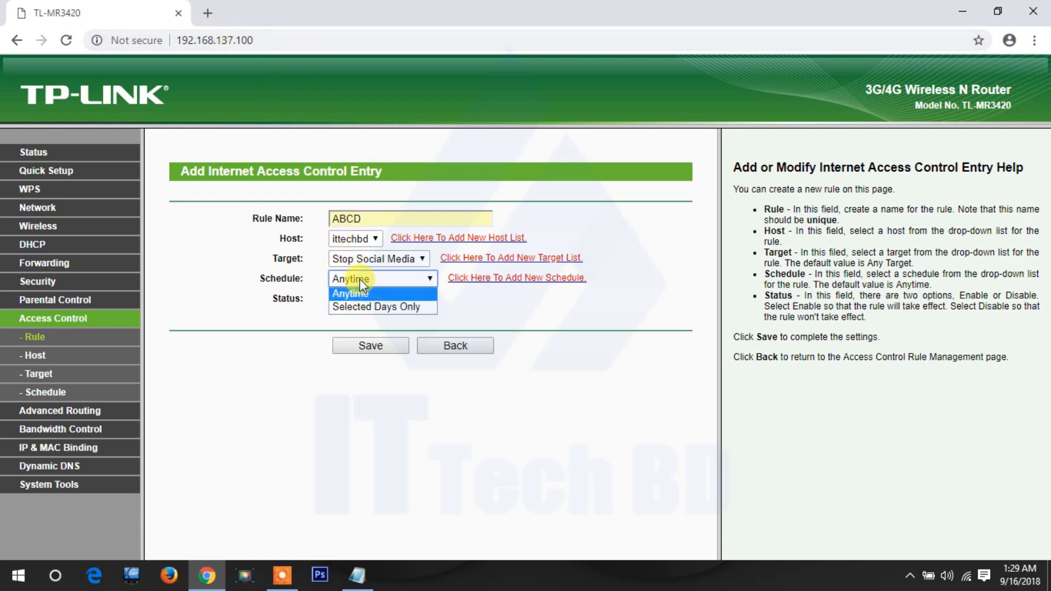
{"action": "left_click", "coordinate": [348, 279]}
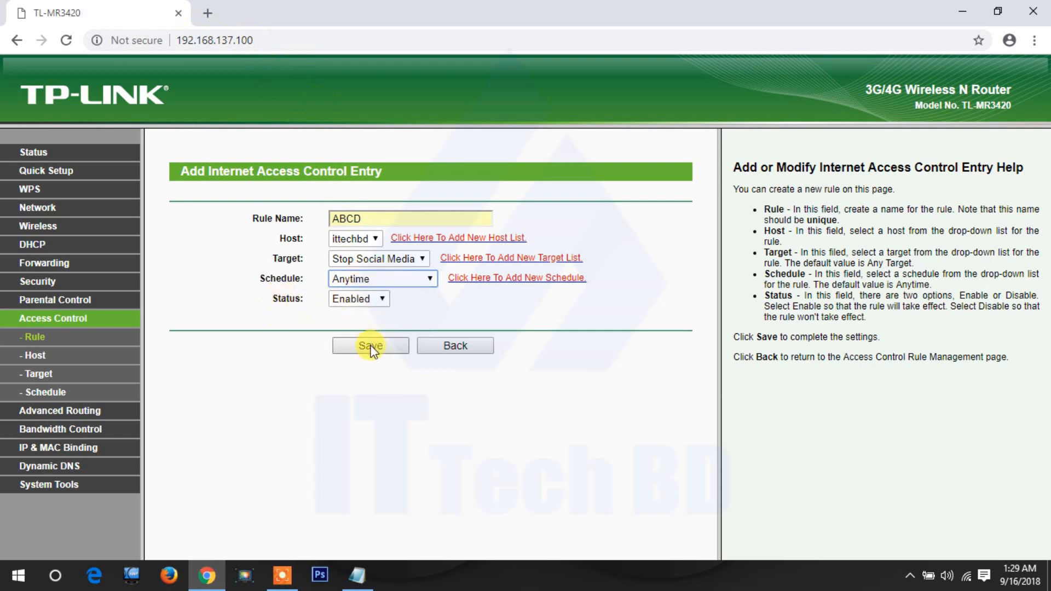
{"action": "left_click", "coordinate": [369, 345]}
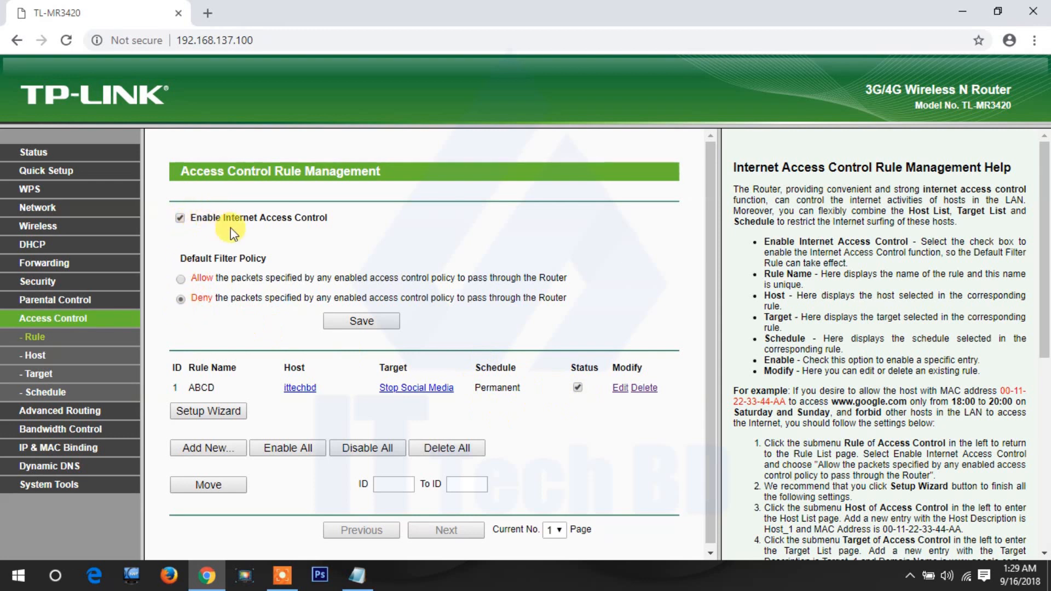
{"action": "mouse_move", "coordinate": [402, 244]}
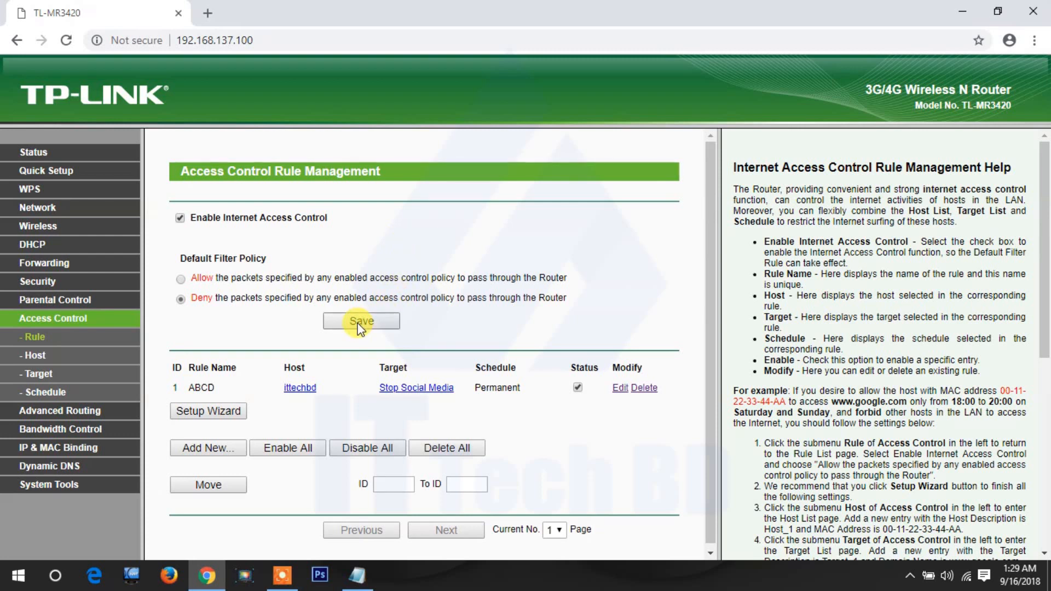
{"action": "mouse_move", "coordinate": [253, 327]}
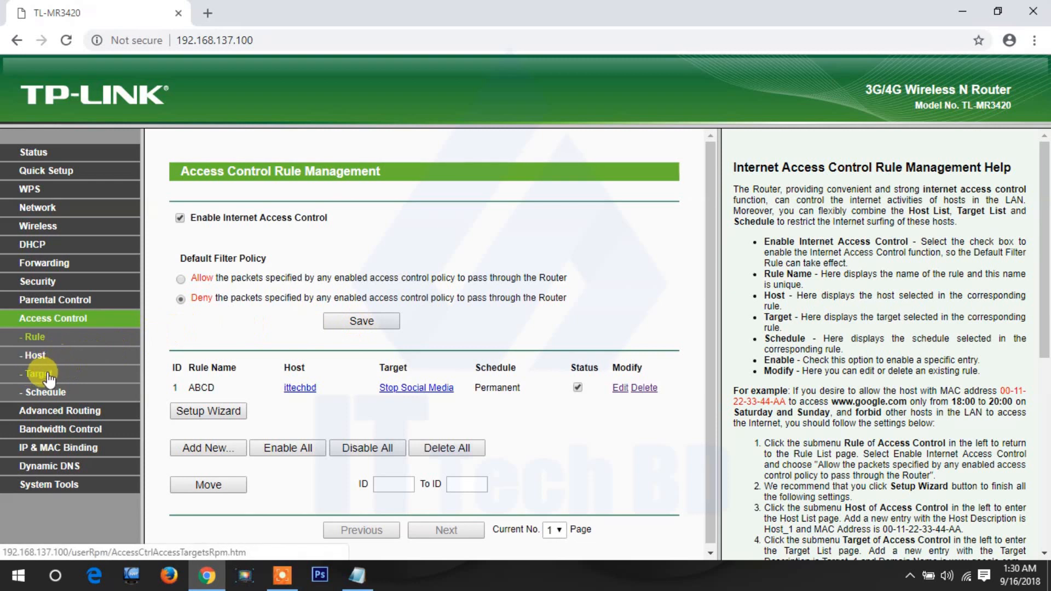
View the Target list showing Stop Social Media's four domains, then start a new Chrome tab
{"action": "left_click", "coordinate": [38, 373]}
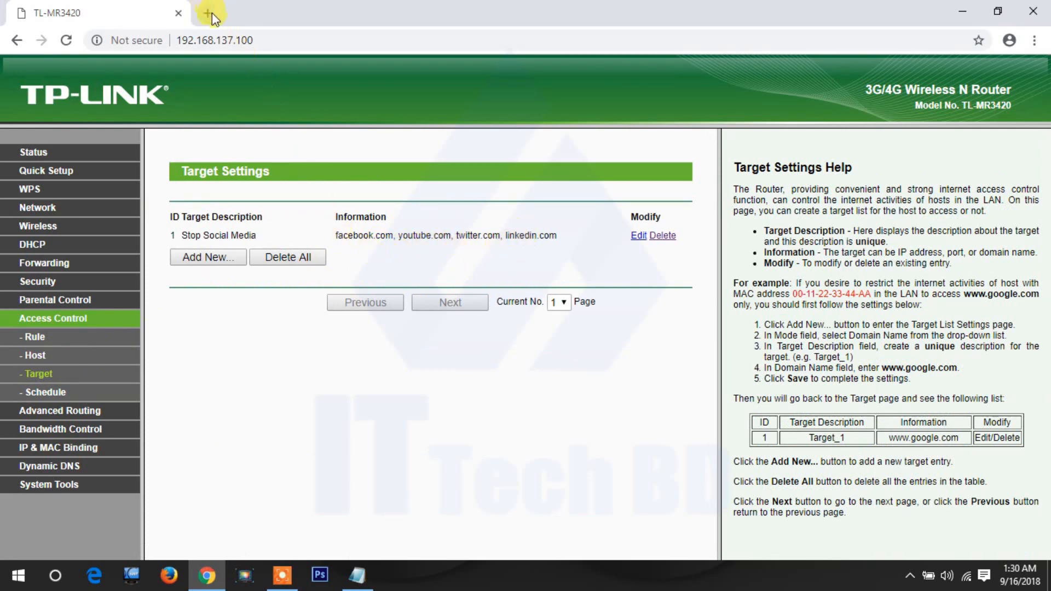
{"action": "mouse_move", "coordinate": [210, 13]}
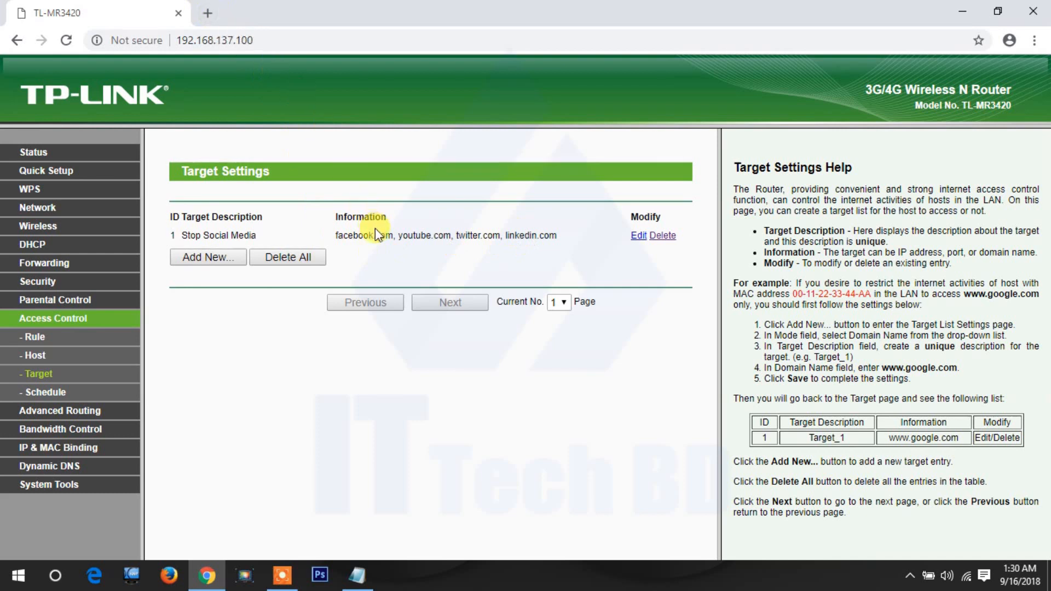
{"action": "mouse_move", "coordinate": [281, 111]}
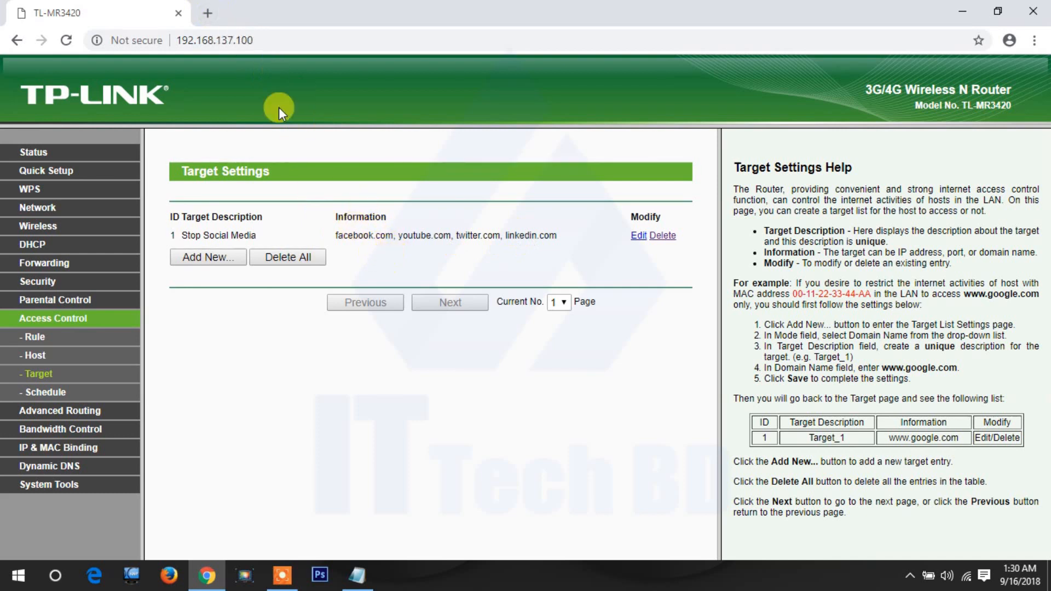
{"action": "left_click", "coordinate": [391, 12]}
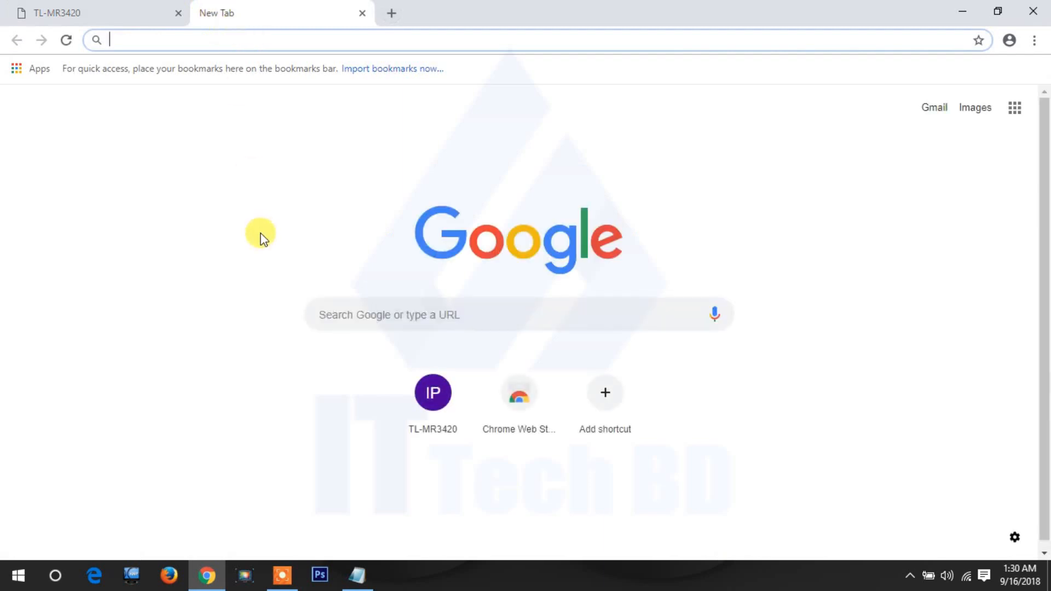
Search for facebook and try loading the Facebook login page, which fails to reach
{"action": "type", "text": "facebook"}
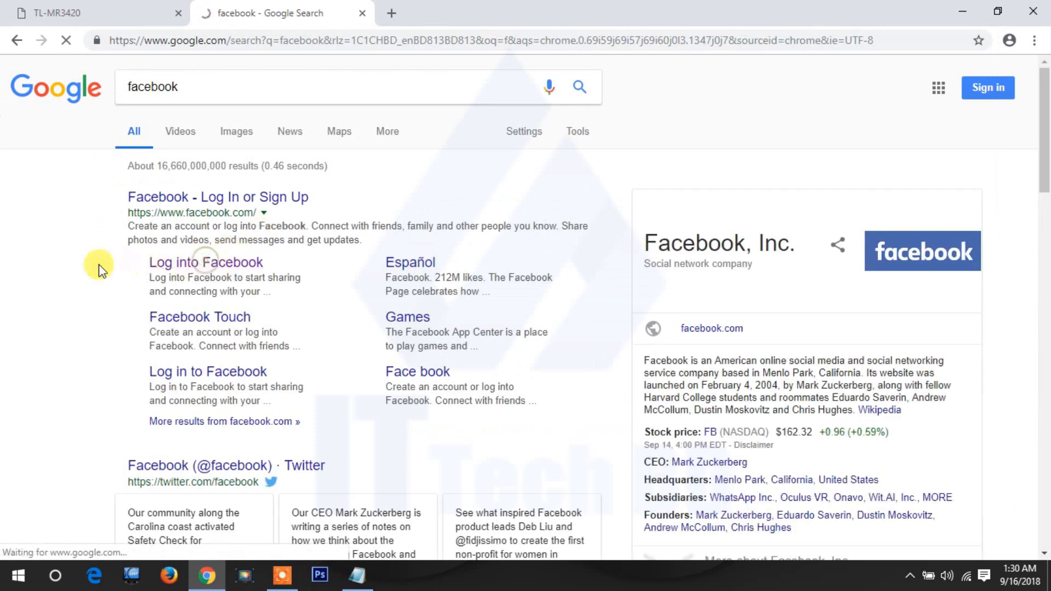
{"action": "left_click", "coordinate": [206, 261]}
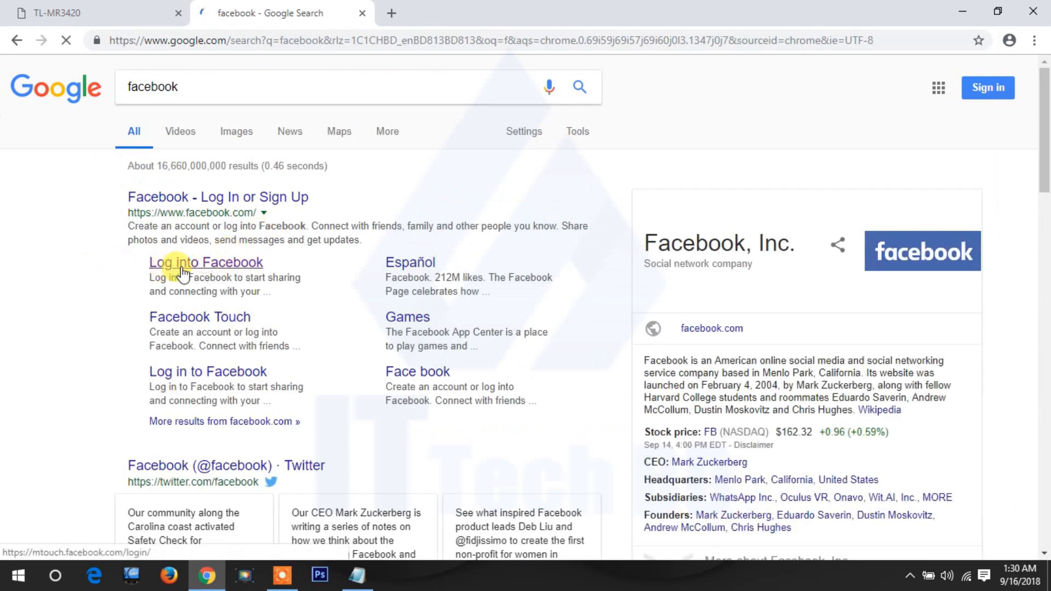
{"action": "left_click", "coordinate": [205, 261]}
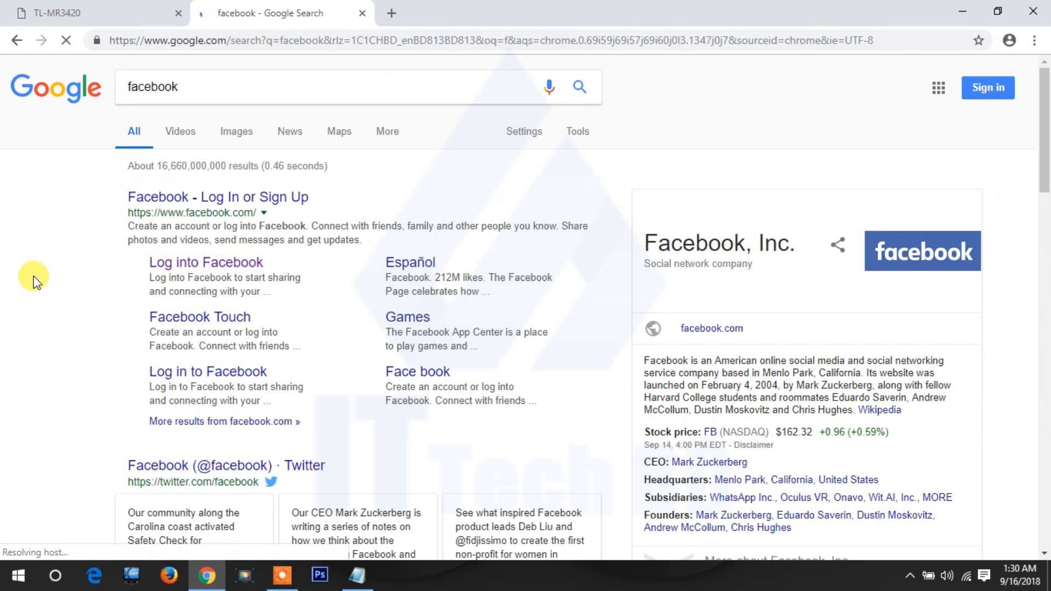
{"action": "mouse_move", "coordinate": [87, 261]}
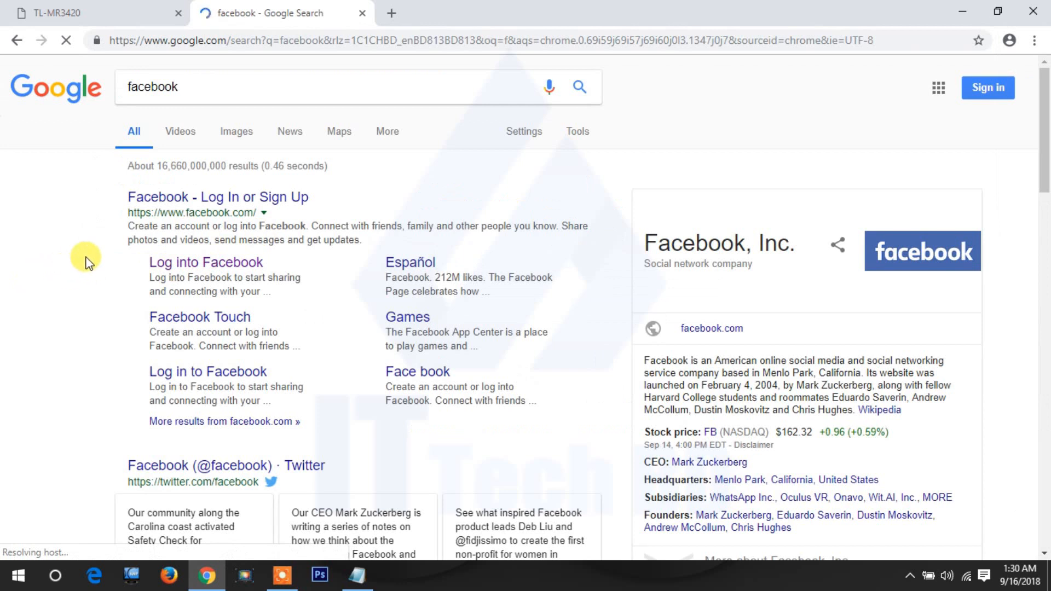
{"action": "mouse_move", "coordinate": [127, 281]}
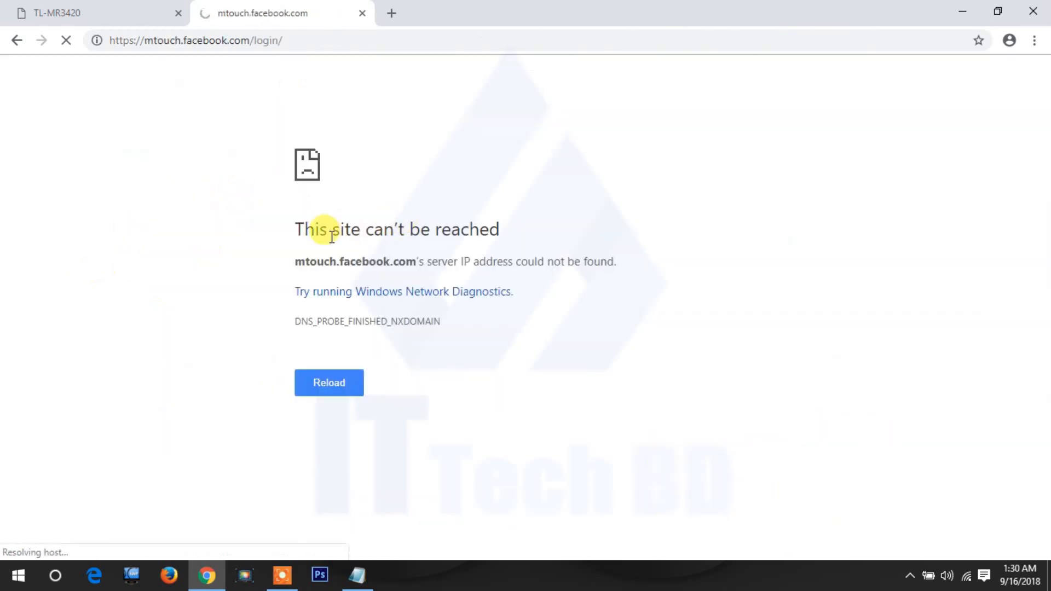
{"action": "mouse_move", "coordinate": [496, 245]}
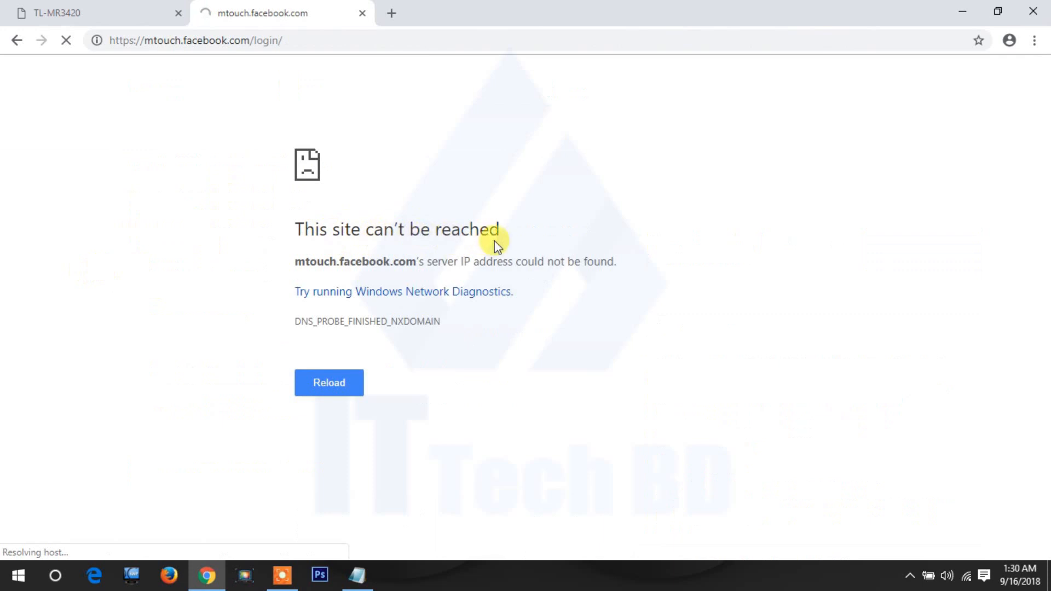
Back on the router tab review the Rule and Target pages, then close the unreachable Facebook tab
{"action": "left_click", "coordinate": [94, 13]}
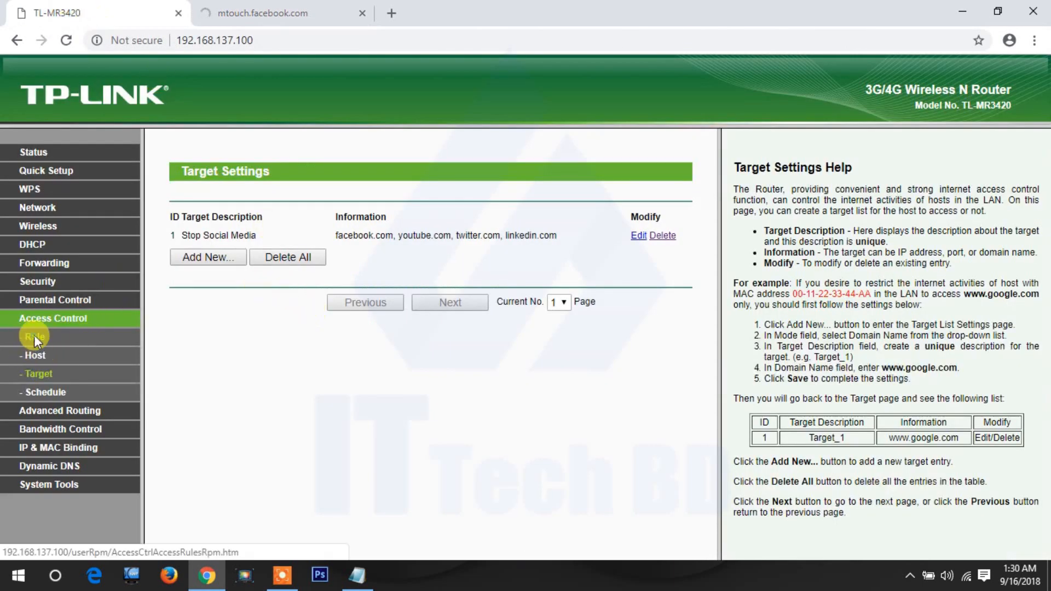
{"action": "left_click", "coordinate": [33, 337]}
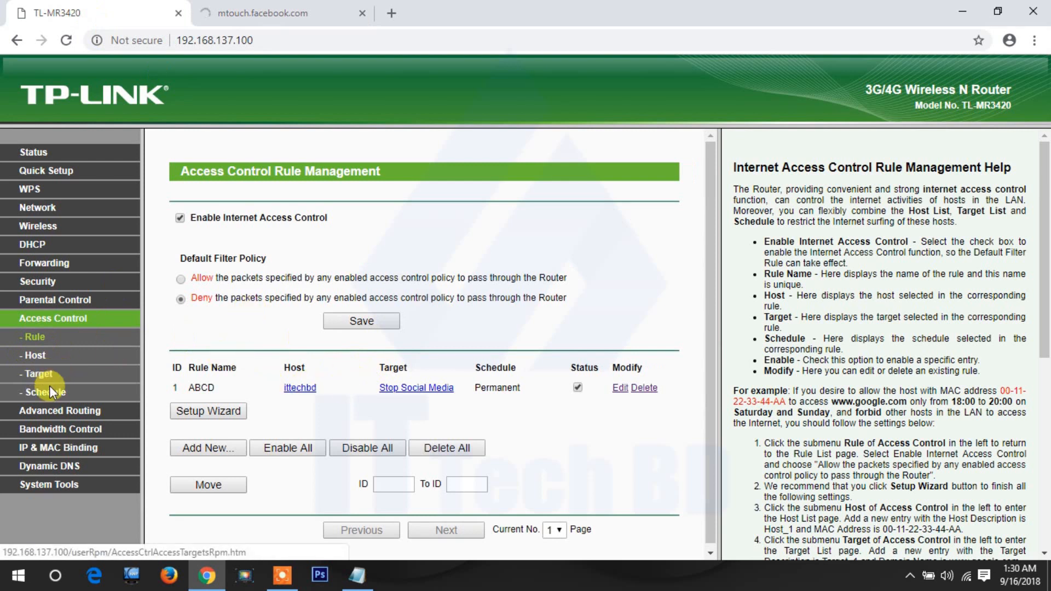
{"action": "left_click", "coordinate": [38, 374]}
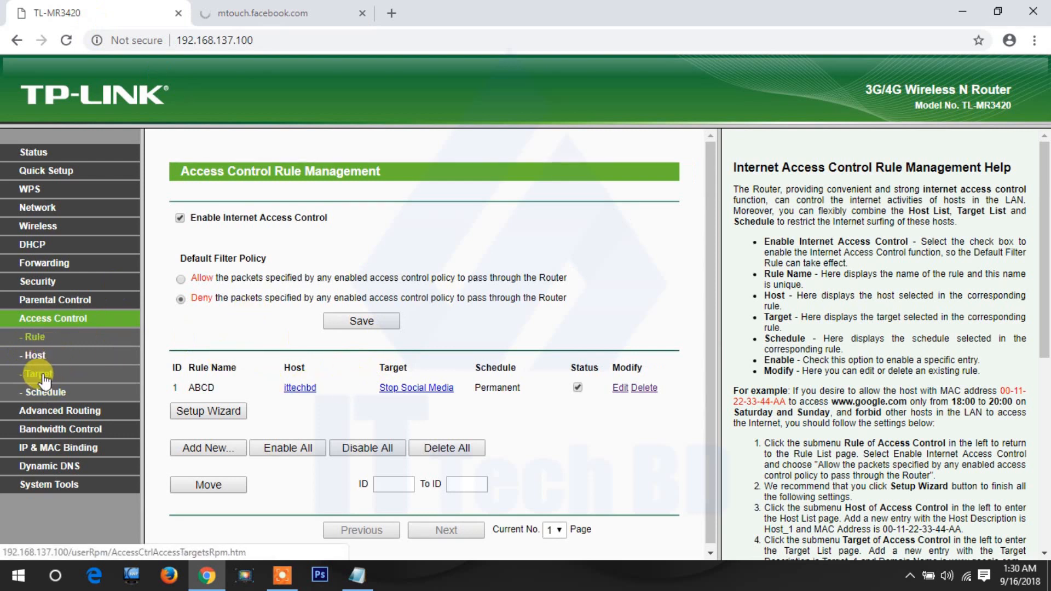
{"action": "left_click", "coordinate": [37, 374]}
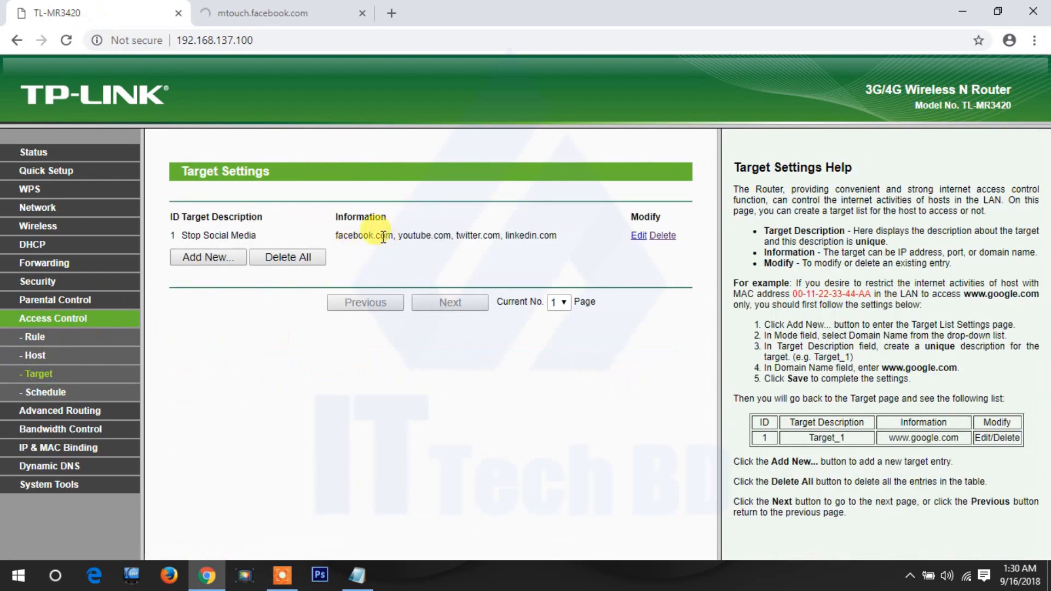
{"action": "left_click", "coordinate": [281, 13]}
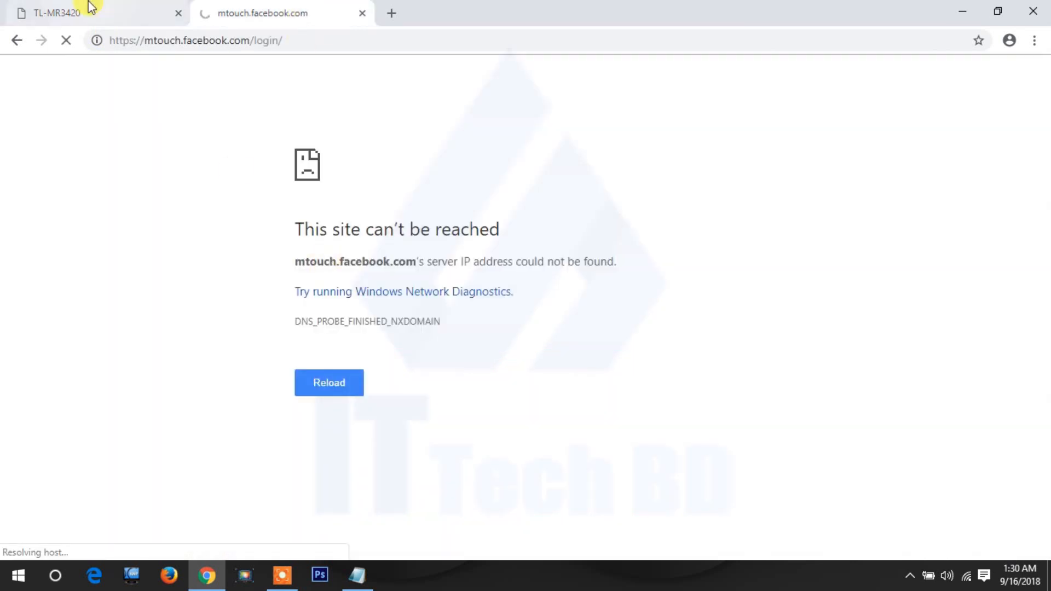
{"action": "left_click", "coordinate": [54, 14]}
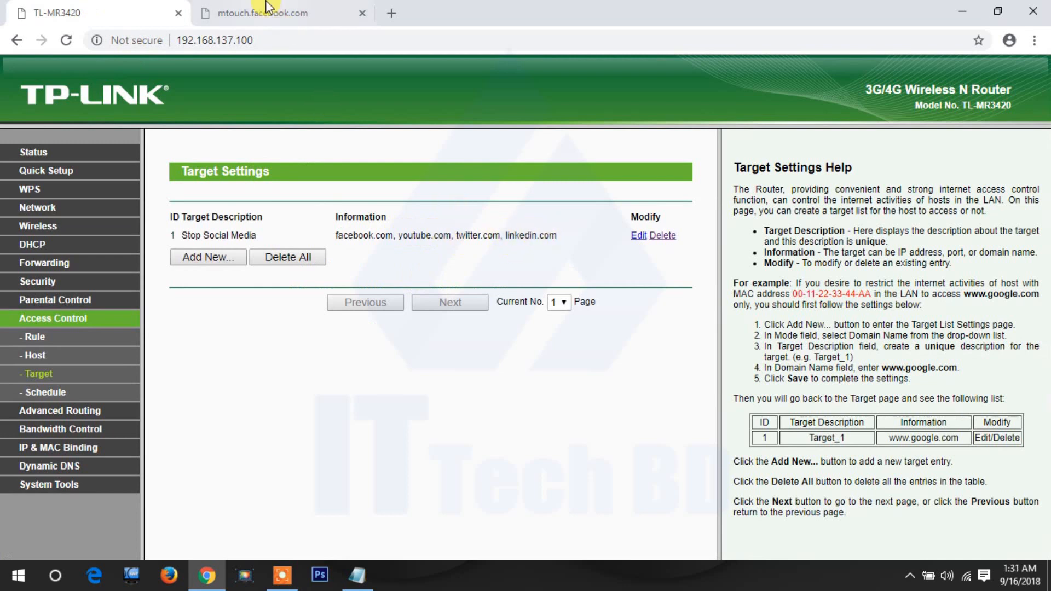
{"action": "left_click", "coordinate": [281, 13]}
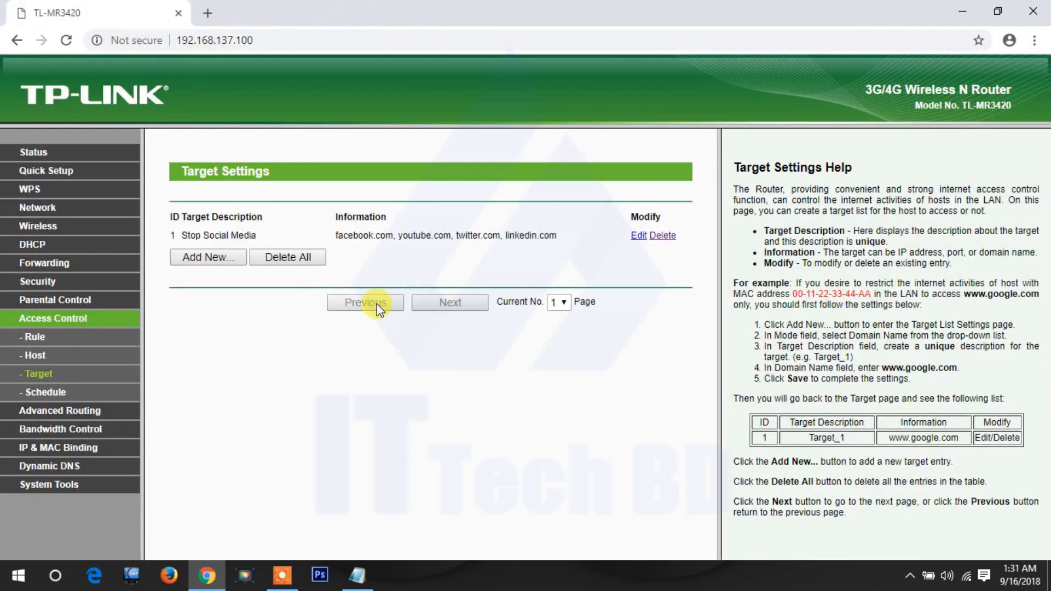
{"action": "mouse_move", "coordinate": [92, 357]}
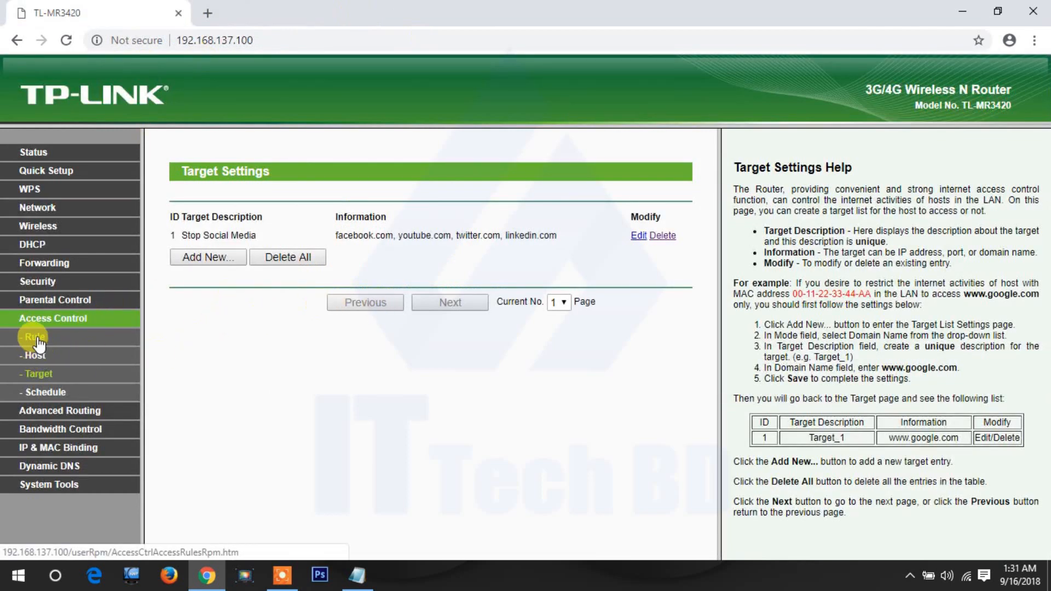
Return to the access control rules list, where ABCD still shows a Permanent schedule
{"action": "left_click", "coordinate": [34, 336]}
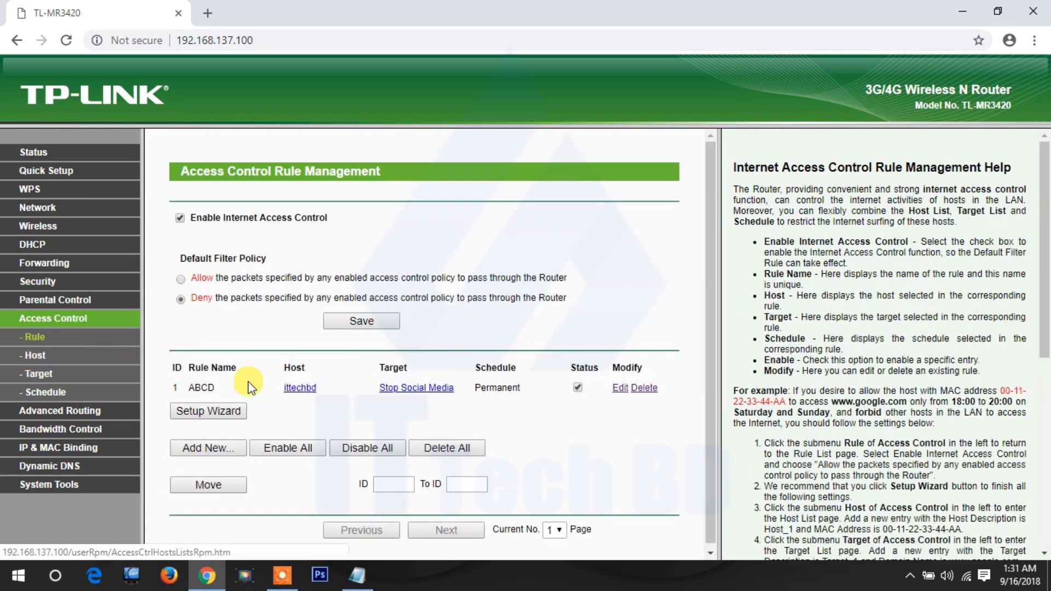
{"action": "mouse_move", "coordinate": [484, 387]}
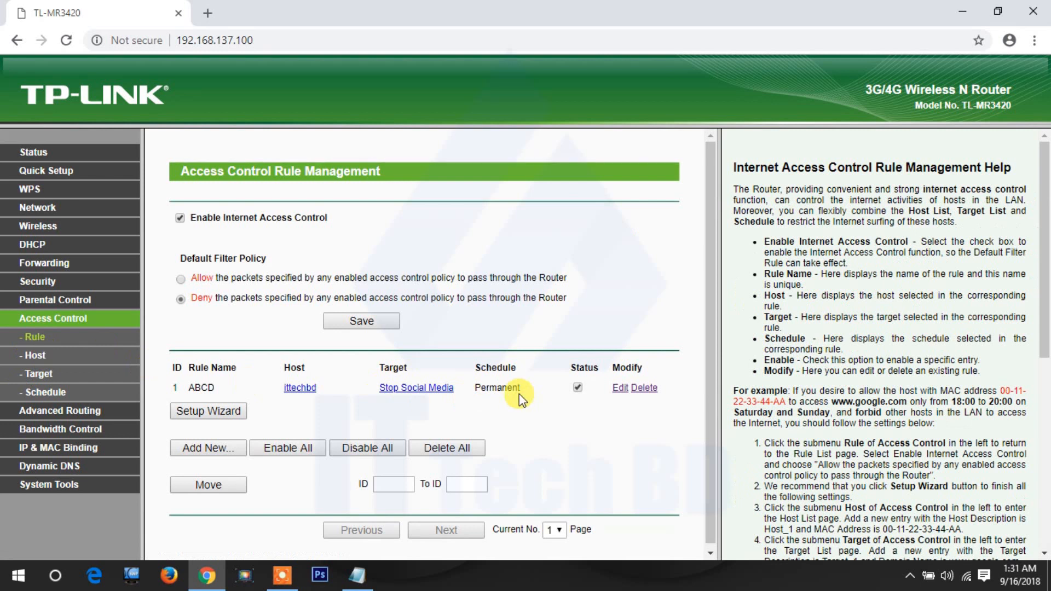
{"action": "mouse_move", "coordinate": [541, 393]}
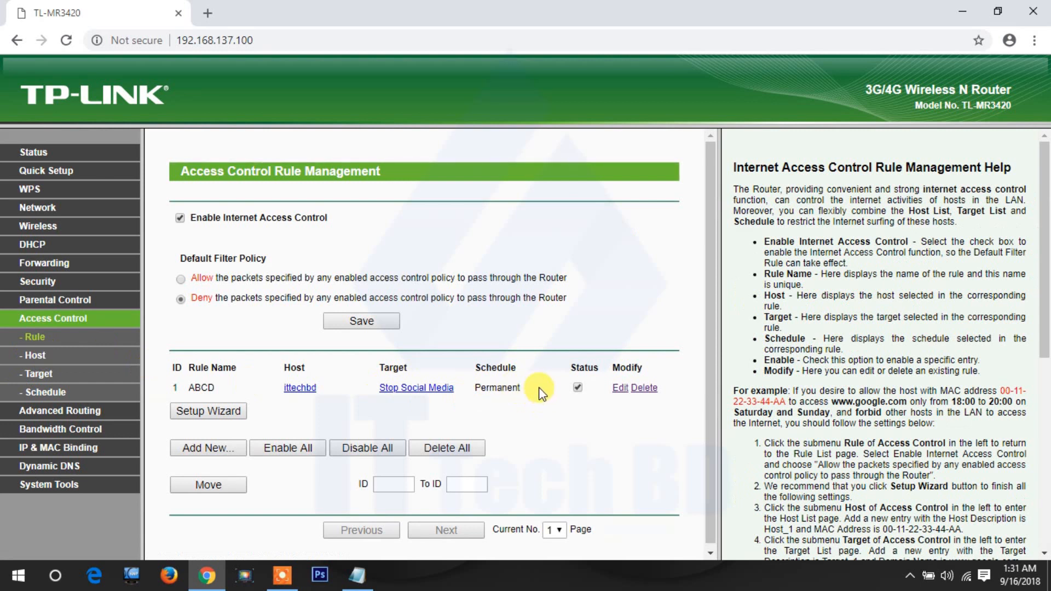
{"action": "mouse_move", "coordinate": [516, 414]}
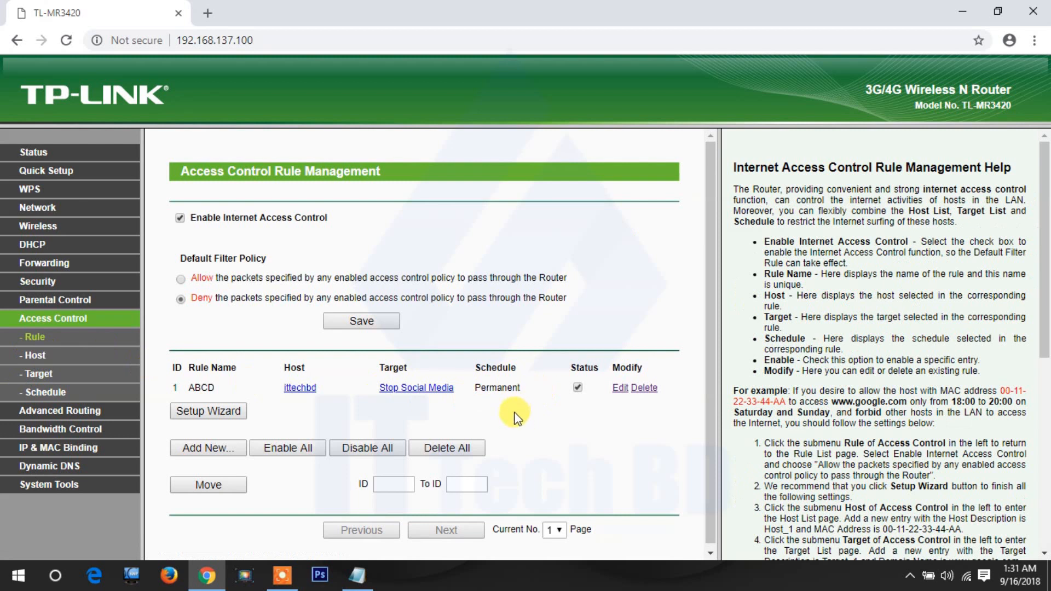
{"action": "mouse_move", "coordinate": [524, 410]}
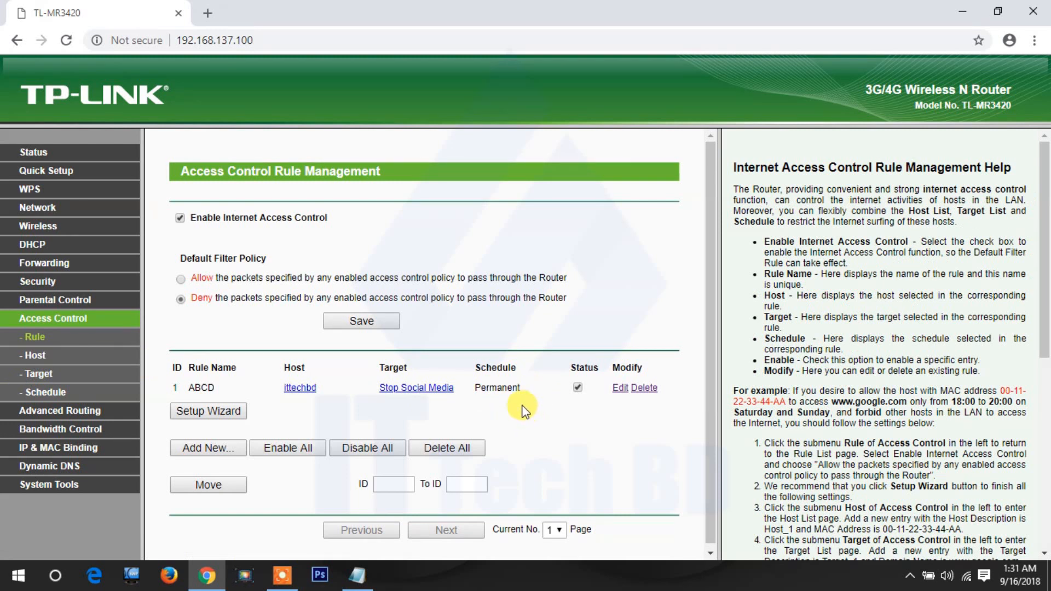
{"action": "mouse_move", "coordinate": [523, 411]}
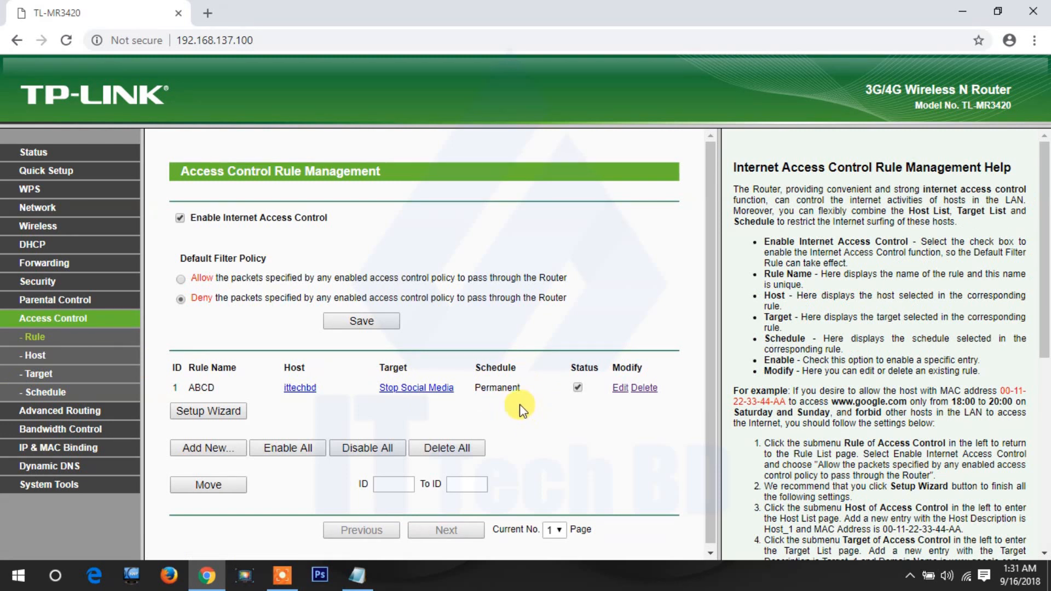
{"action": "mouse_move", "coordinate": [515, 379]}
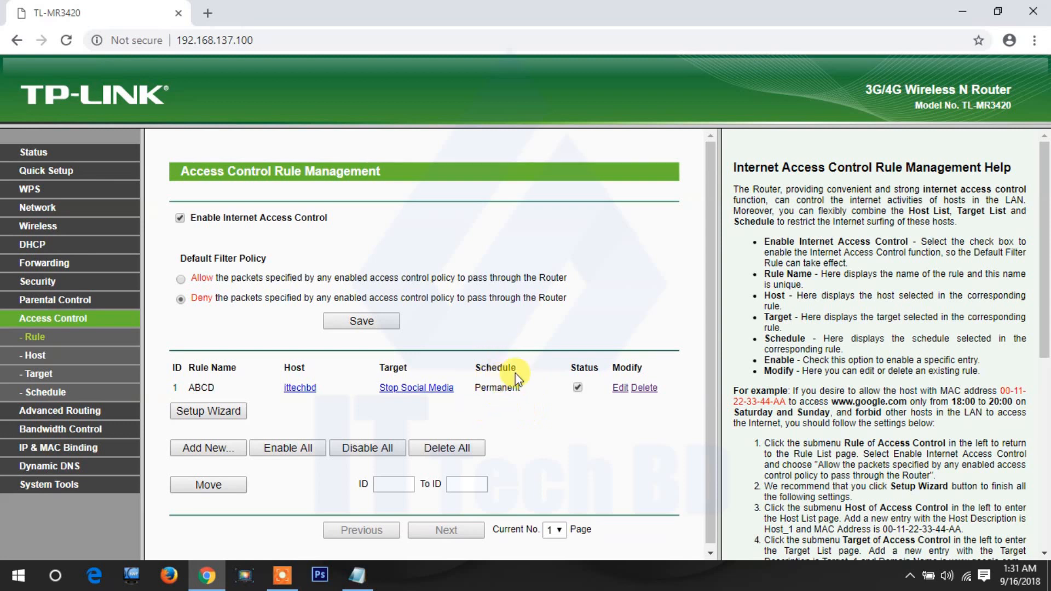
{"action": "mouse_move", "coordinate": [550, 404]}
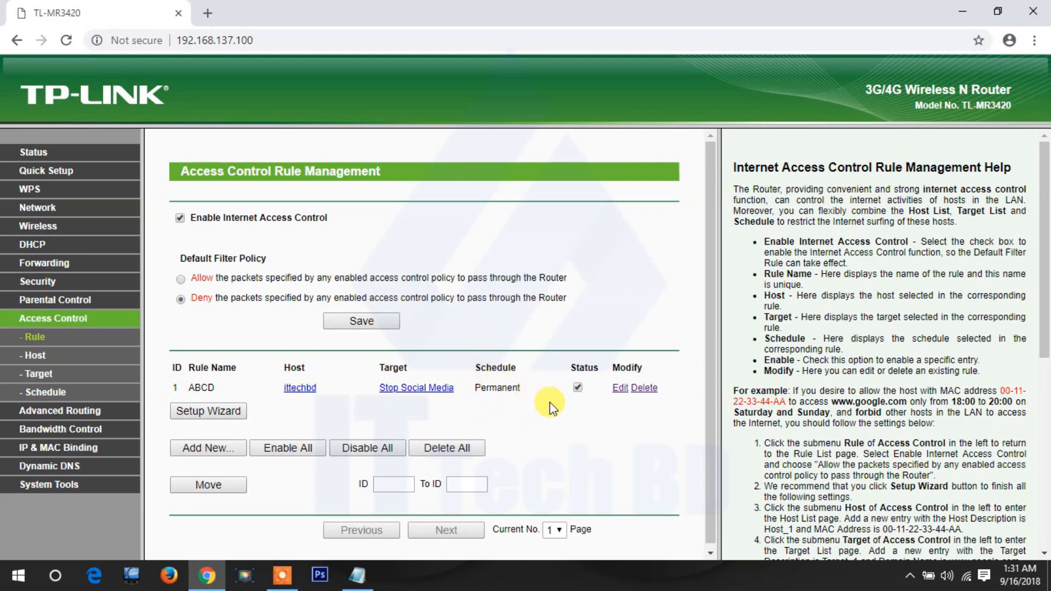
{"action": "mouse_move", "coordinate": [558, 404]}
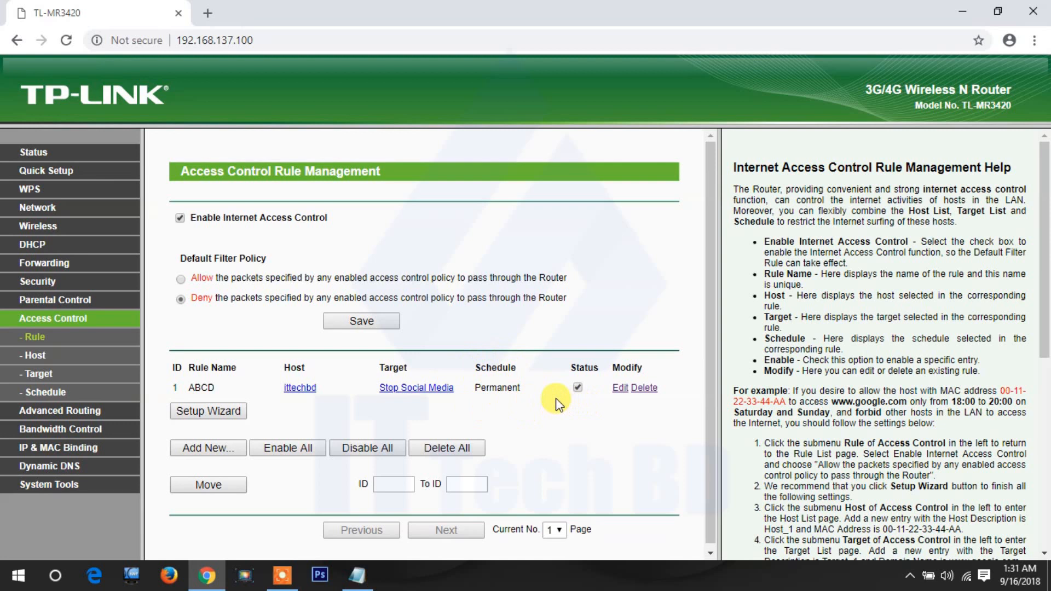
{"action": "mouse_move", "coordinate": [539, 398]}
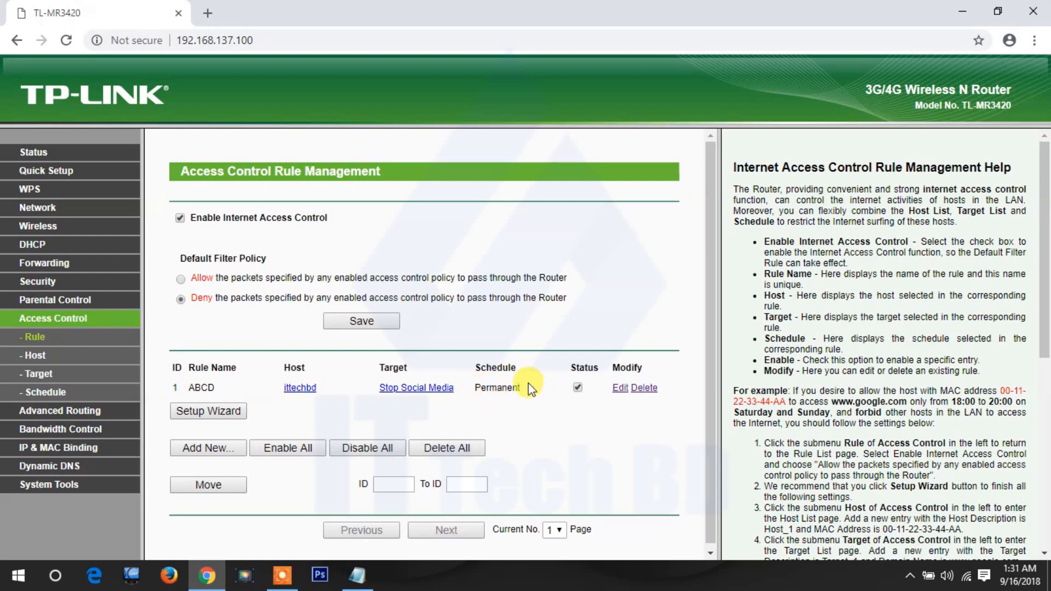
{"action": "mouse_move", "coordinate": [535, 394]}
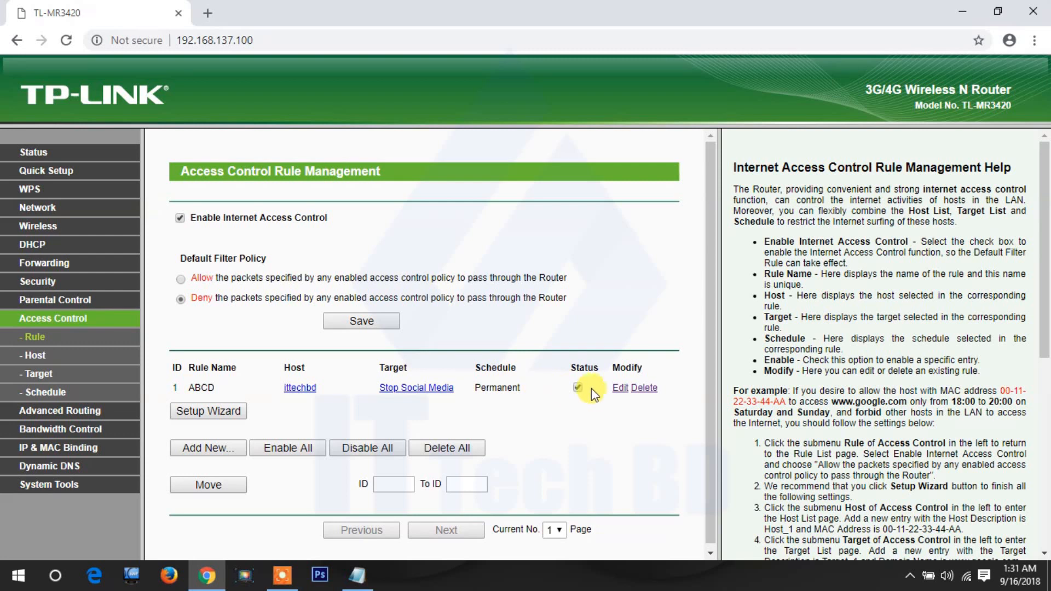
{"action": "mouse_move", "coordinate": [548, 375]}
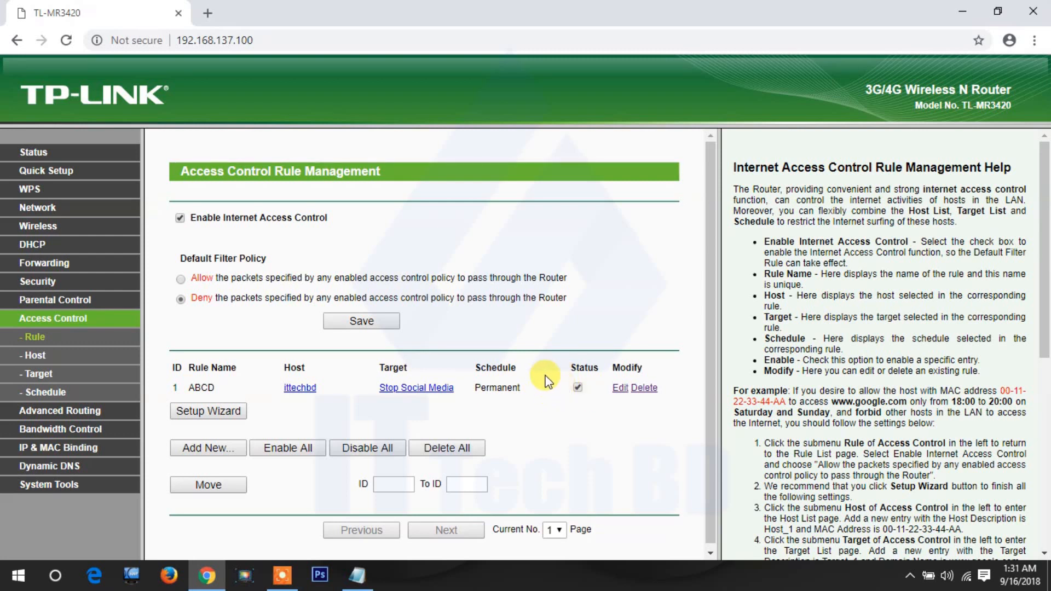
{"action": "mouse_move", "coordinate": [546, 381]}
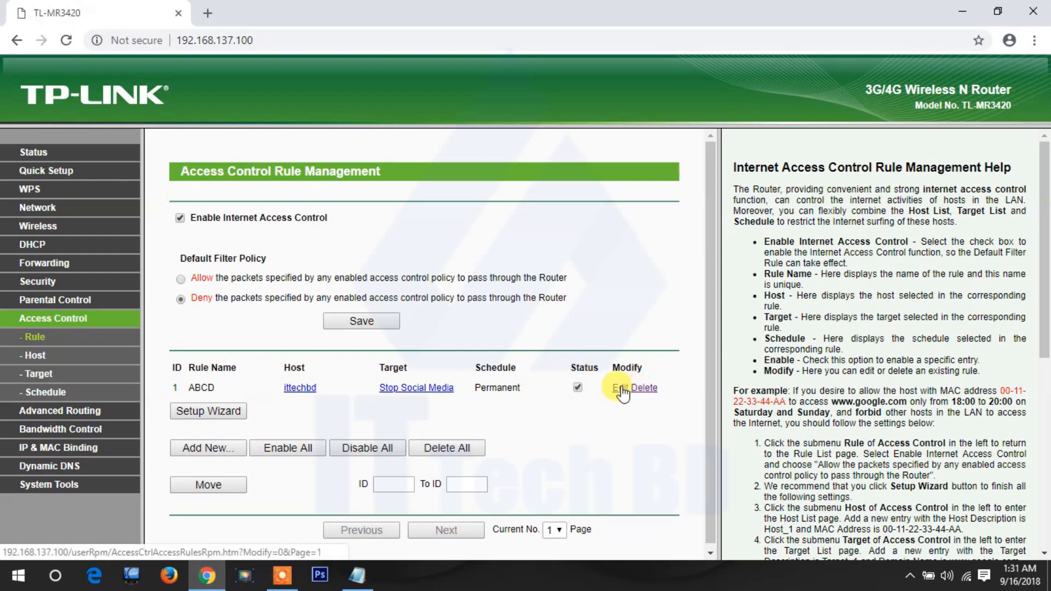
Edit rule ABCD to use 'Selected Days Only' on Monday–Thursday, Saturday and Sunday, leaving Friday out
{"action": "left_click", "coordinate": [618, 388]}
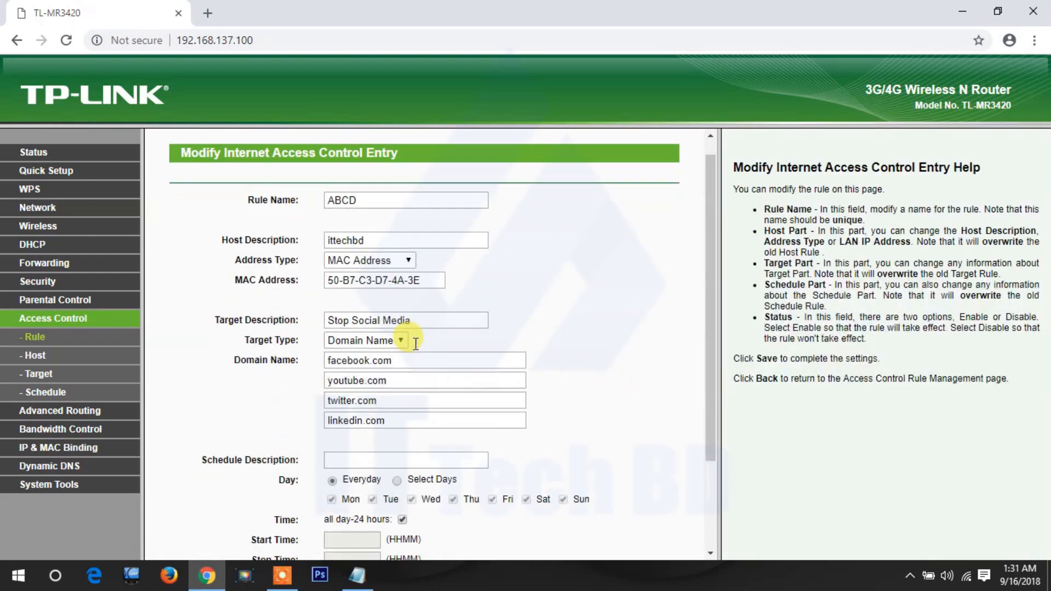
{"action": "scroll", "scroll_direction": "down", "scroll_amount": 3}
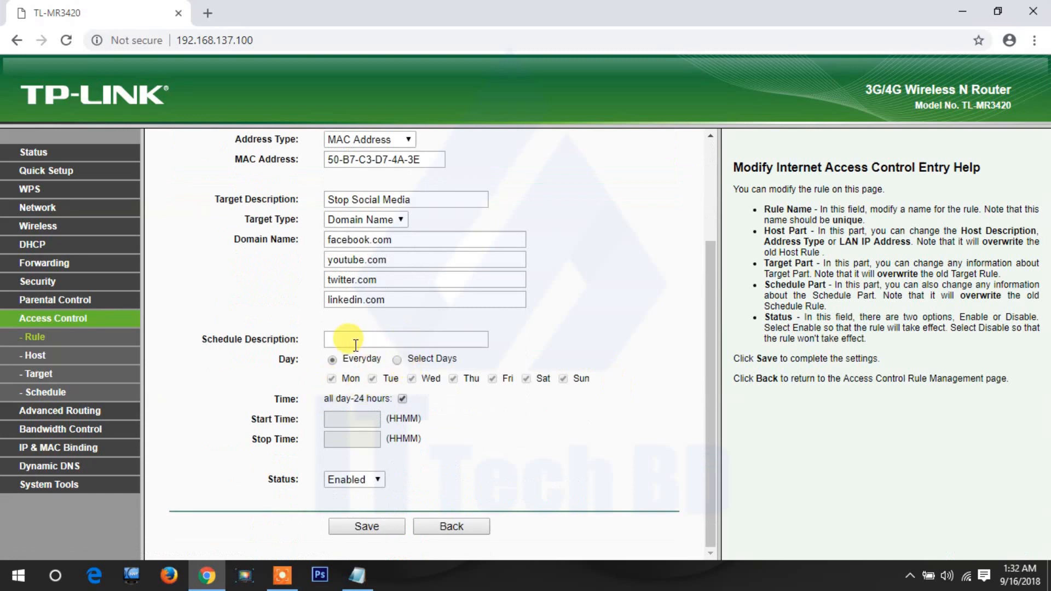
{"action": "type", "text": "Selected Days Only"}
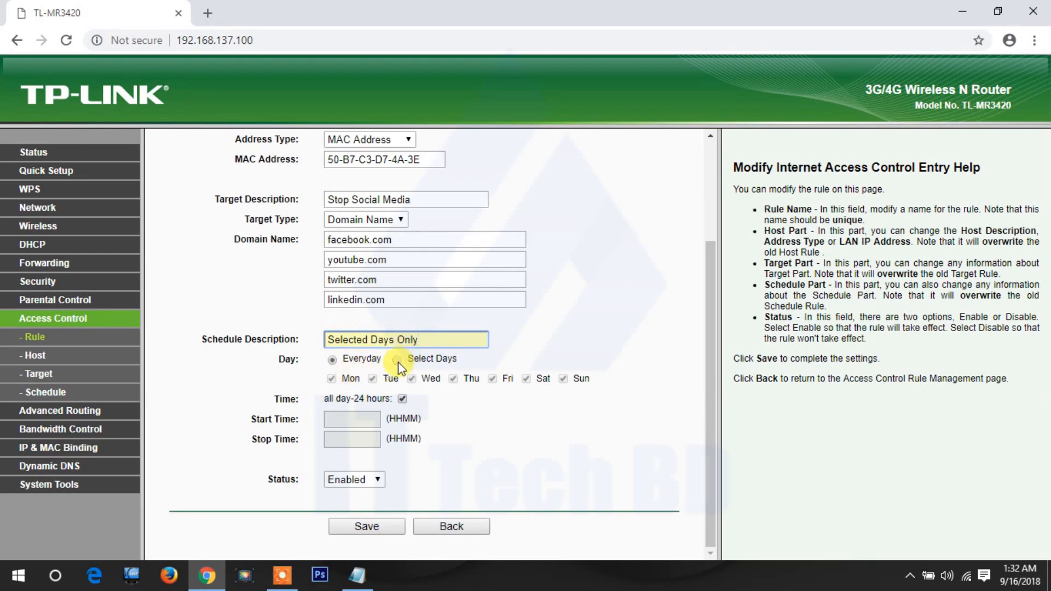
{"action": "left_click", "coordinate": [396, 359]}
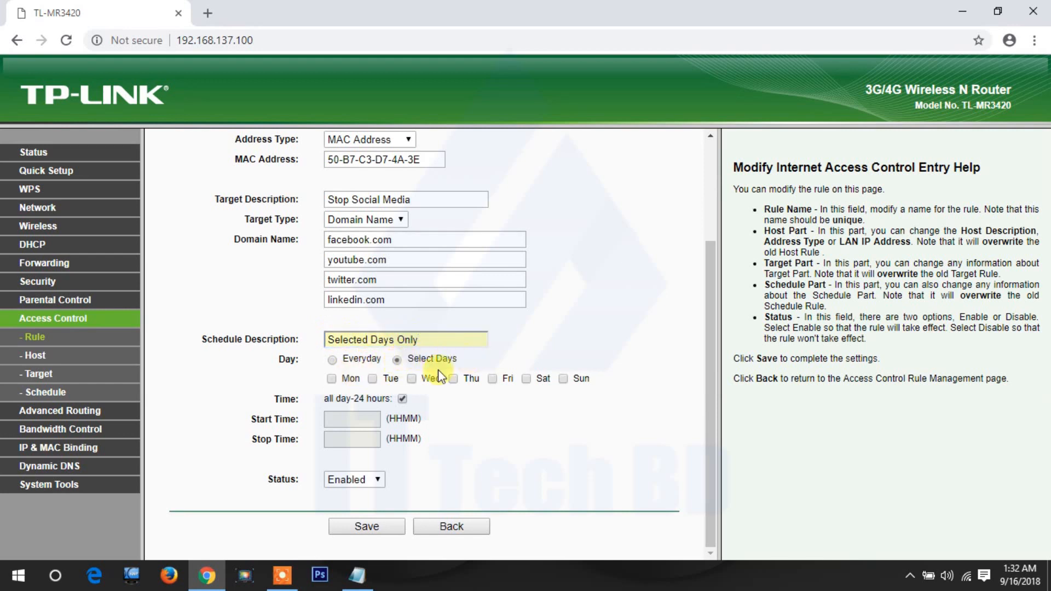
{"action": "left_click", "coordinate": [331, 378]}
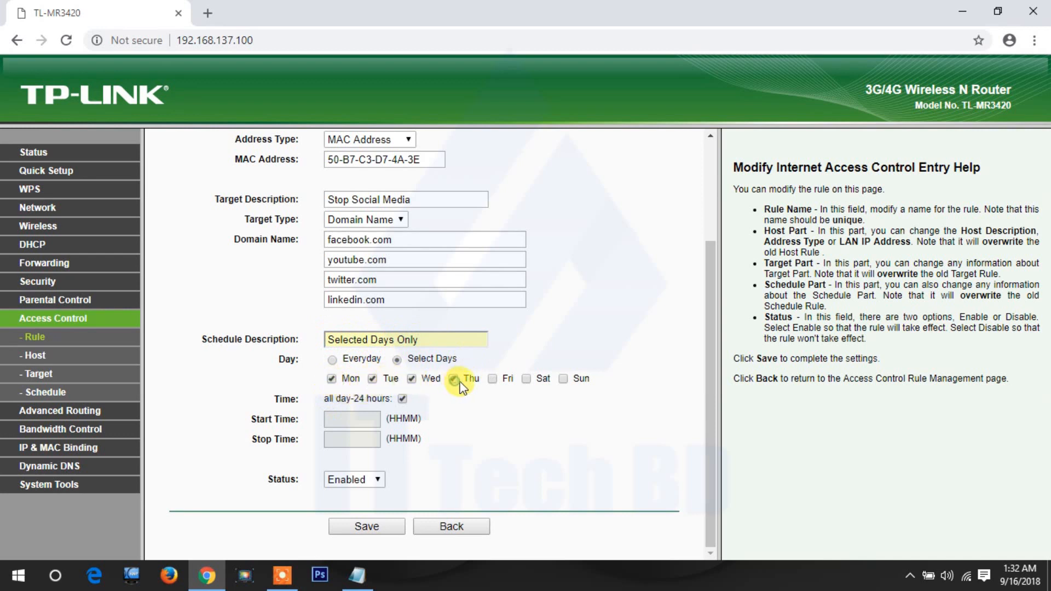
{"action": "left_click", "coordinate": [453, 379]}
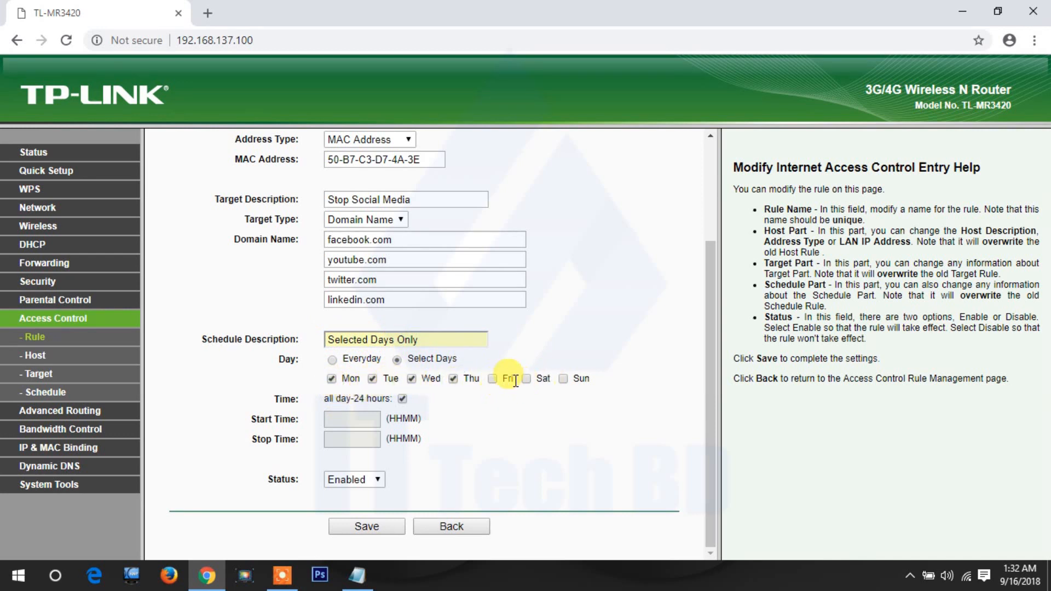
{"action": "left_click", "coordinate": [527, 378]}
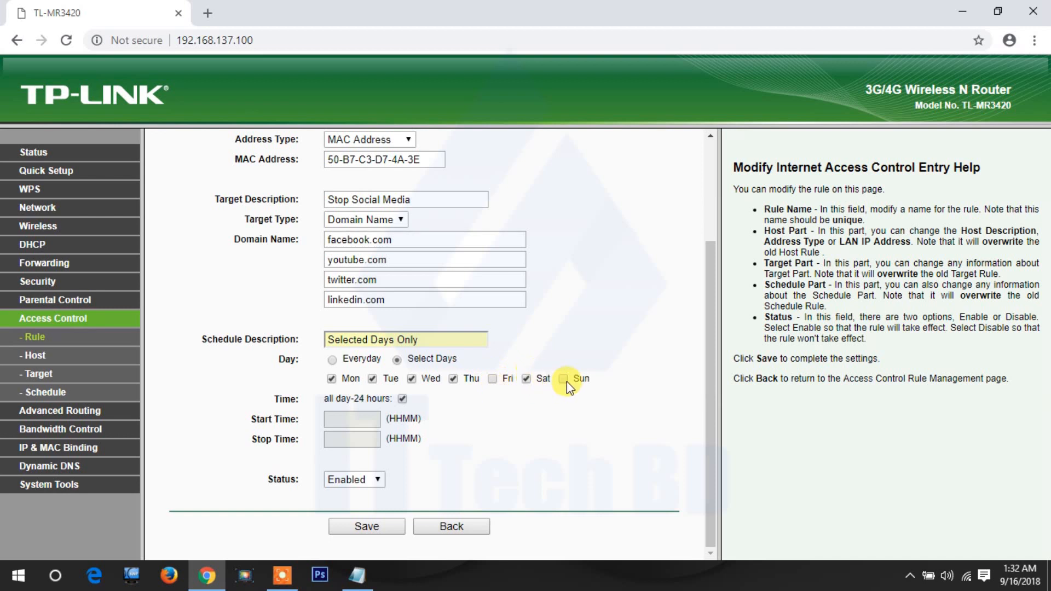
{"action": "left_click", "coordinate": [562, 379]}
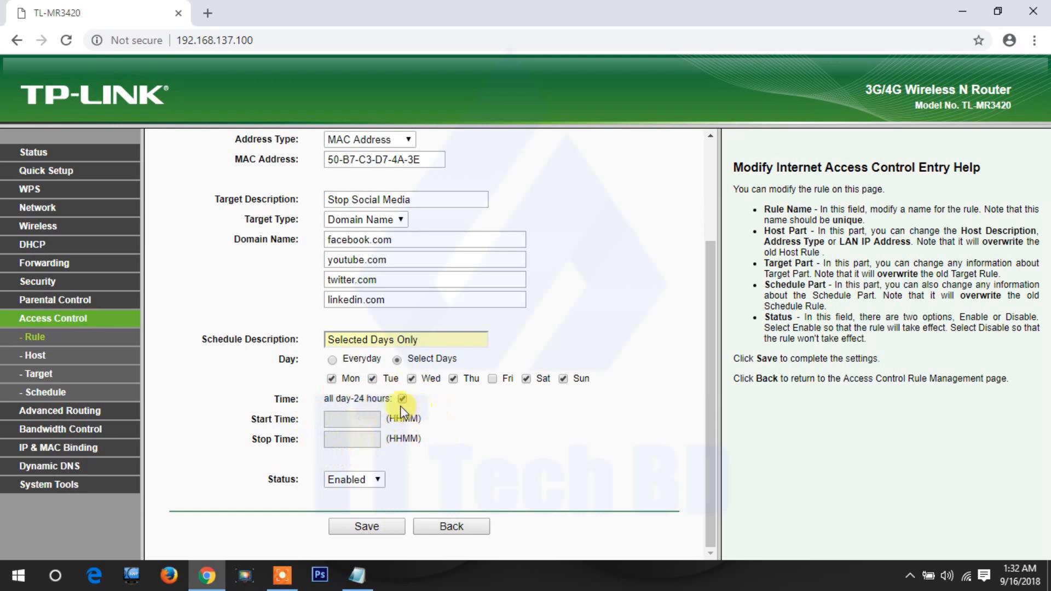
Replace the all-day setting with a 0900 start and 1800 stop time
{"action": "left_click", "coordinate": [402, 398]}
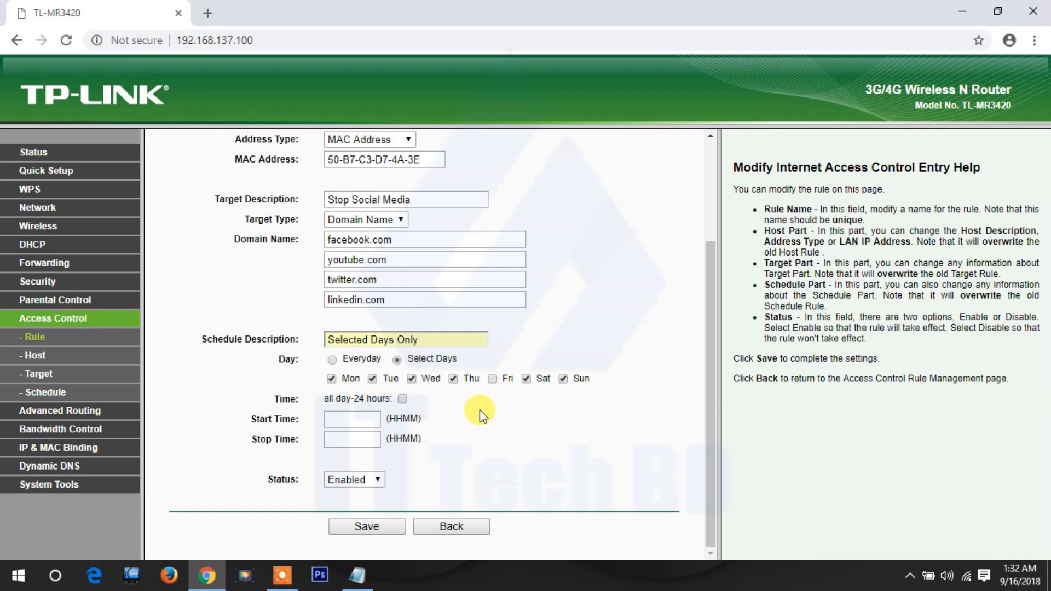
{"action": "mouse_move", "coordinate": [450, 430]}
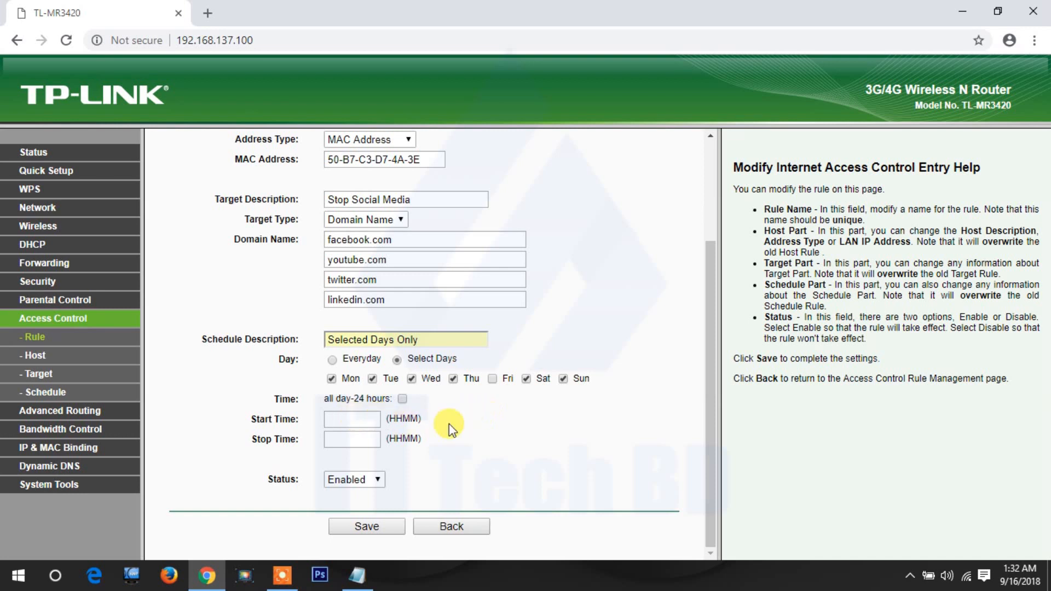
{"action": "left_click", "coordinate": [351, 419]}
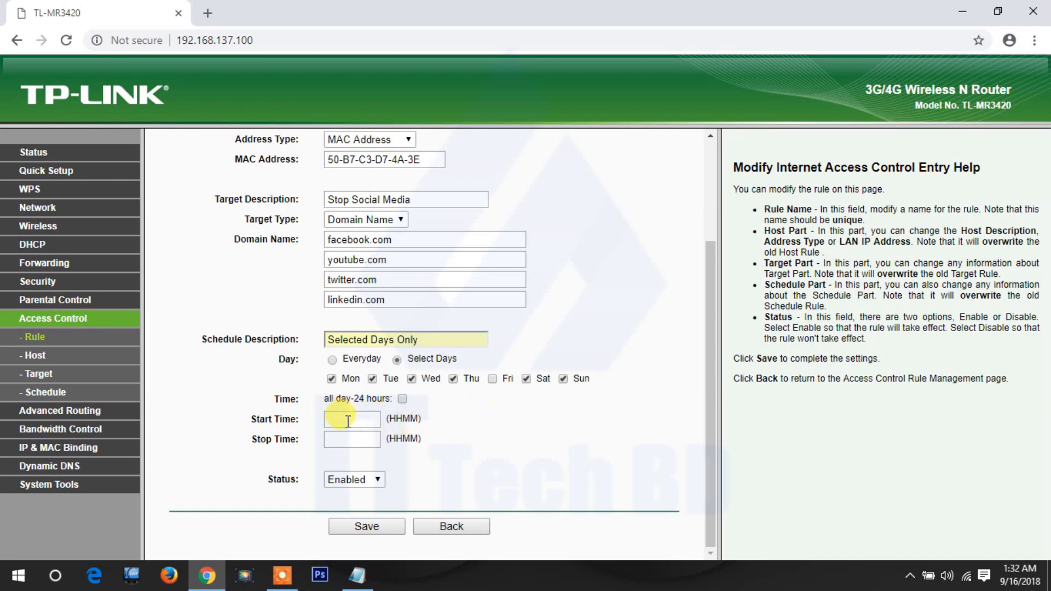
{"action": "mouse_move", "coordinate": [1008, 577]}
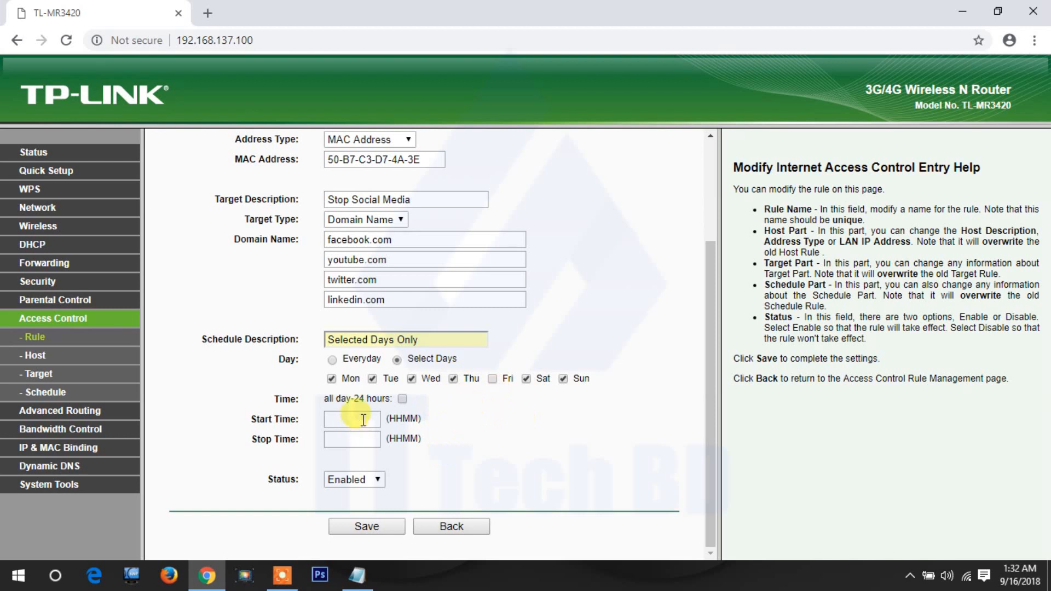
{"action": "type", "text": "0900"}
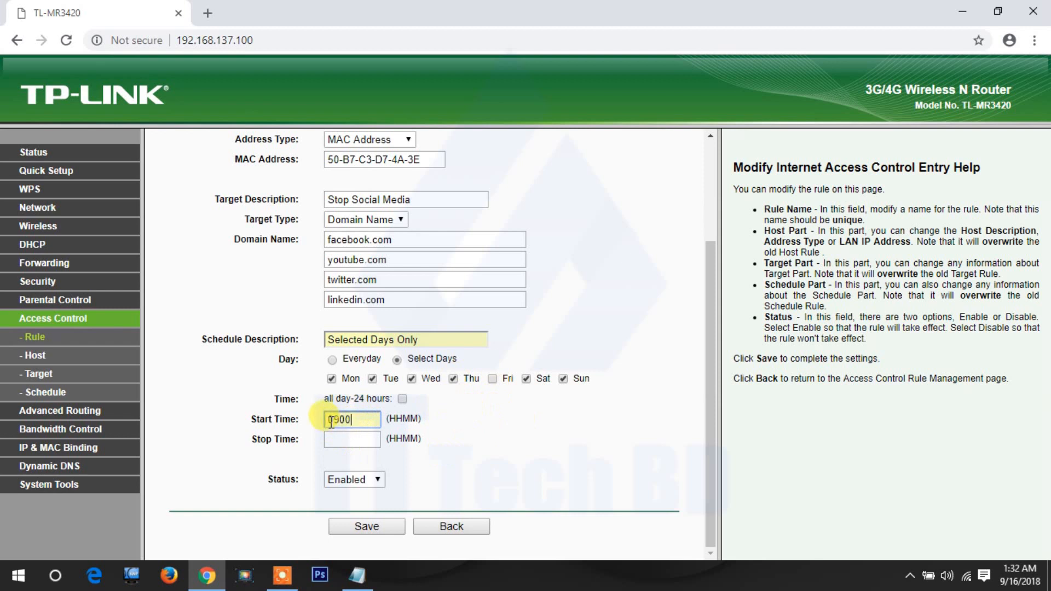
{"action": "left_click", "coordinate": [352, 438]}
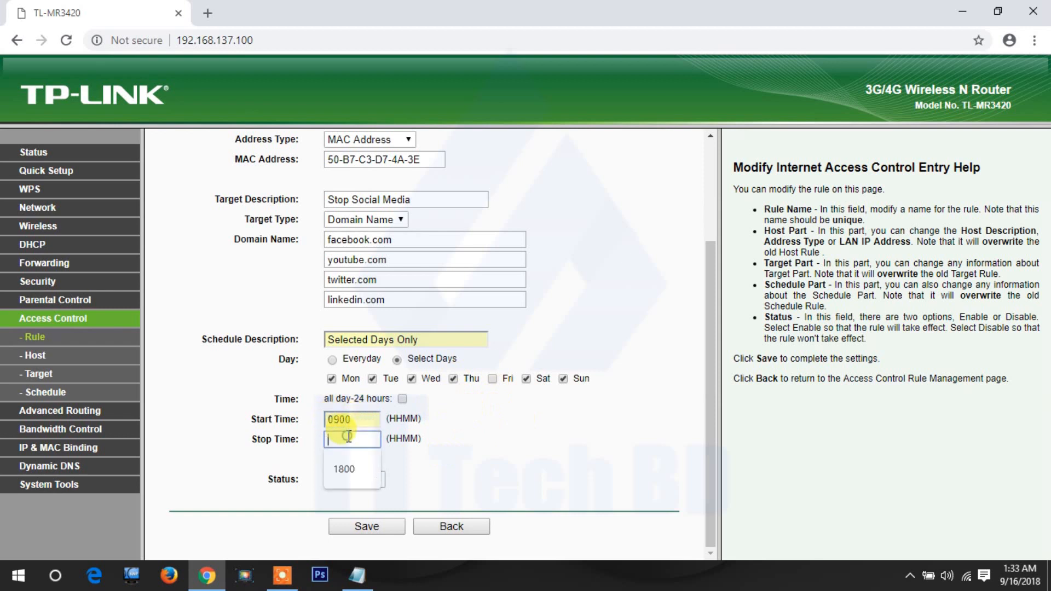
{"action": "left_click", "coordinate": [343, 468]}
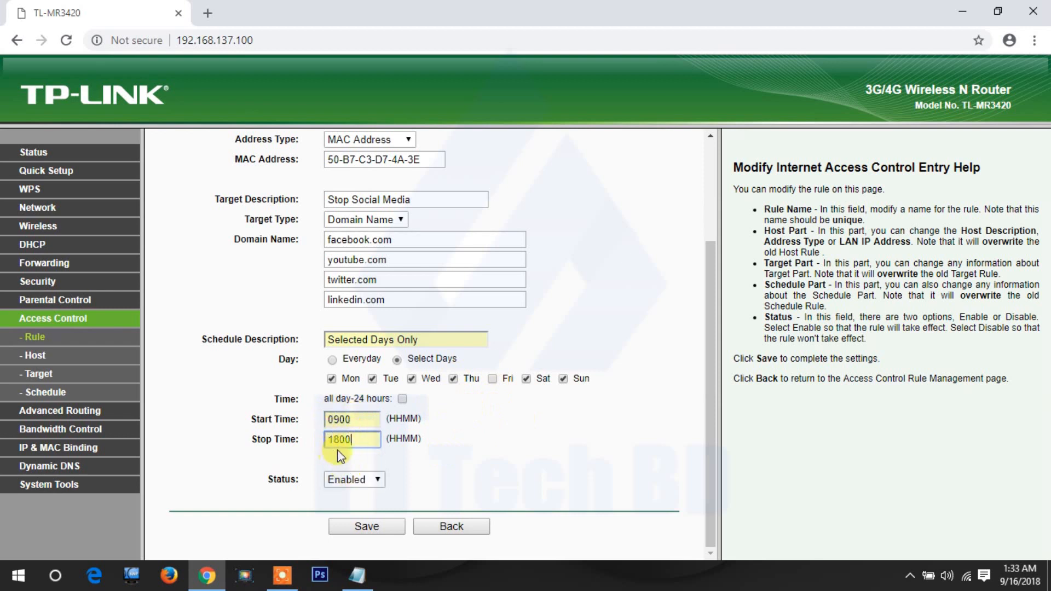
{"action": "mouse_move", "coordinate": [369, 486]}
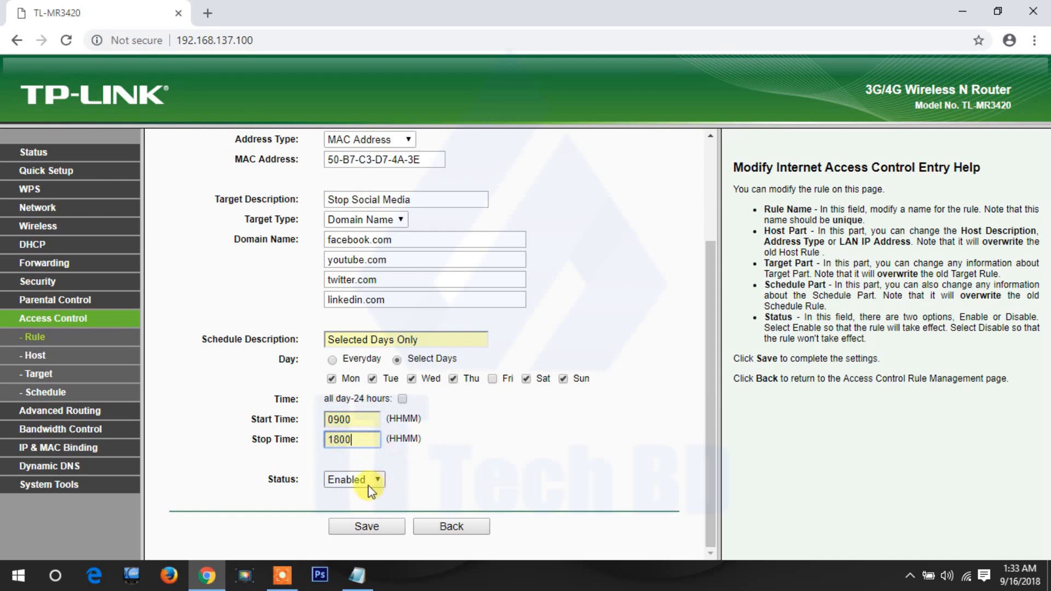
{"action": "left_click", "coordinate": [354, 479]}
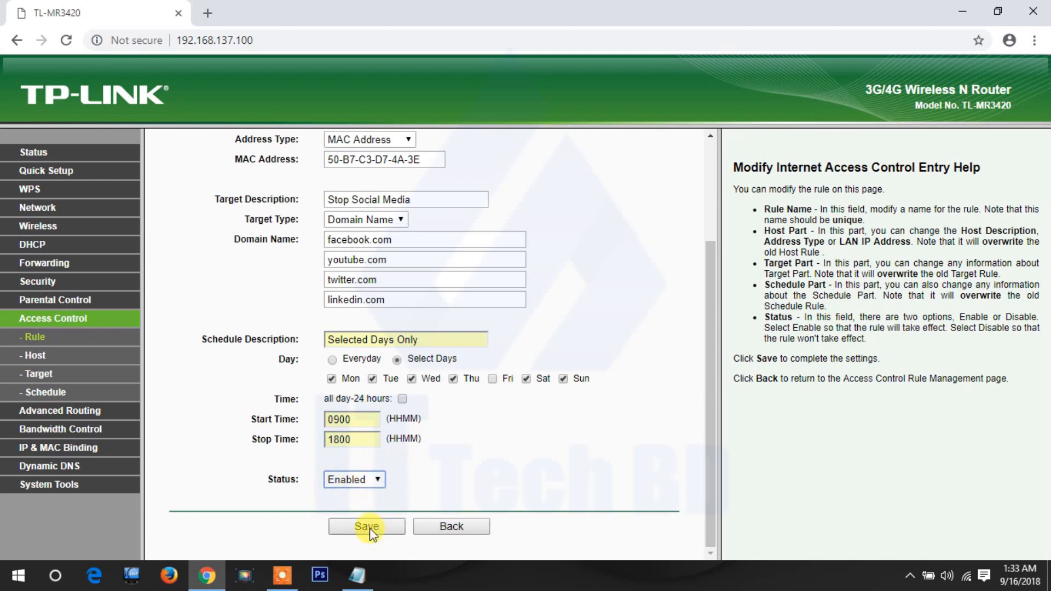
Save the rule, hit the 'list name used' error and return to the form
{"action": "left_click", "coordinate": [365, 526]}
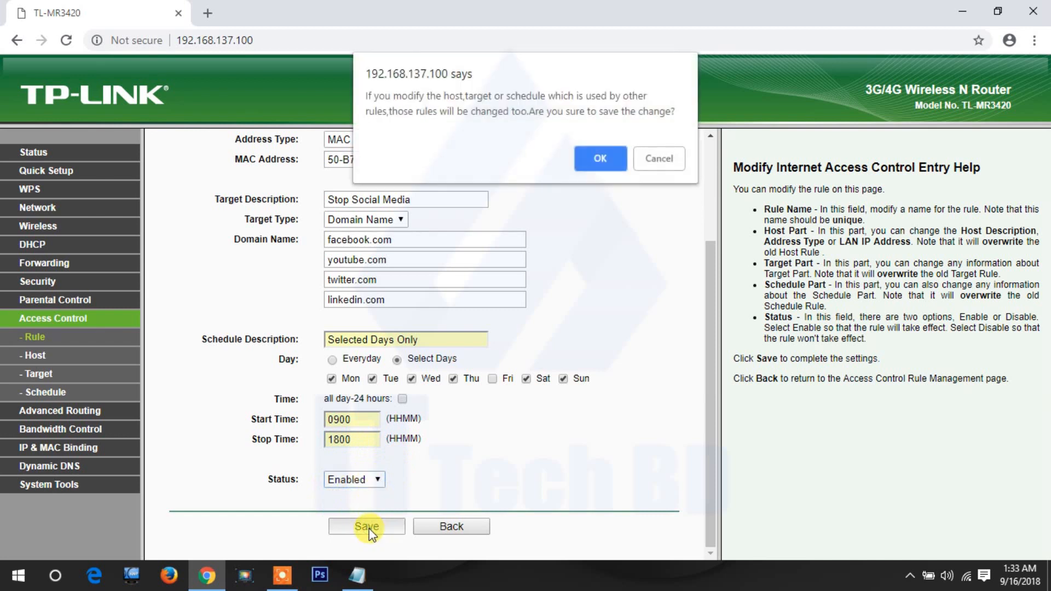
{"action": "left_click", "coordinate": [599, 158]}
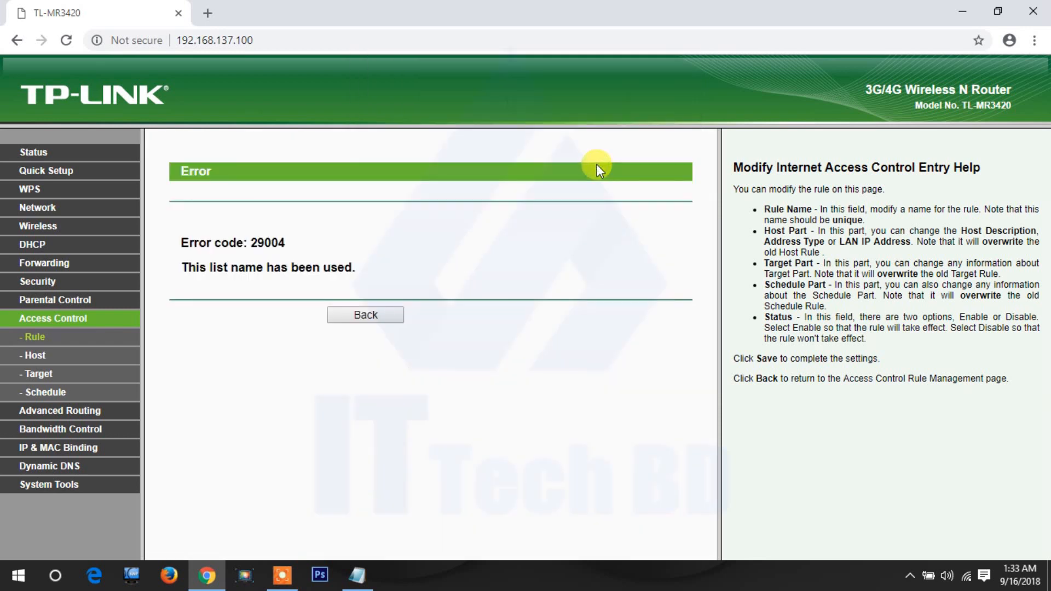
{"action": "left_click", "coordinate": [364, 315]}
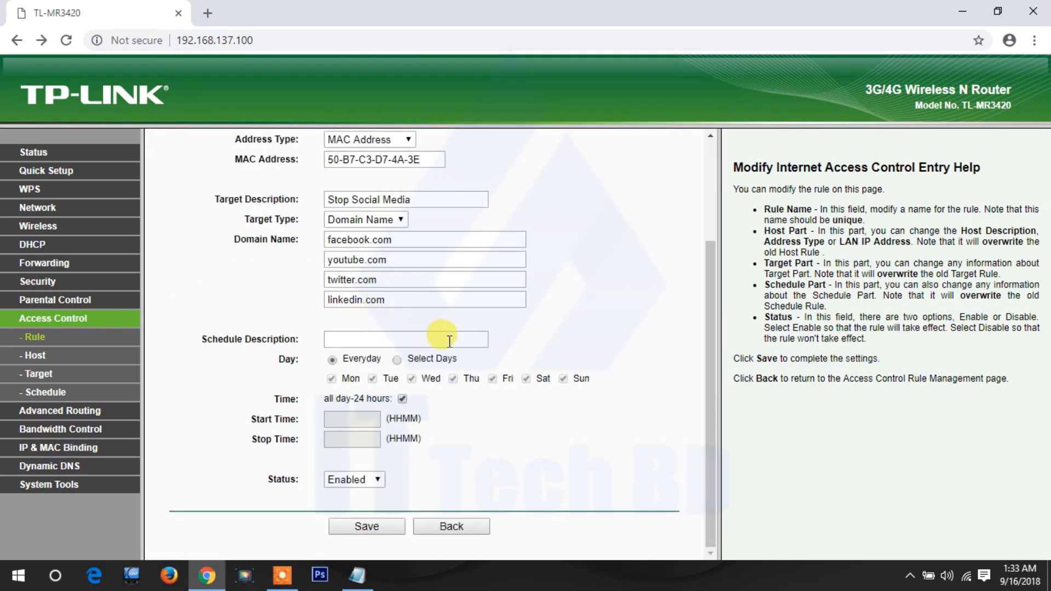
Re-enter 'Selected Days Only' with chosen days including Thursday, 0900–1800, and save it
{"action": "type", "text": "Selected Days Only"}
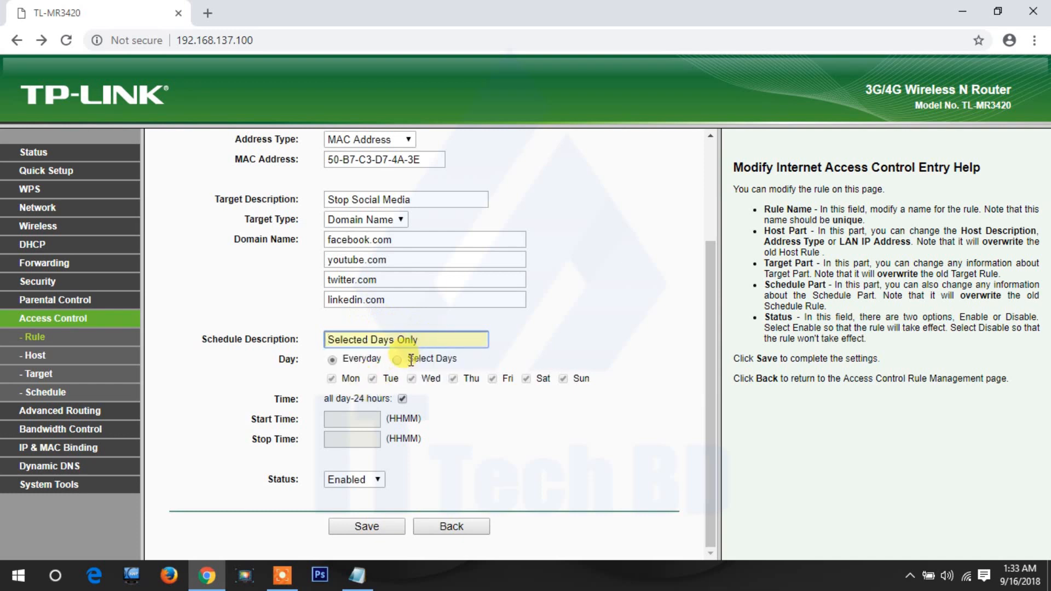
{"action": "left_click", "coordinate": [395, 359]}
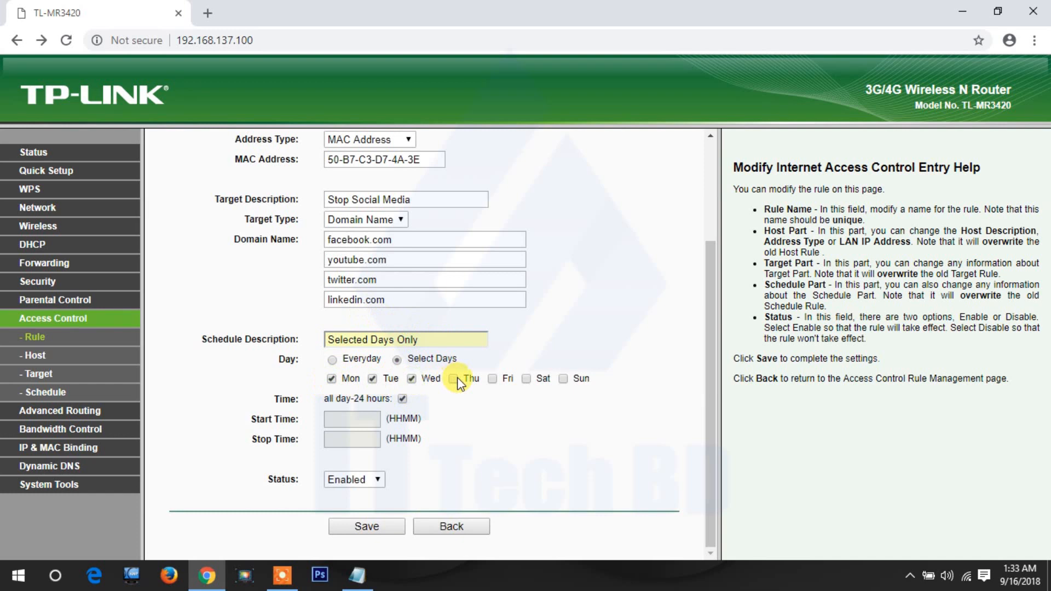
{"action": "left_click", "coordinate": [454, 378]}
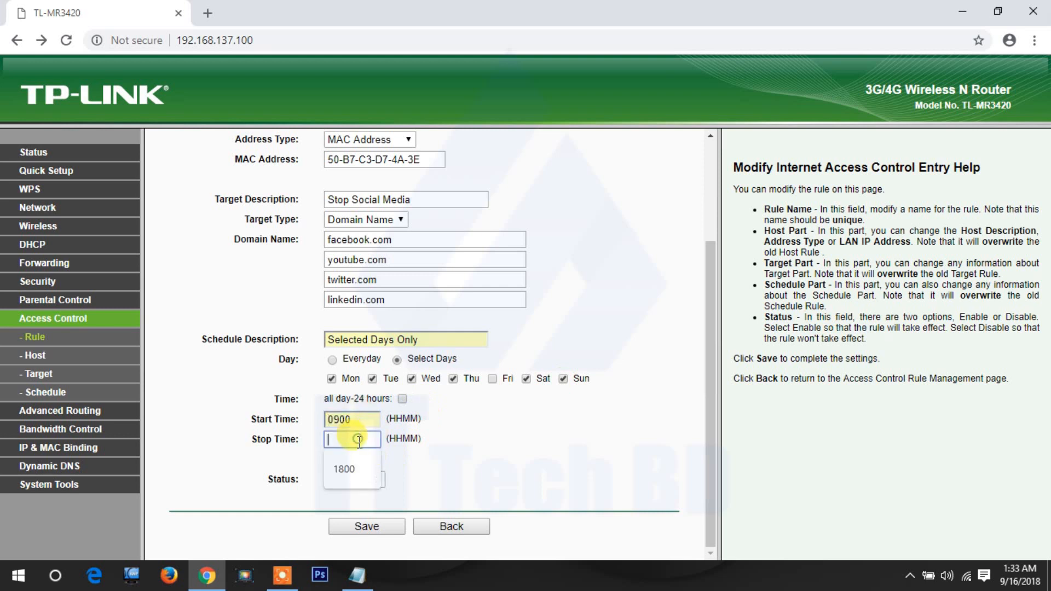
{"action": "left_click", "coordinate": [366, 525]}
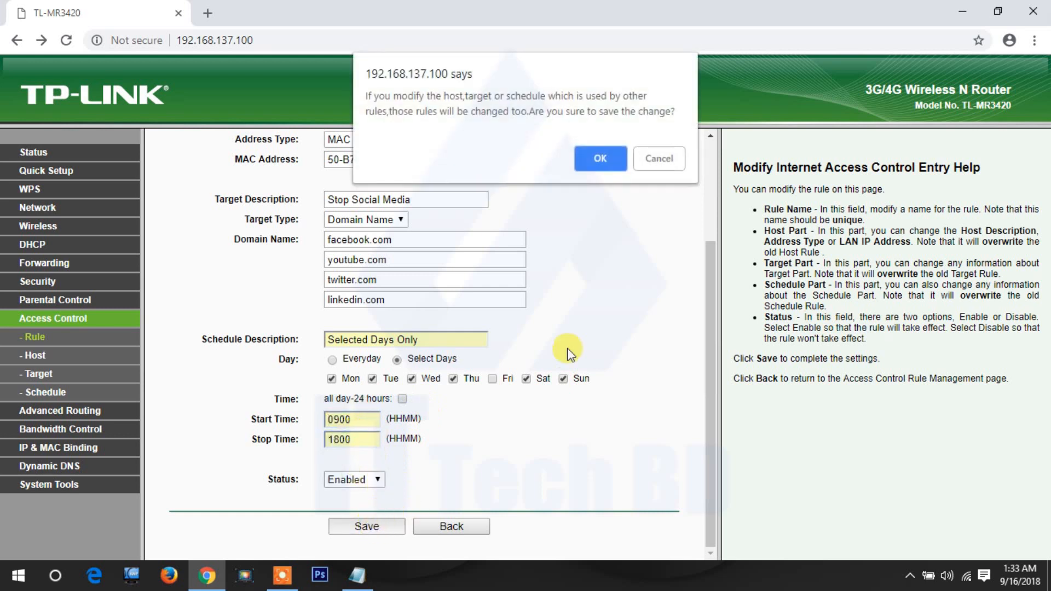
{"action": "left_click", "coordinate": [599, 159]}
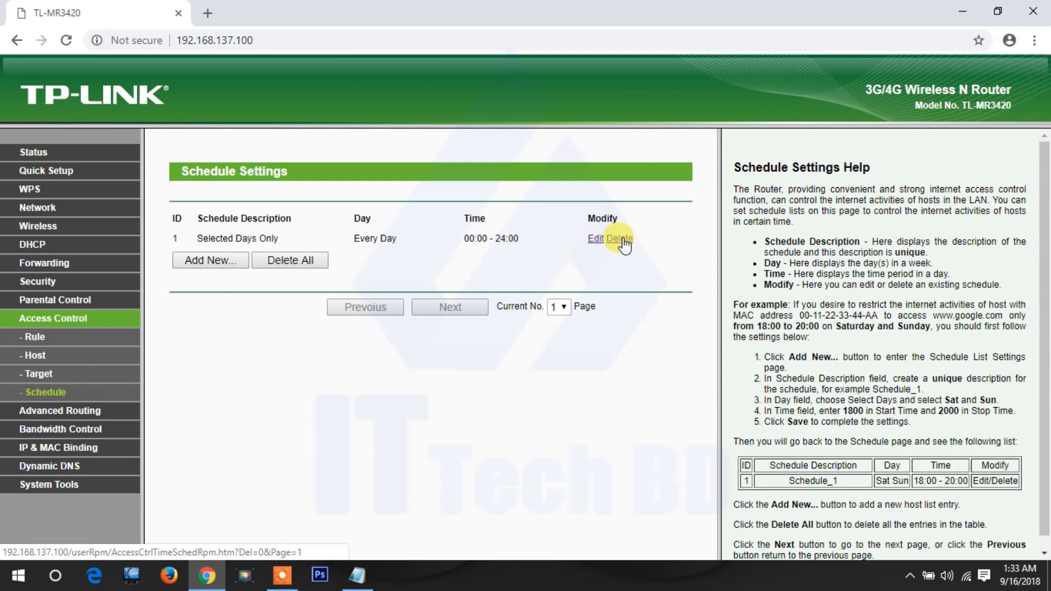
Delete the every-day Selected Days Only schedule and reopen rule ABCD for editing
{"action": "left_click", "coordinate": [618, 239]}
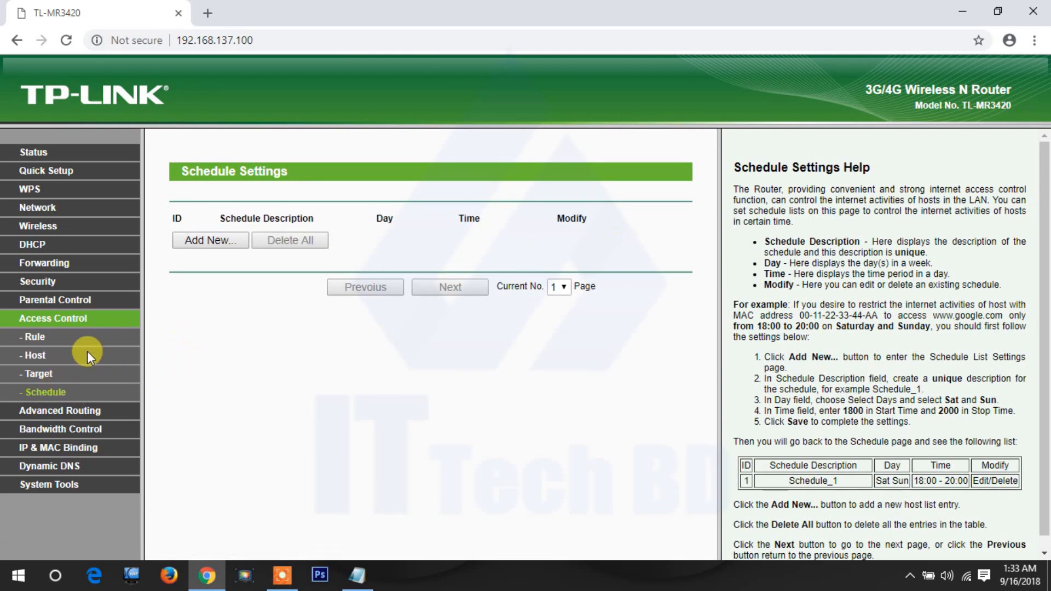
{"action": "left_click", "coordinate": [34, 336]}
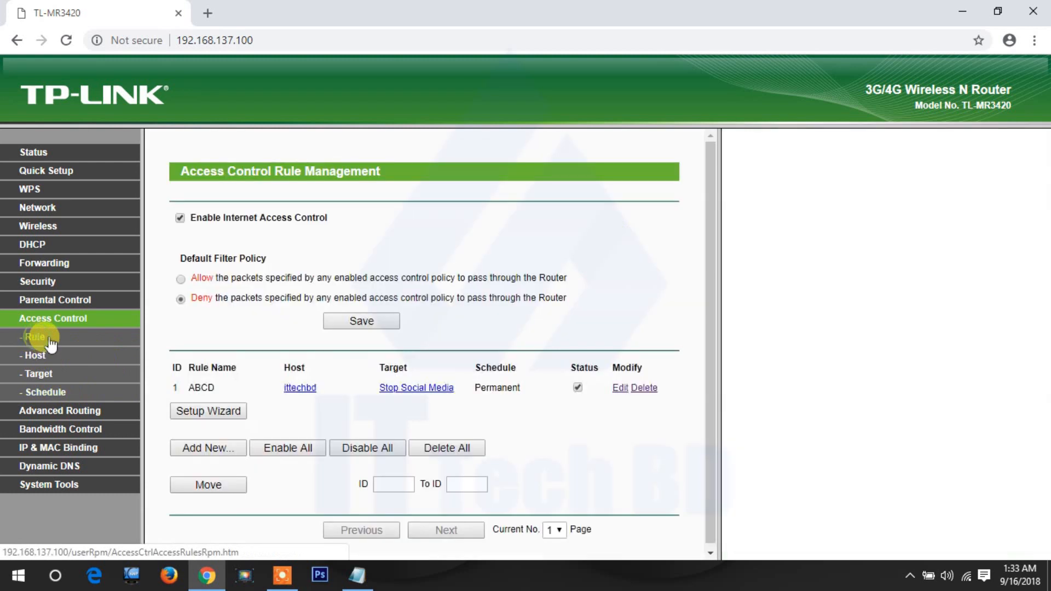
{"action": "left_click", "coordinate": [619, 387]}
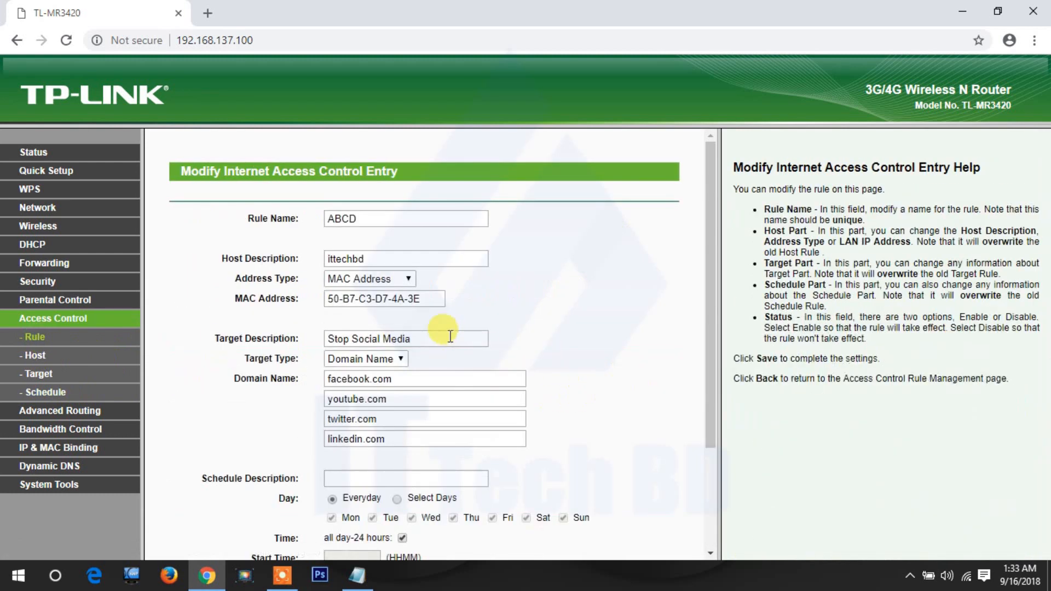
{"action": "scroll", "scroll_direction": "down", "scroll_amount": 3}
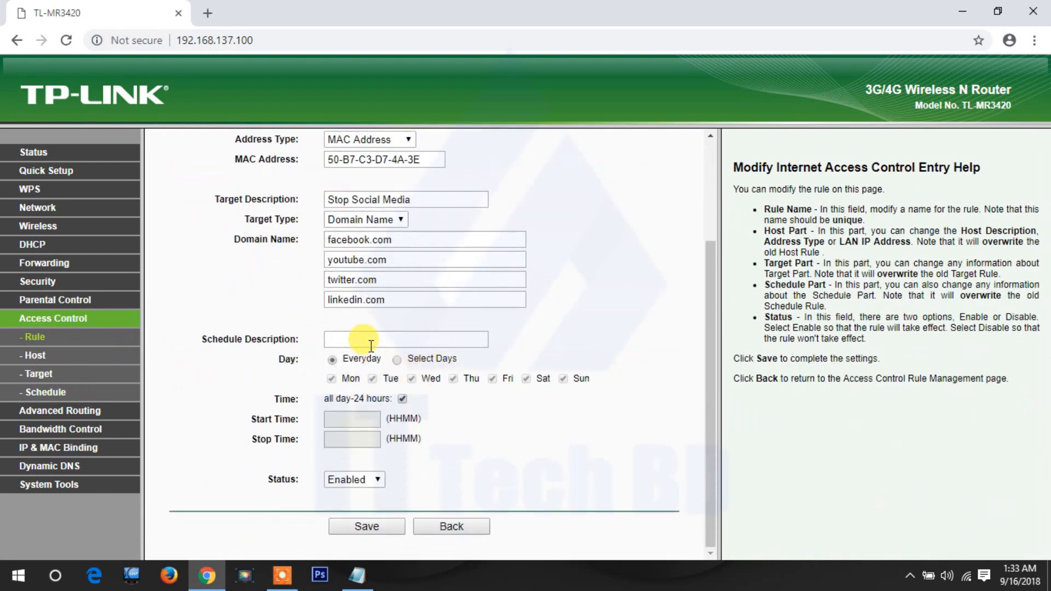
Switch to Select Days and tick Tuesday, Wednesday and Thursday
{"action": "left_click", "coordinate": [397, 359]}
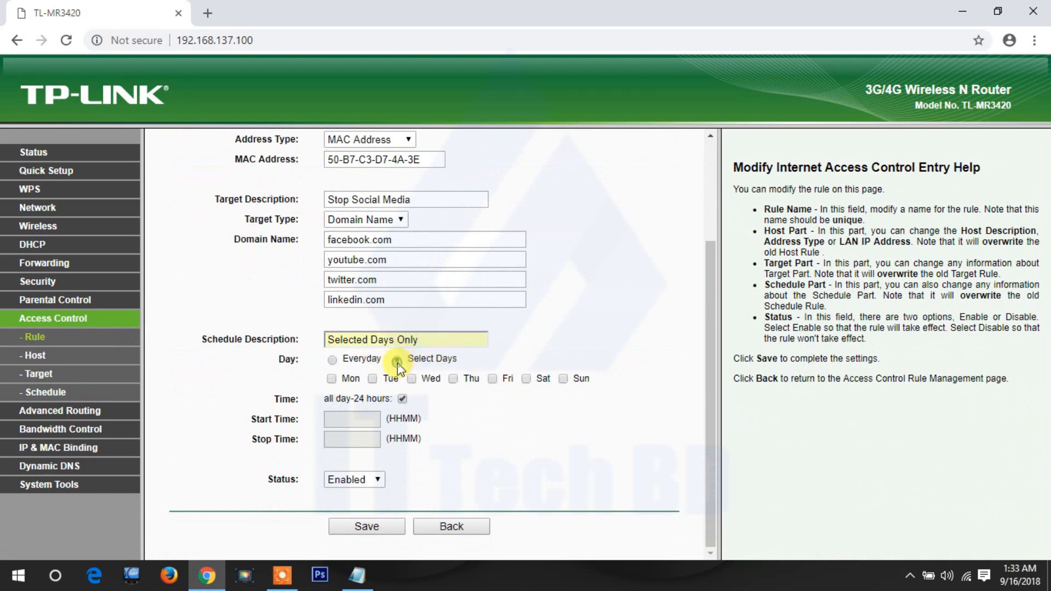
{"action": "left_click", "coordinate": [373, 378]}
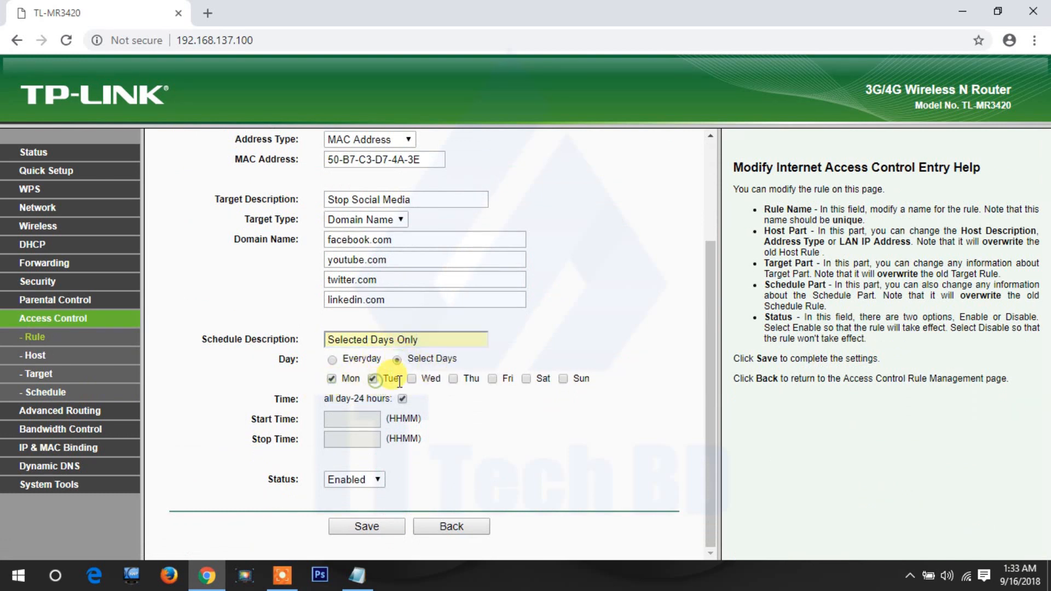
{"action": "left_click", "coordinate": [412, 379]}
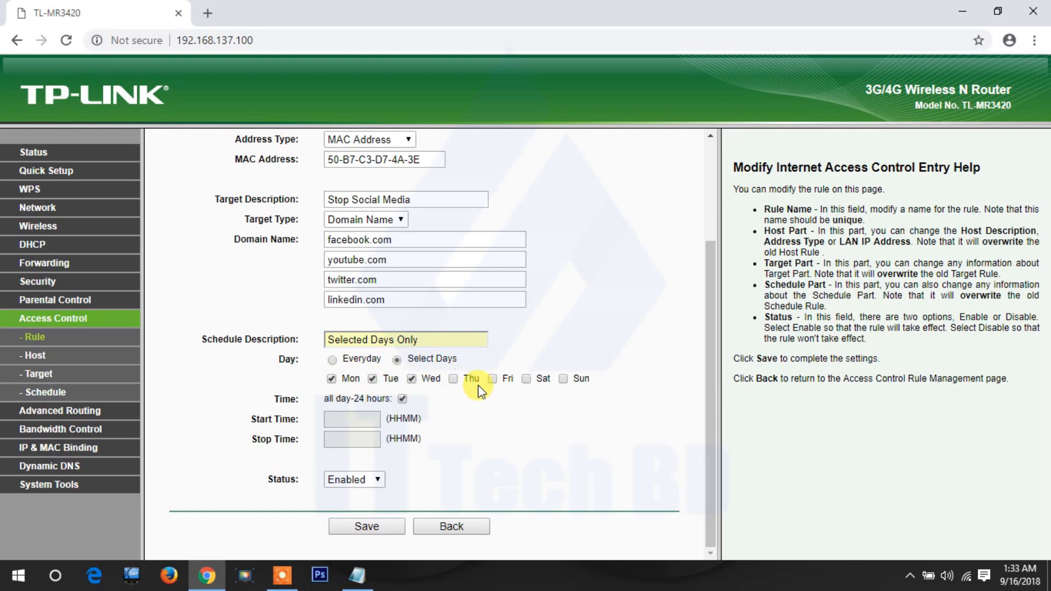
{"action": "left_click", "coordinate": [454, 378]}
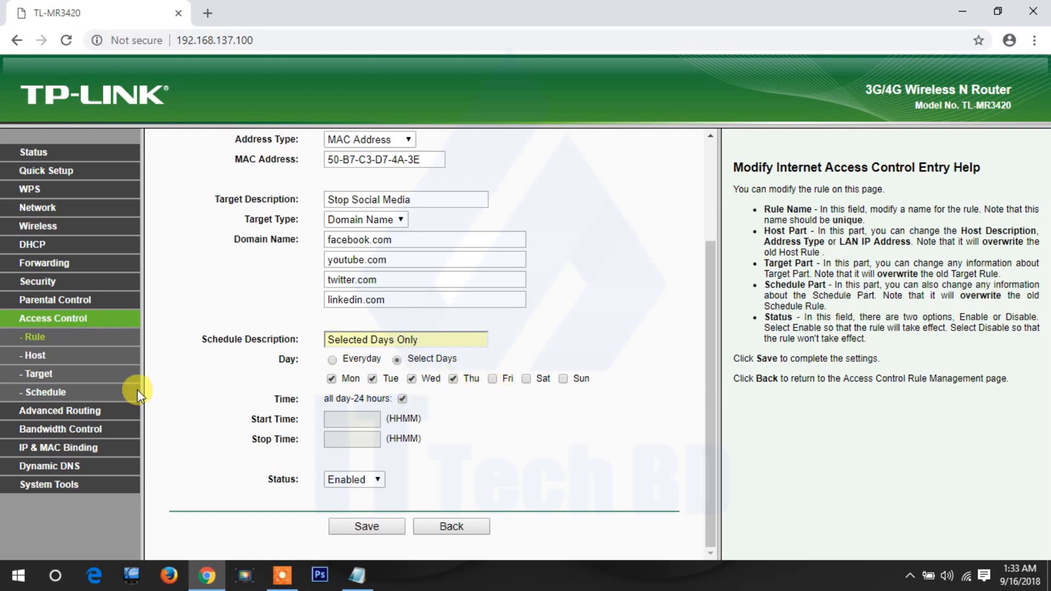
{"action": "mouse_move", "coordinate": [96, 396]}
{"action": "type", "text": "0900"}
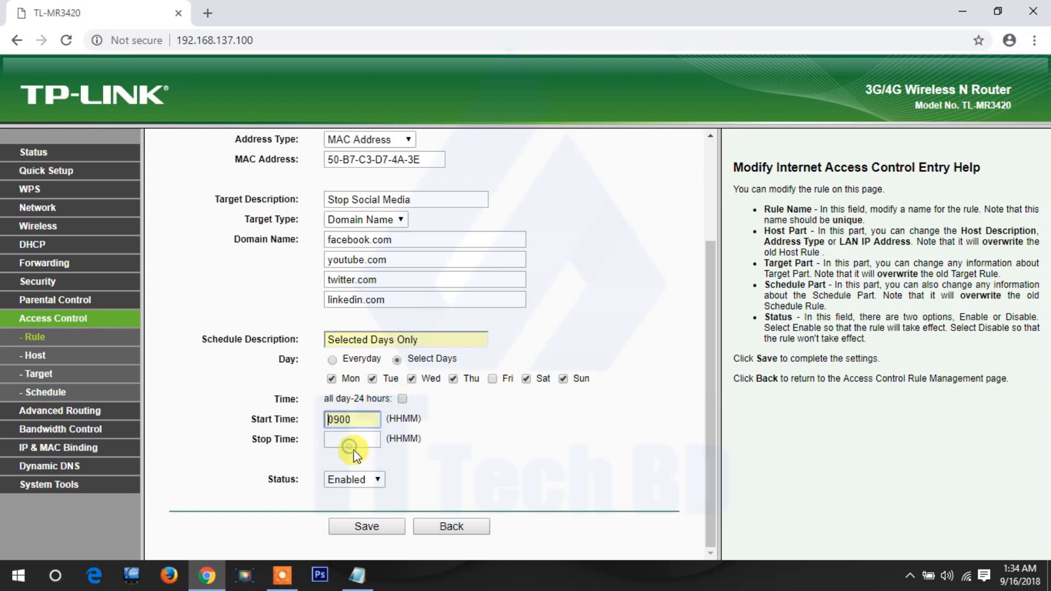
Set the stop time to 1800 and save the schedule, confirming it affects other rules
{"action": "type", "text": "1800"}
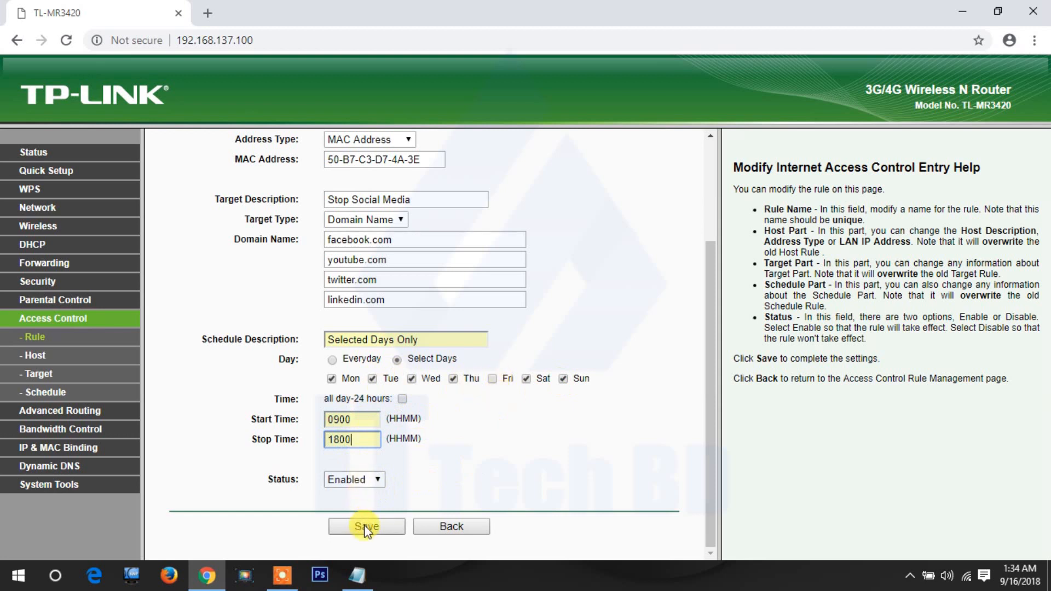
{"action": "left_click", "coordinate": [366, 525]}
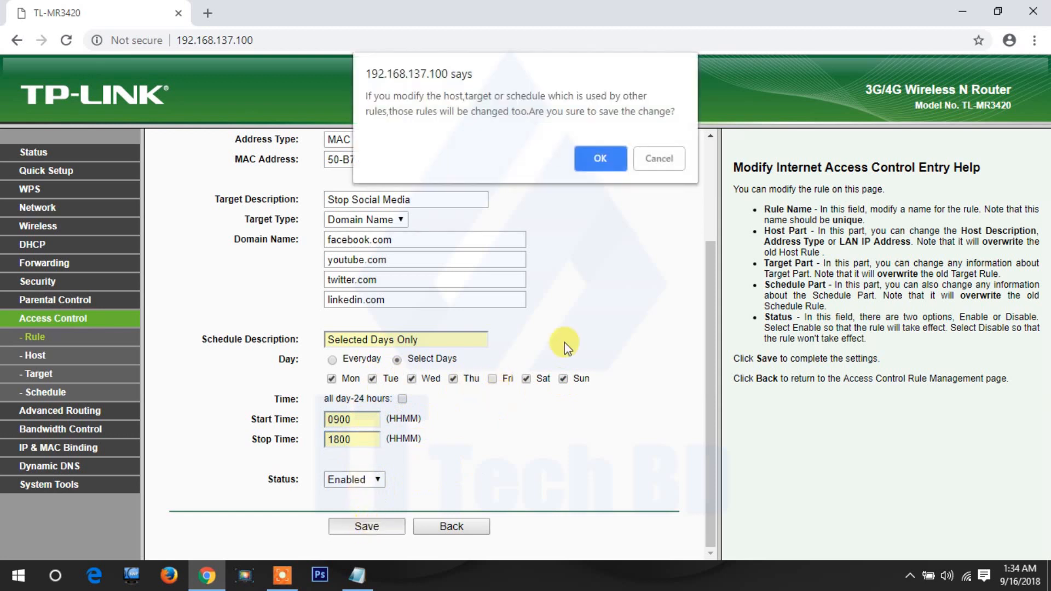
{"action": "left_click", "coordinate": [599, 158]}
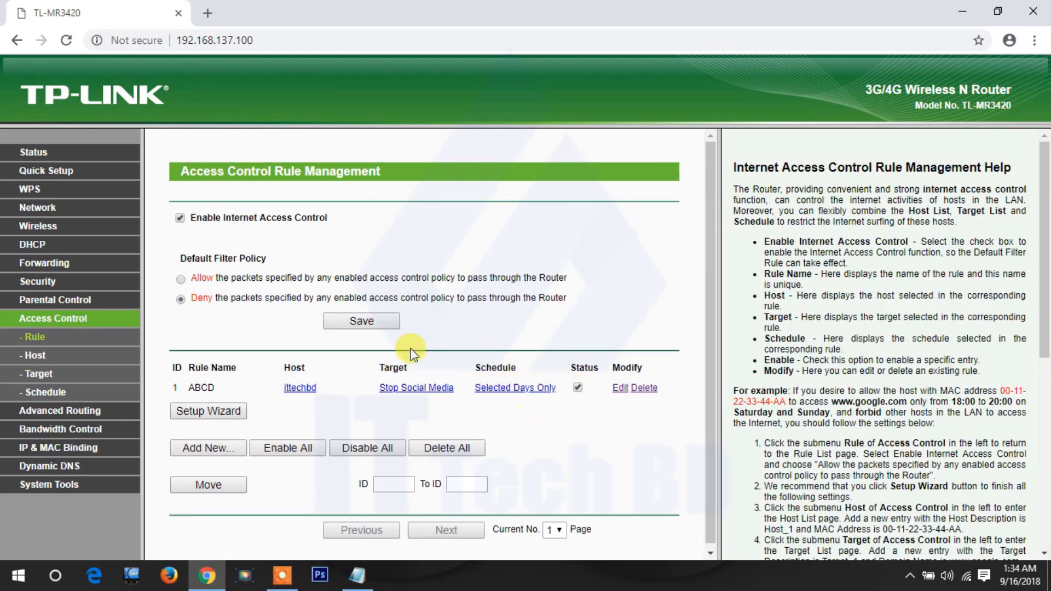
{"action": "mouse_move", "coordinate": [519, 335]}
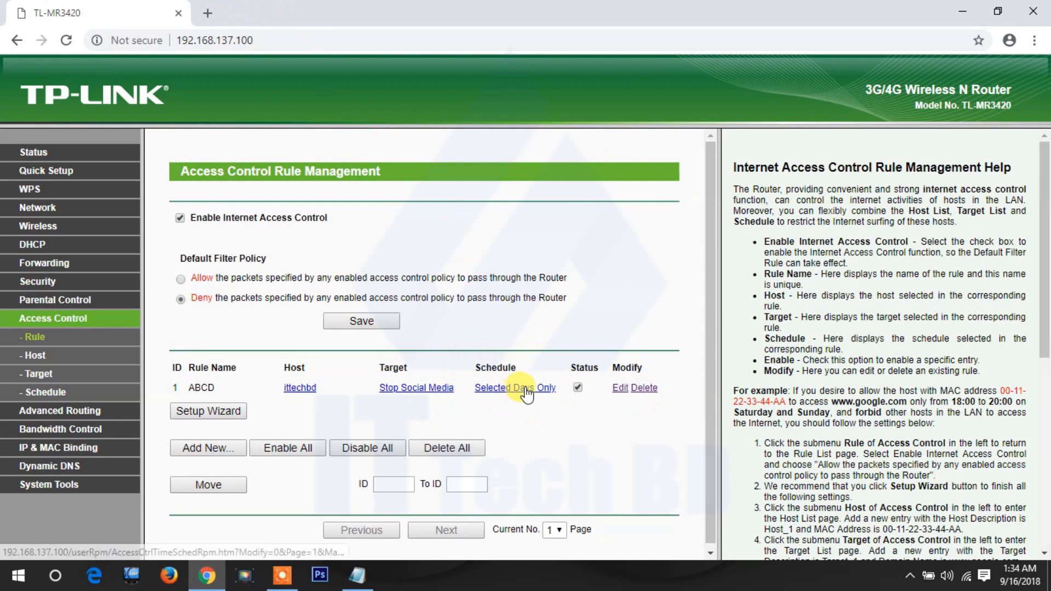
{"action": "mouse_move", "coordinate": [532, 428]}
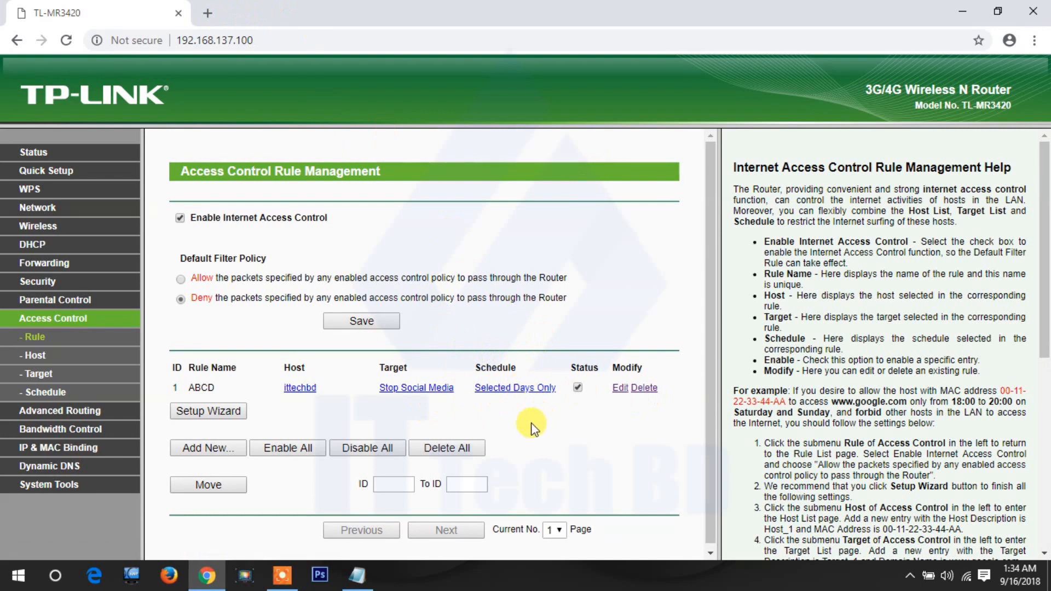
{"action": "mouse_move", "coordinate": [514, 408]}
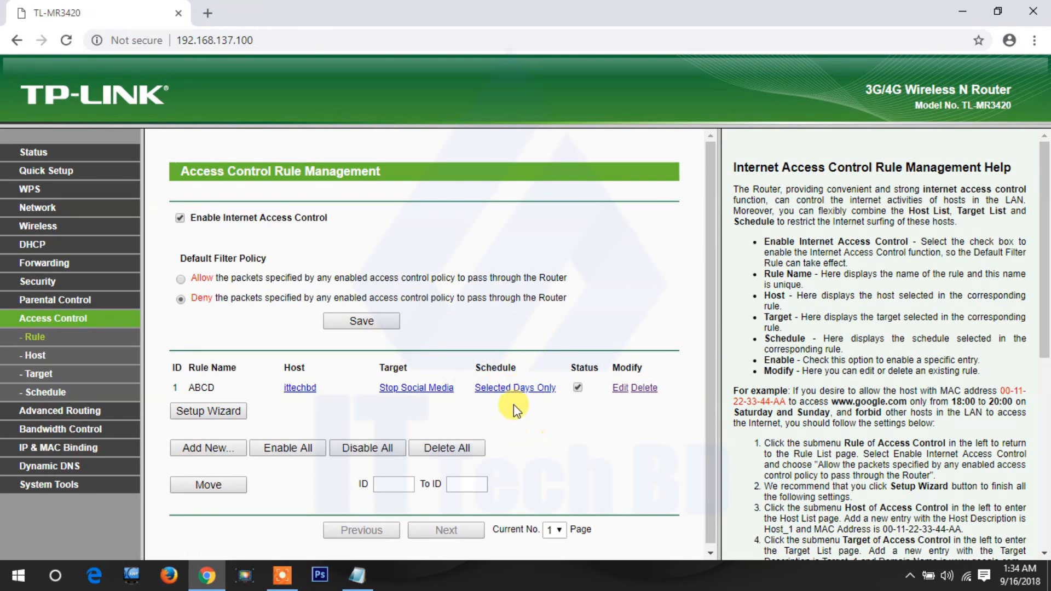
{"action": "mouse_move", "coordinate": [500, 277]}
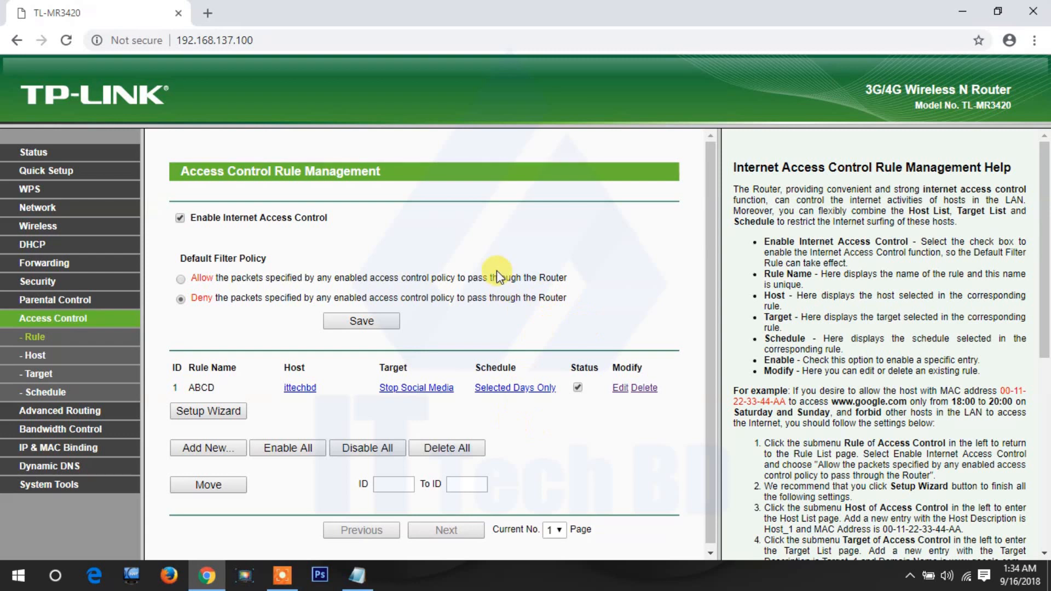
{"action": "mouse_move", "coordinate": [495, 274]}
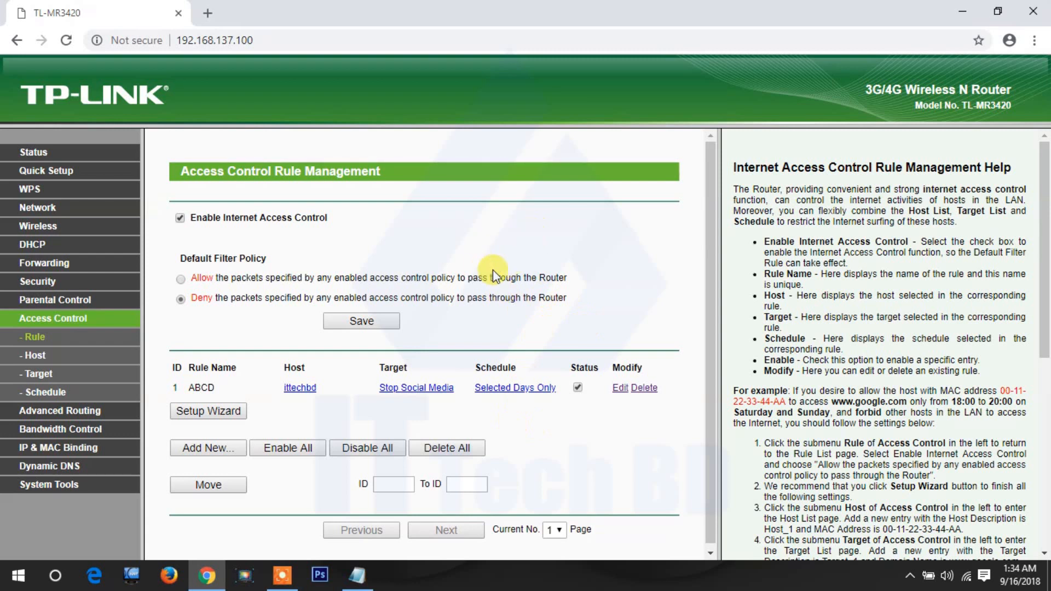
{"action": "mouse_move", "coordinate": [496, 262]}
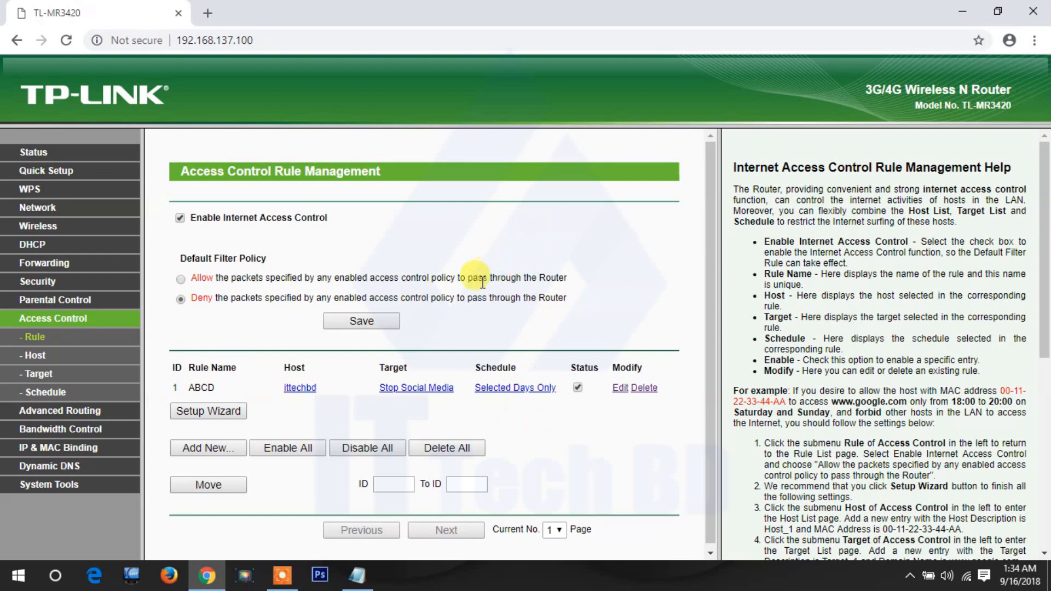
{"action": "mouse_move", "coordinate": [461, 260]}
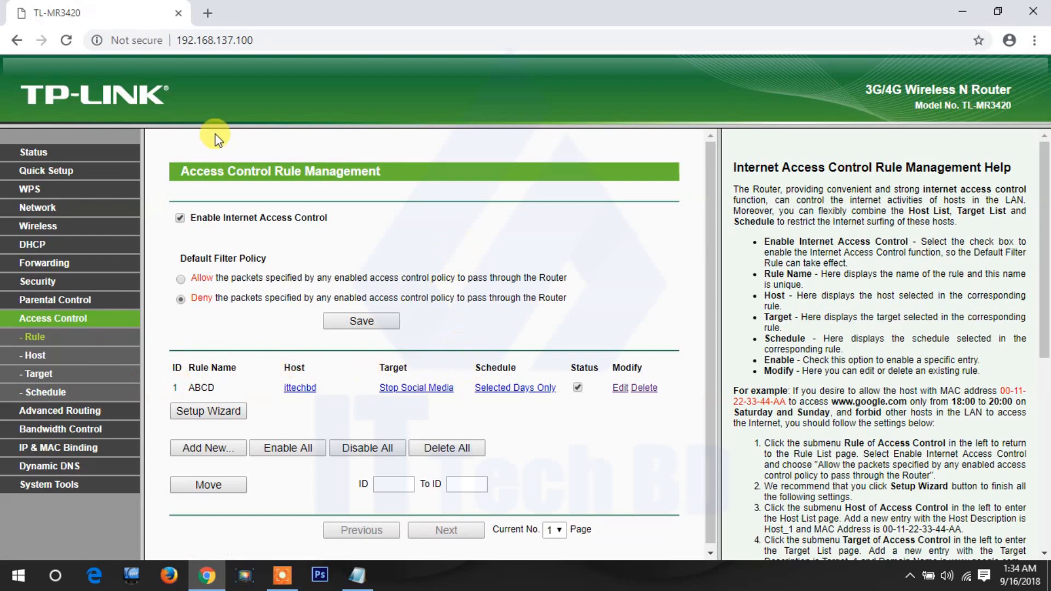
{"action": "mouse_move", "coordinate": [285, 67]}
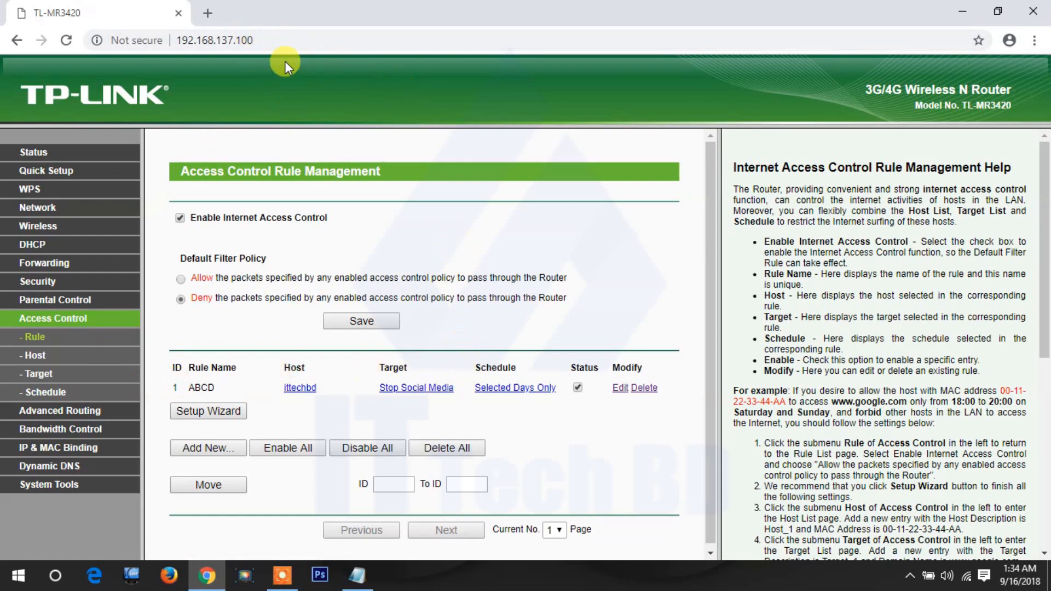
{"action": "mouse_move", "coordinate": [362, 88]}
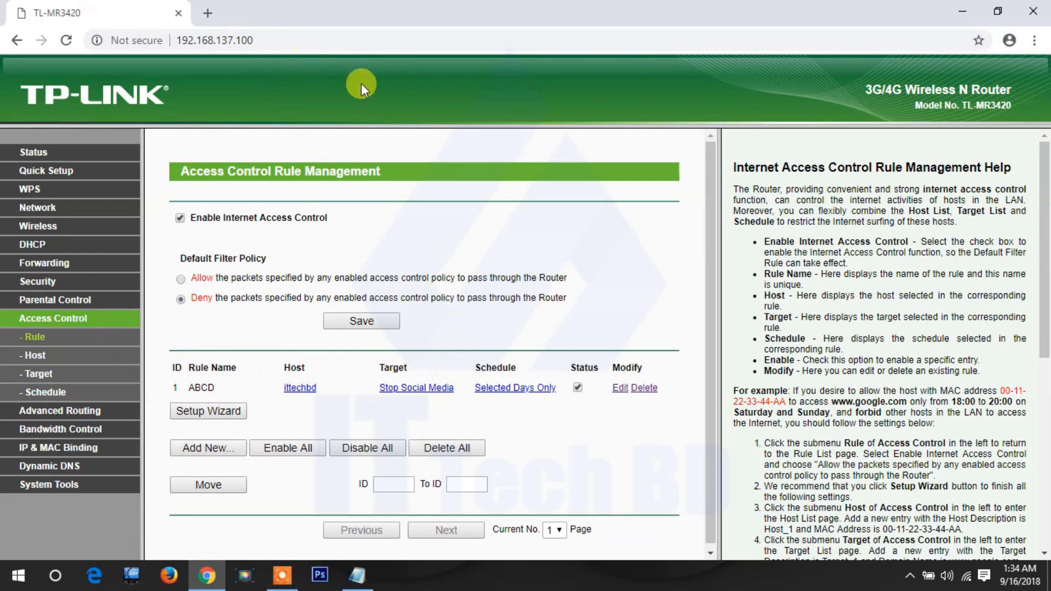
{"action": "mouse_move", "coordinate": [514, 388]}
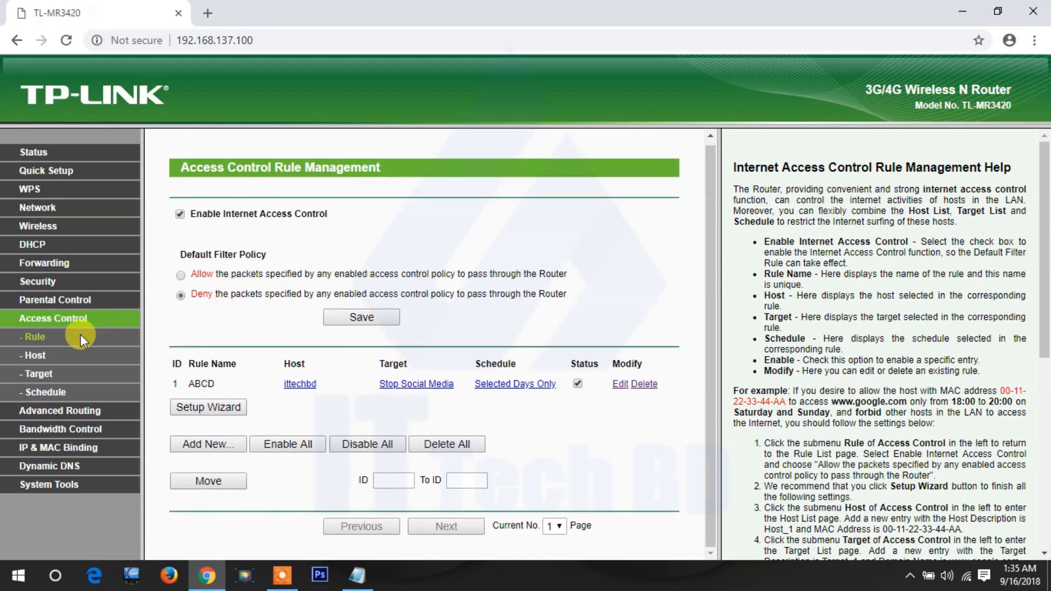
{"action": "mouse_move", "coordinate": [34, 355]}
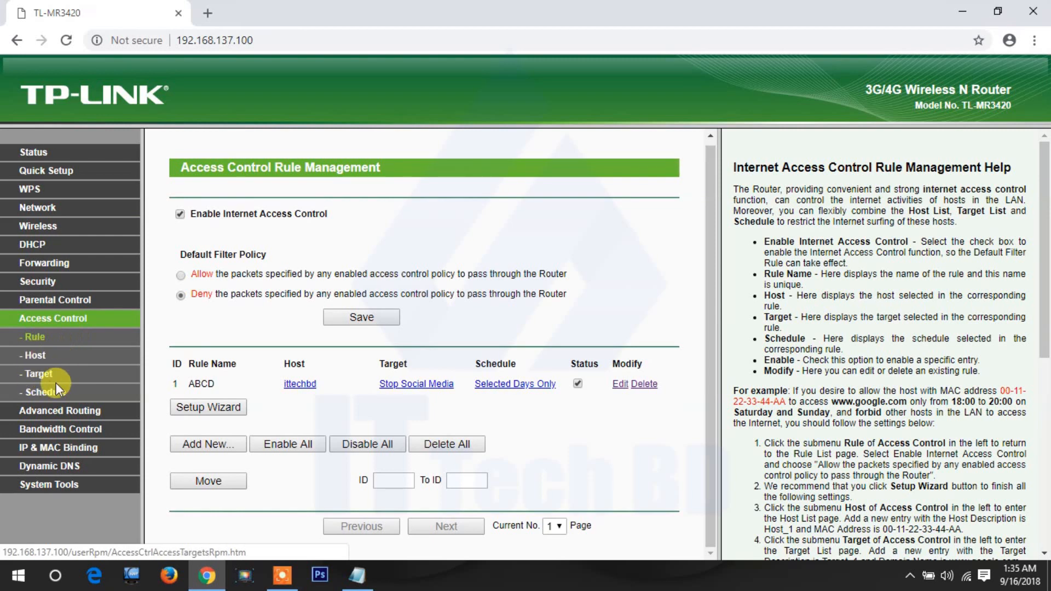
{"action": "mouse_move", "coordinate": [372, 374]}
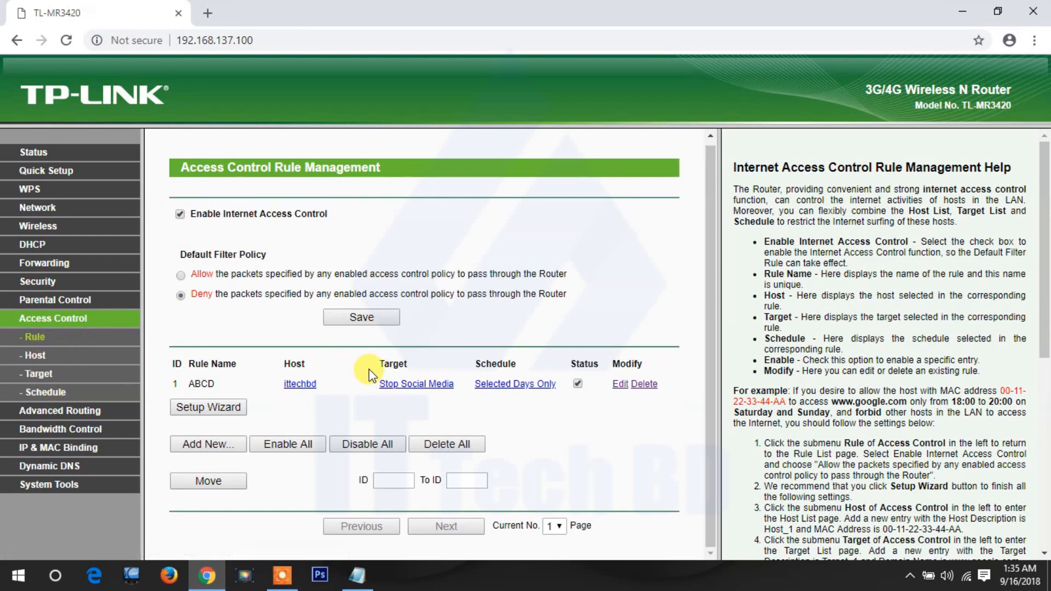
{"action": "mouse_move", "coordinate": [243, 308]}
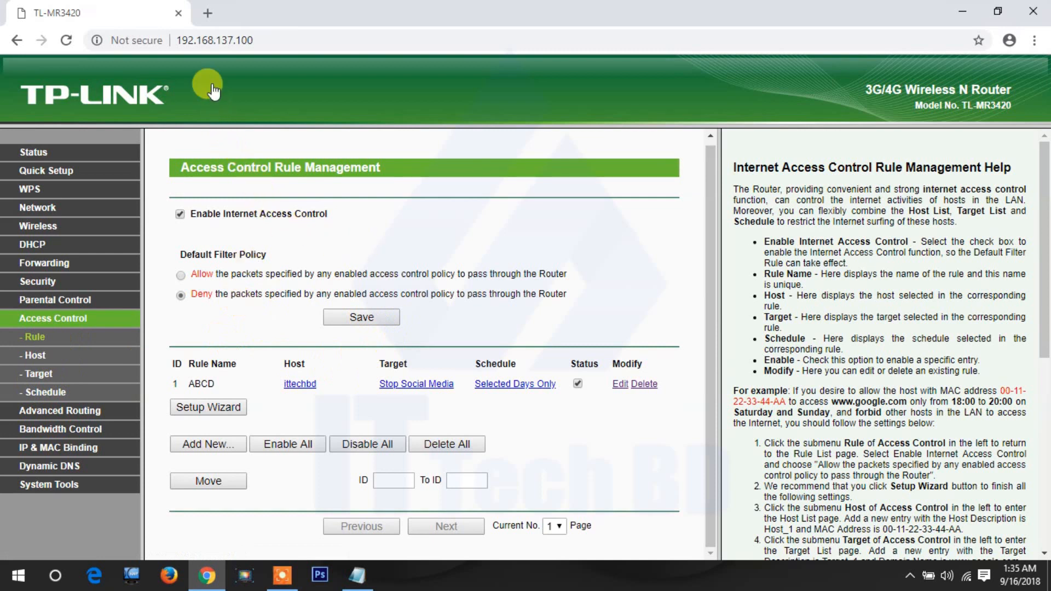
{"action": "mouse_move", "coordinate": [336, 206]}
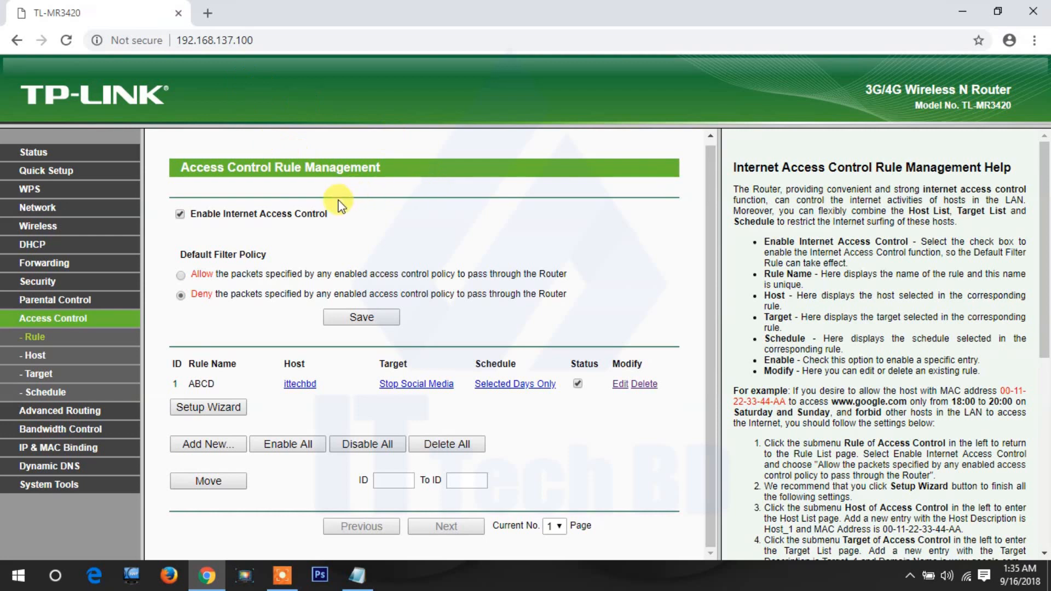
{"action": "mouse_move", "coordinate": [403, 238]}
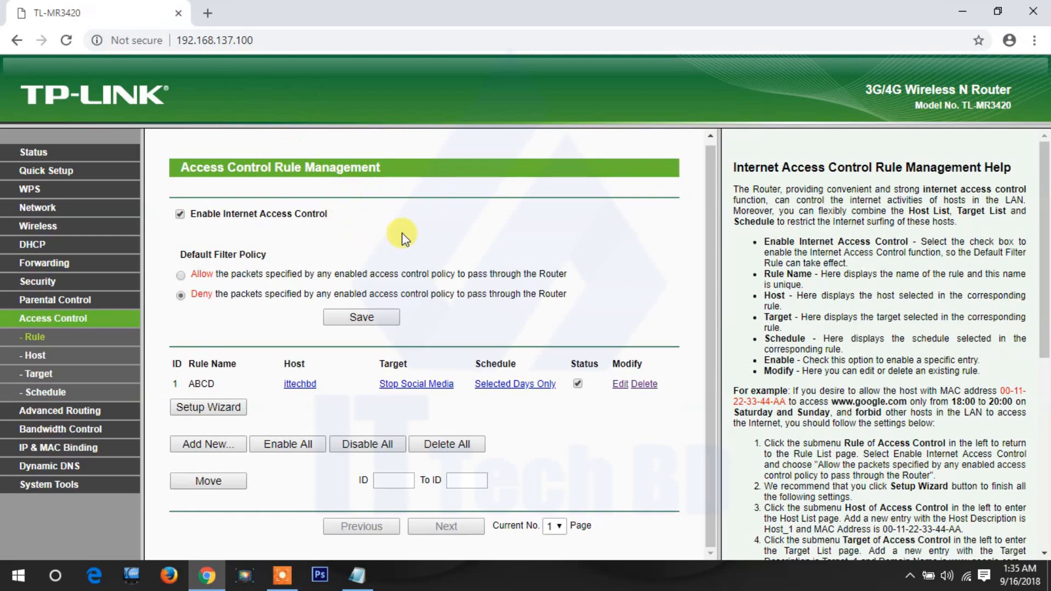
{"action": "mouse_move", "coordinate": [422, 241]}
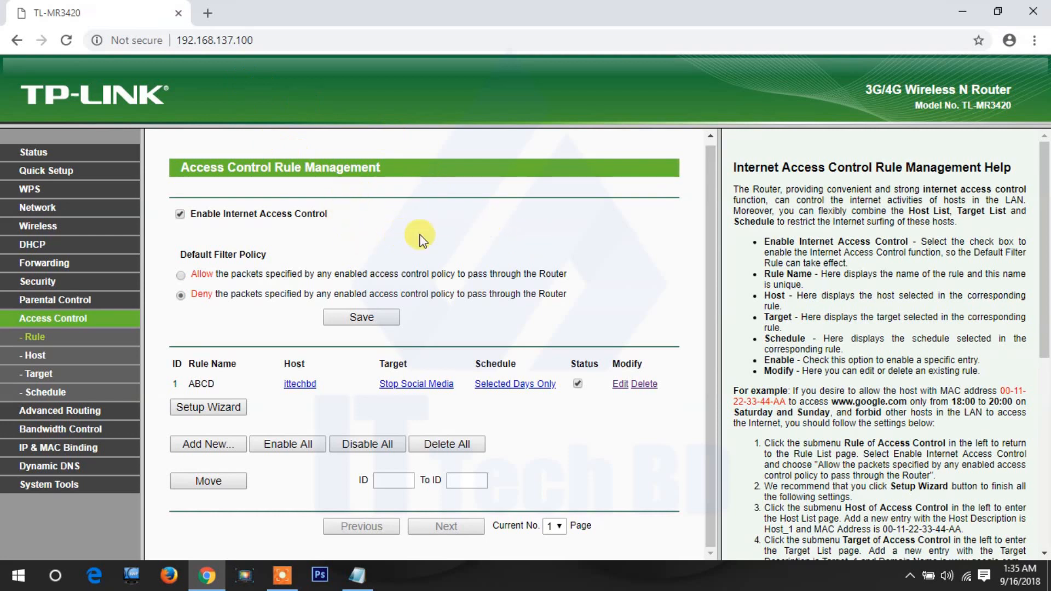
{"action": "mouse_move", "coordinate": [428, 243]}
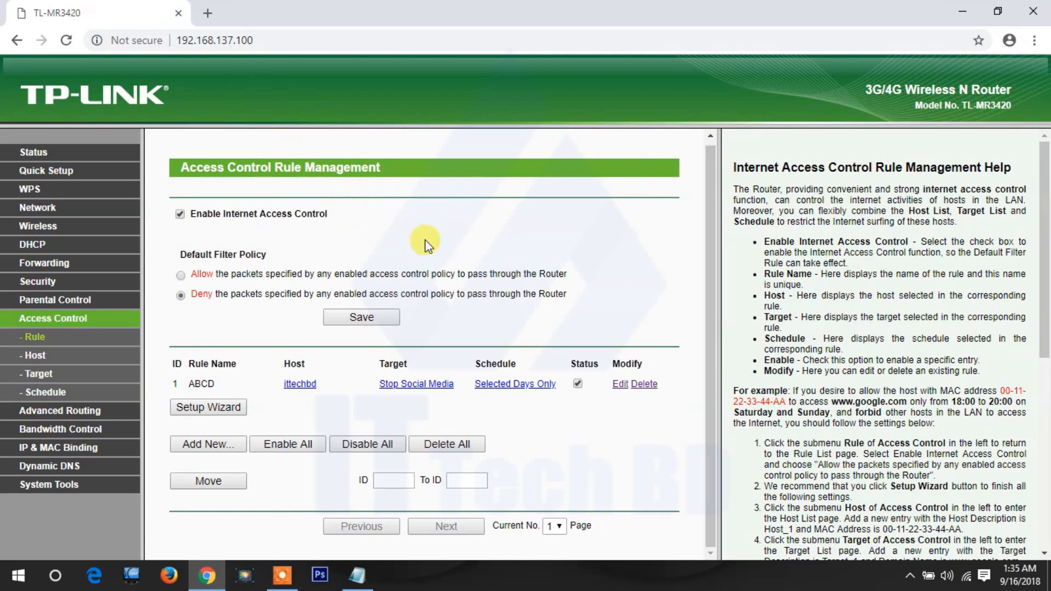
{"action": "mouse_move", "coordinate": [439, 244]}
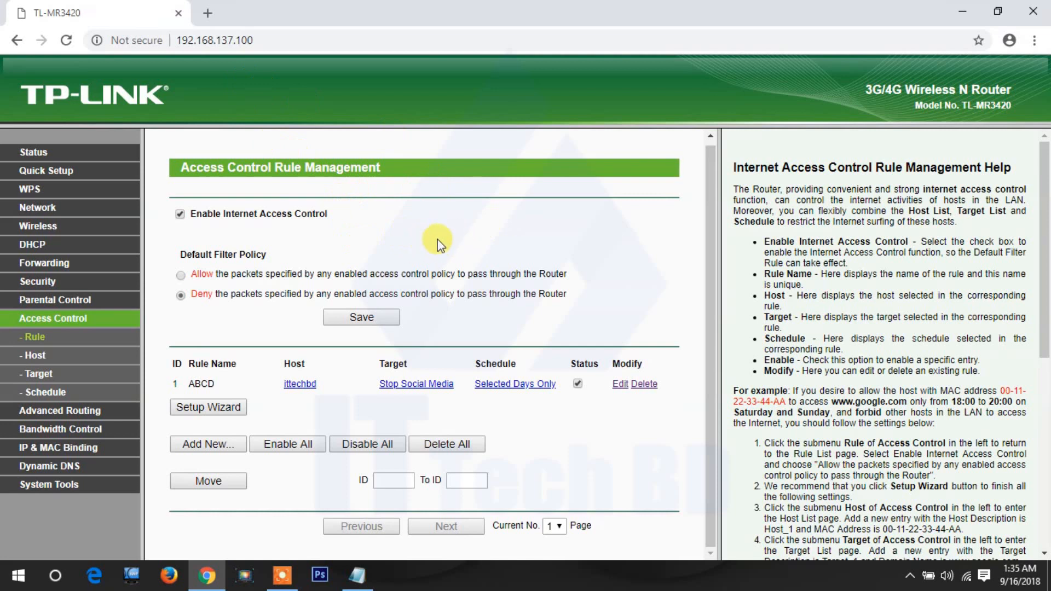
{"action": "mouse_move", "coordinate": [448, 241]}
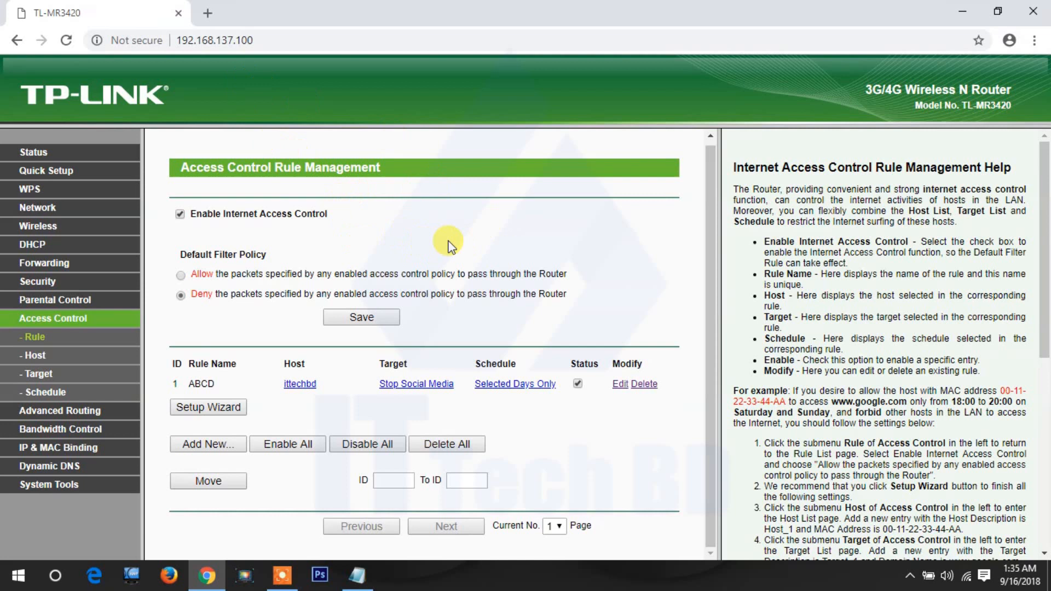
{"action": "mouse_move", "coordinate": [467, 240]}
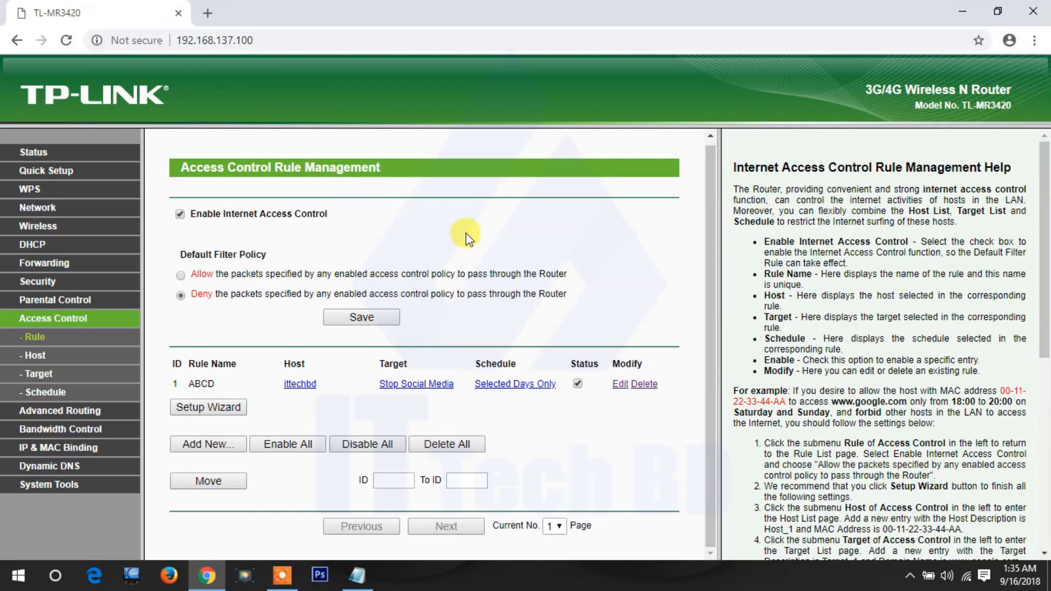
{"action": "mouse_move", "coordinate": [479, 238]}
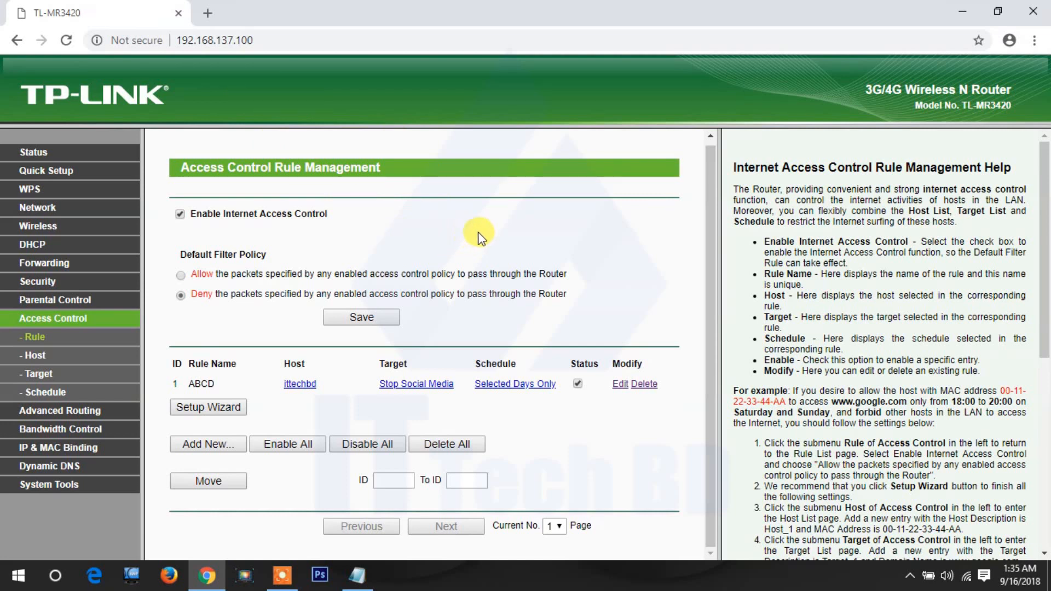